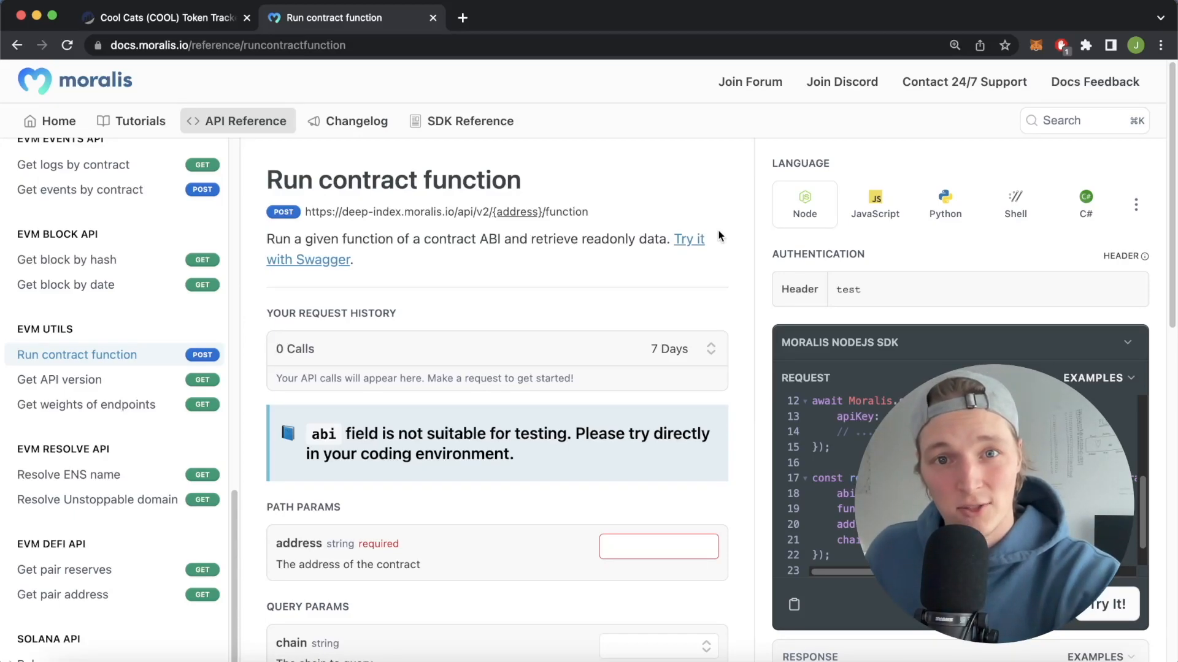
pyautogui.moveTo(245, 180)
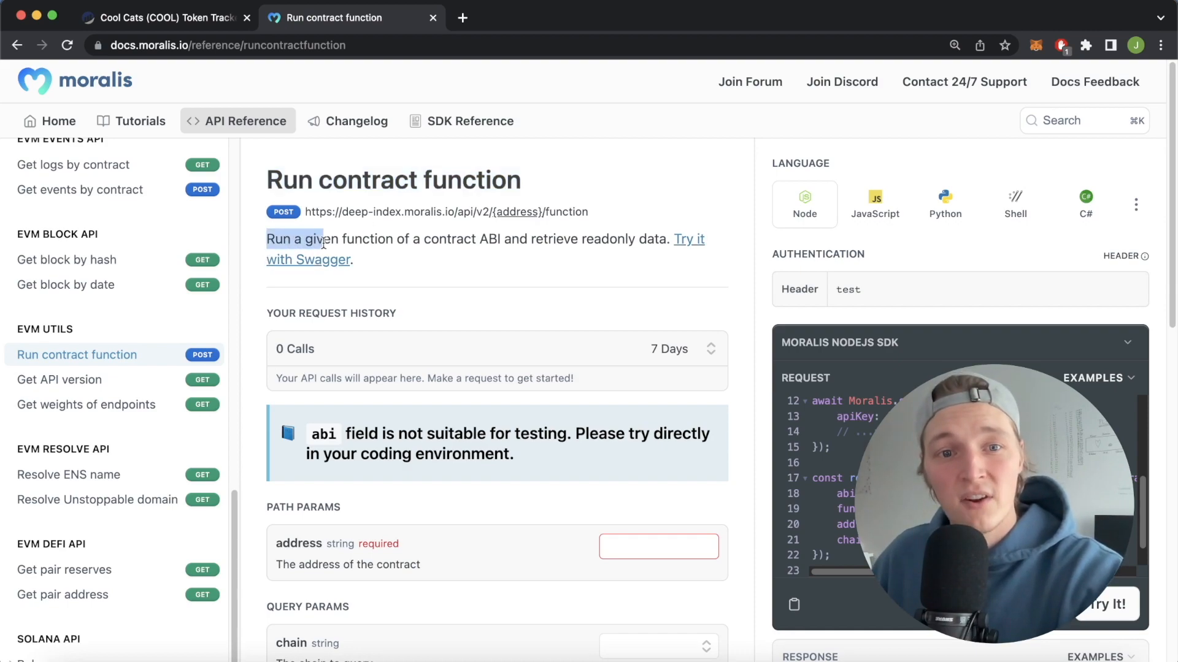
# Reach the Cool Cats contract's Read Contract functions on Etherscan
pyautogui.moveTo(267, 240); pyautogui.dragTo(432, 239)
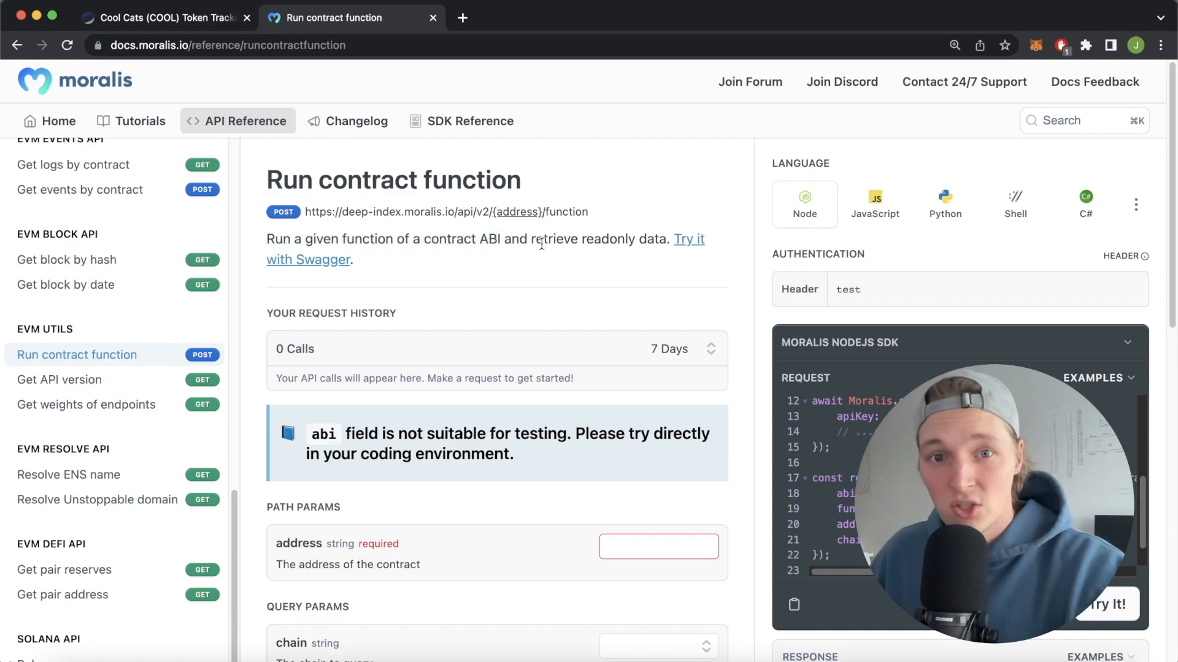
pyautogui.click(166, 17)
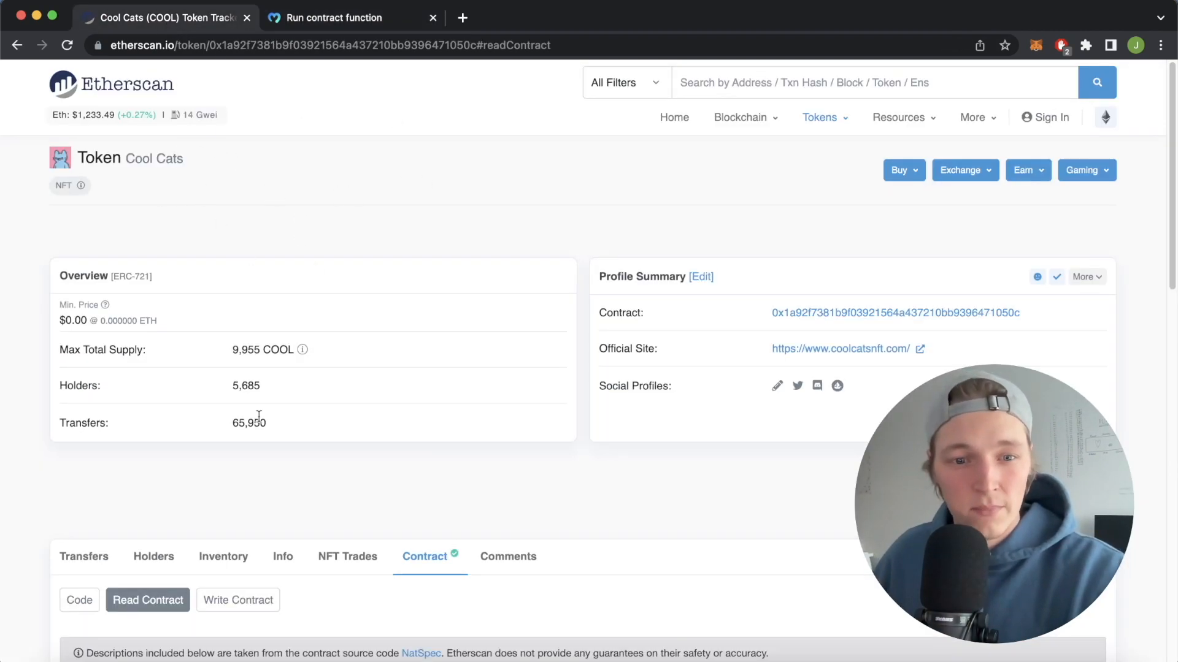
pyautogui.scroll(-3)
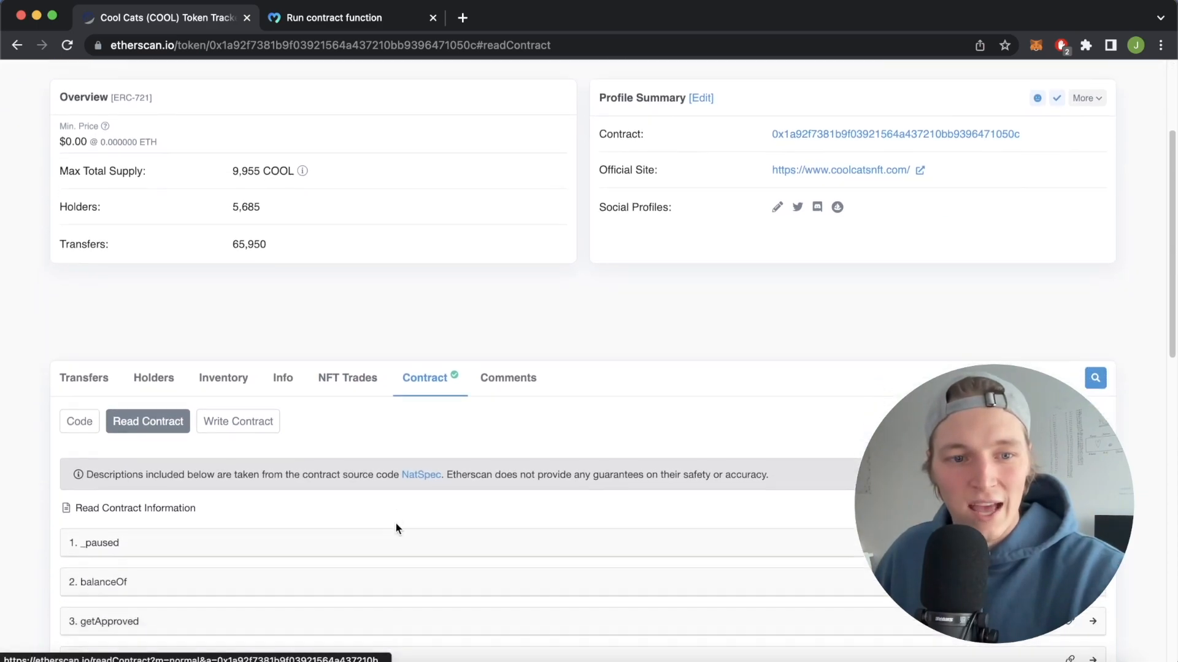
pyautogui.scroll(-3)
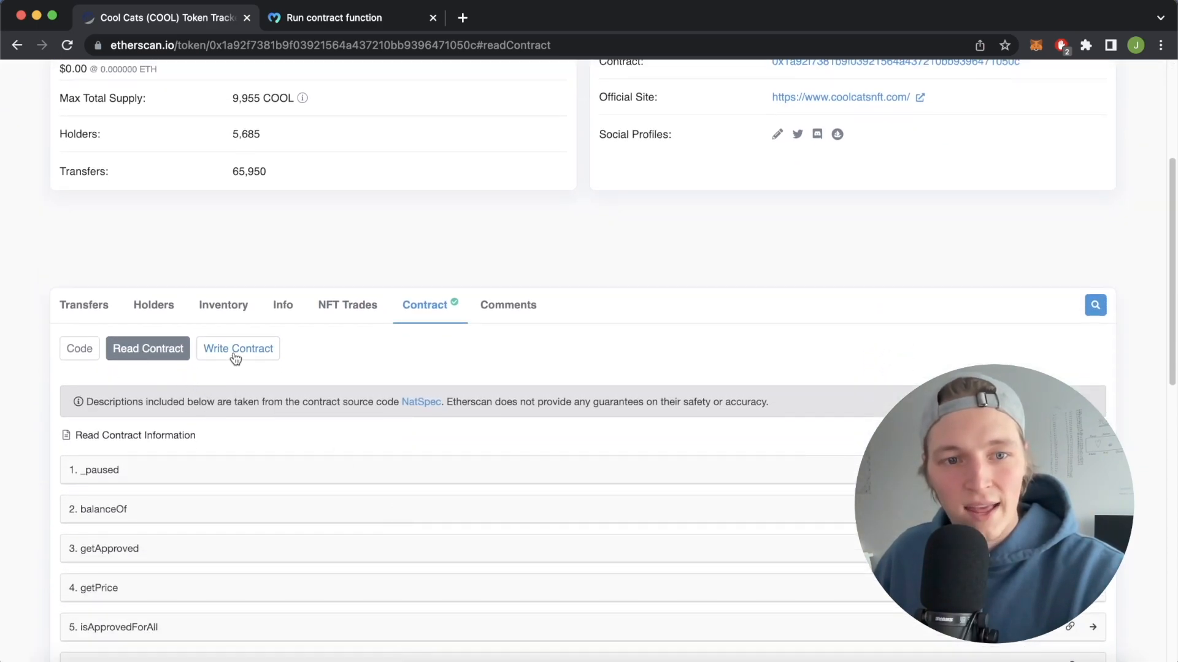
pyautogui.click(238, 348)
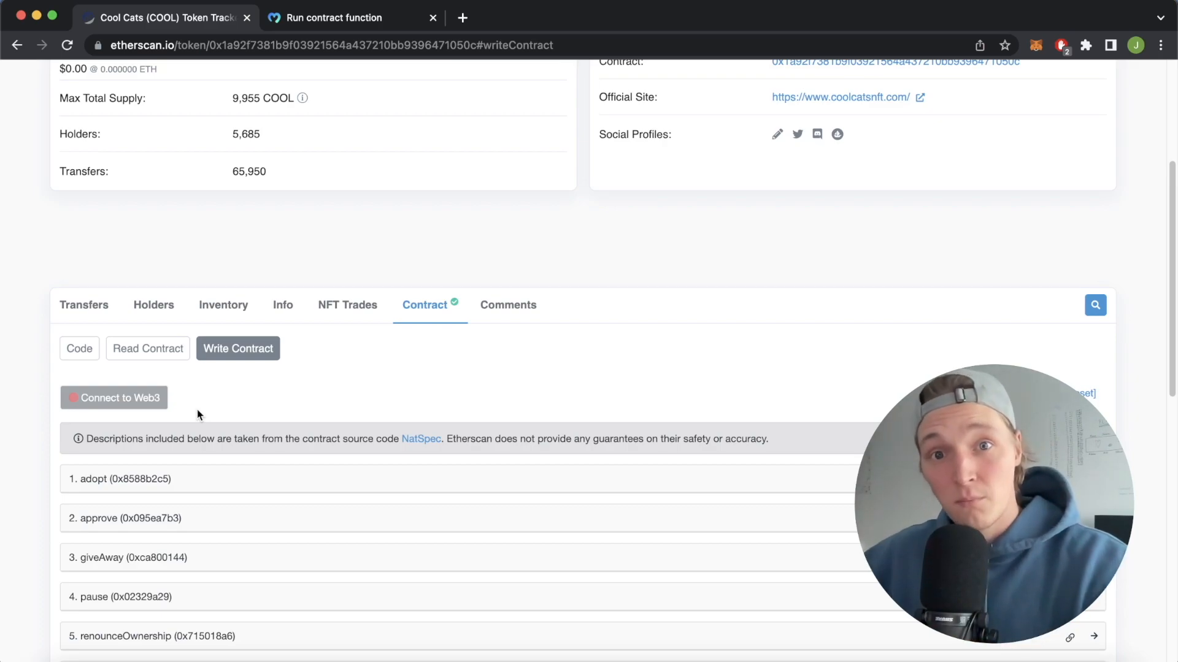
pyautogui.click(147, 349)
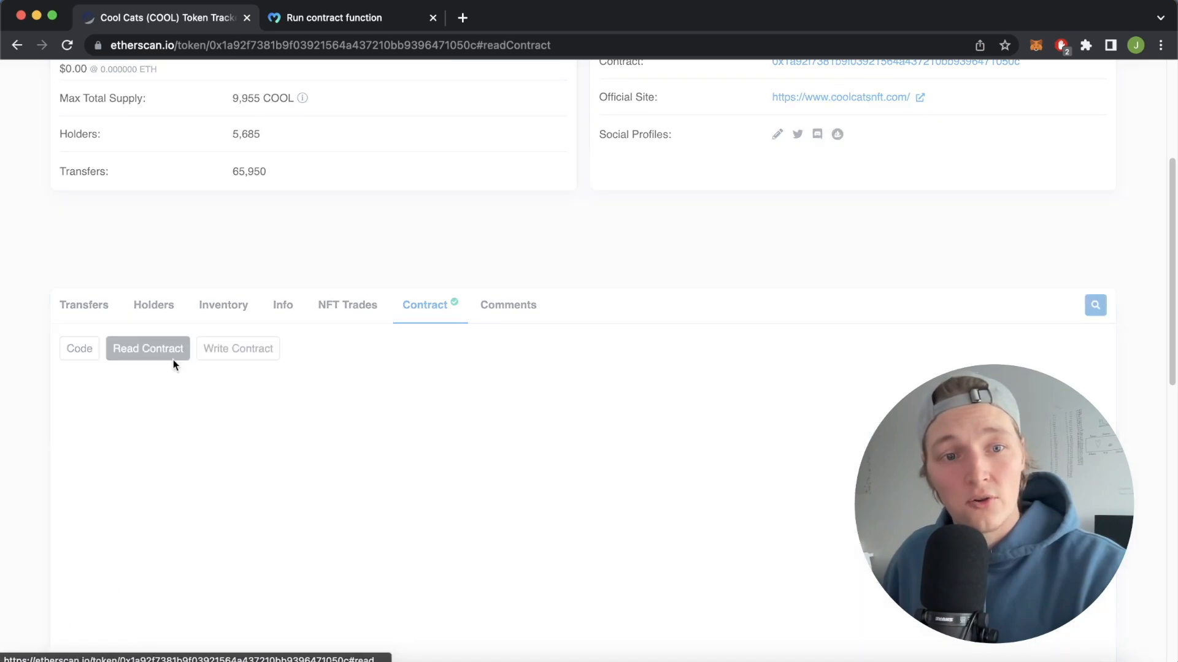
pyautogui.click(148, 348)
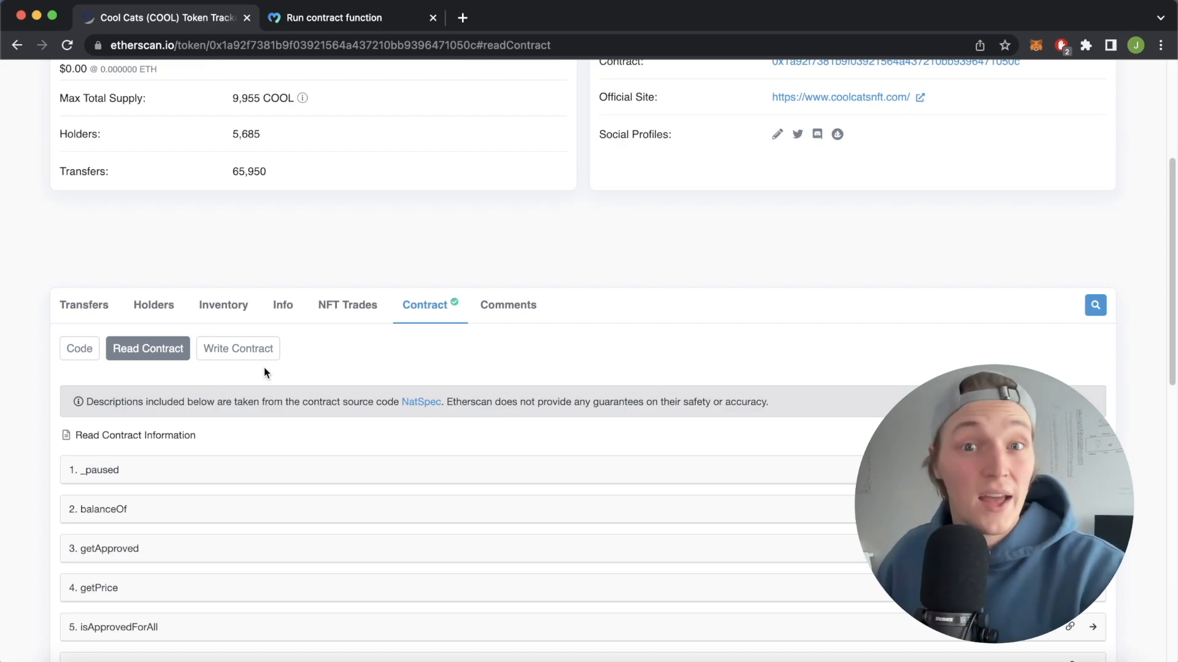
pyautogui.scroll(-3)
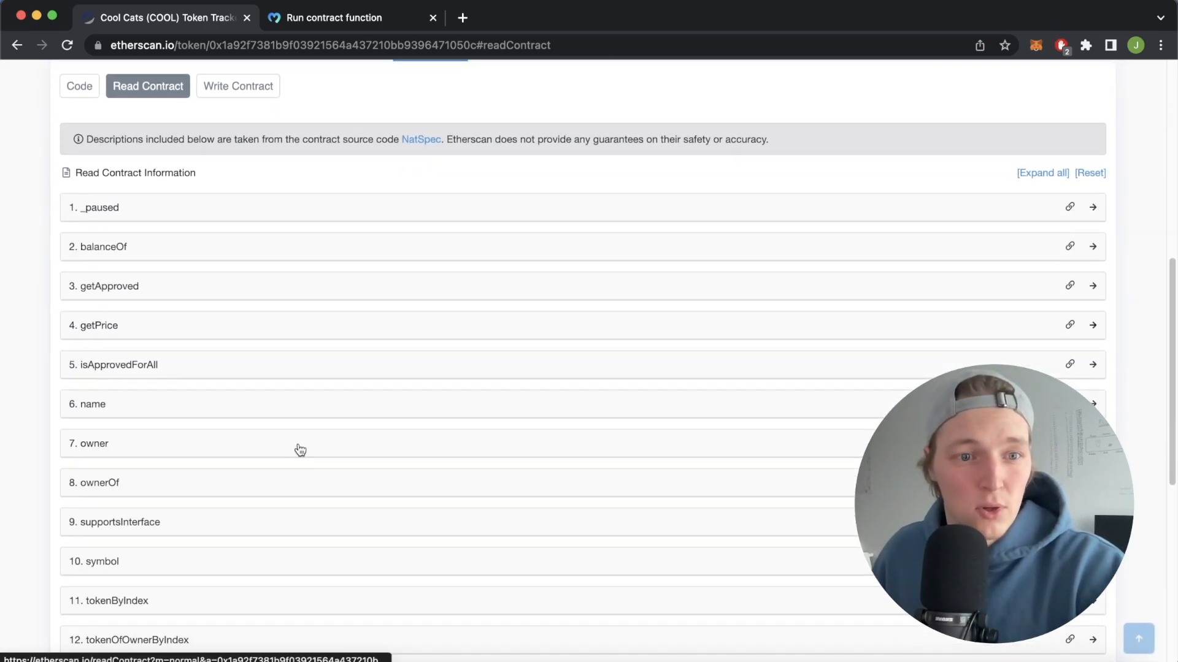
pyautogui.click(92, 327)
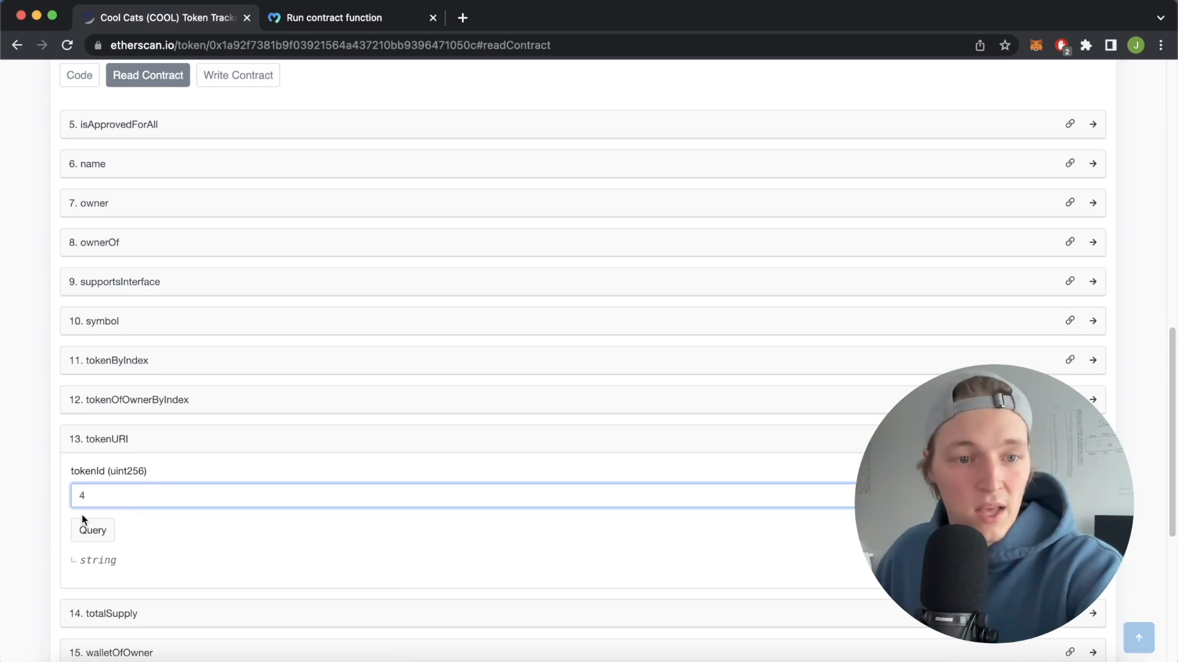
pyautogui.click(94, 530)
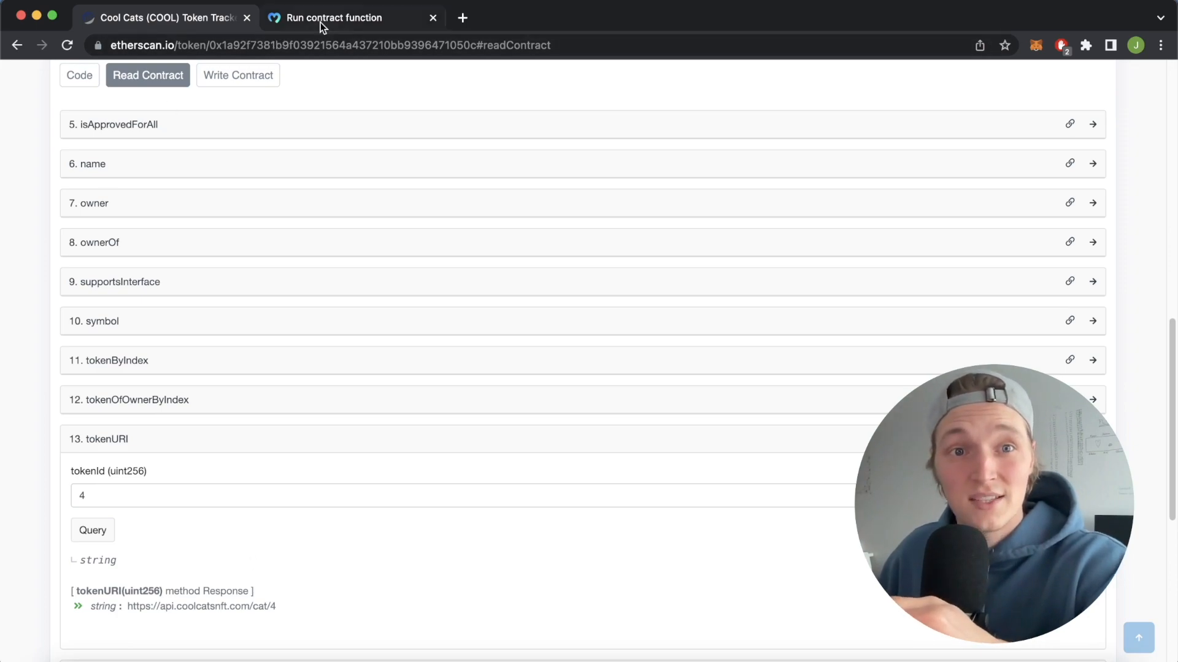
pyautogui.click(346, 17)
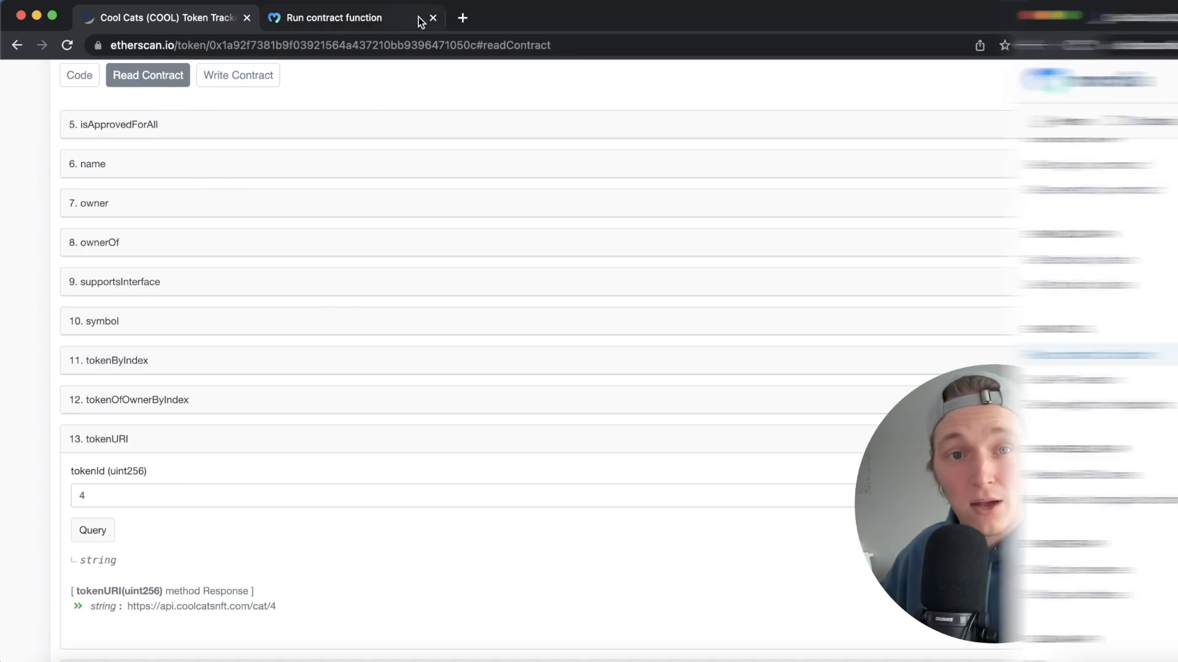
pyautogui.click(334, 18)
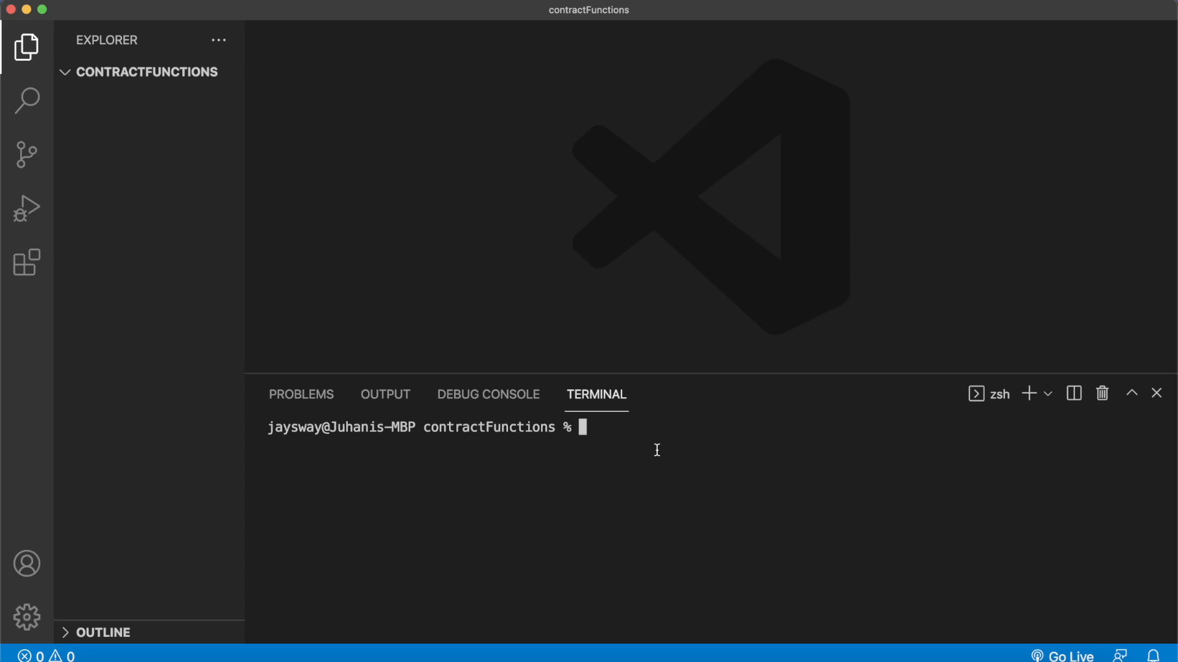
# Initialise the project with npm init, create index.js and install moralis and dotenv
pyautogui.write('npm init')
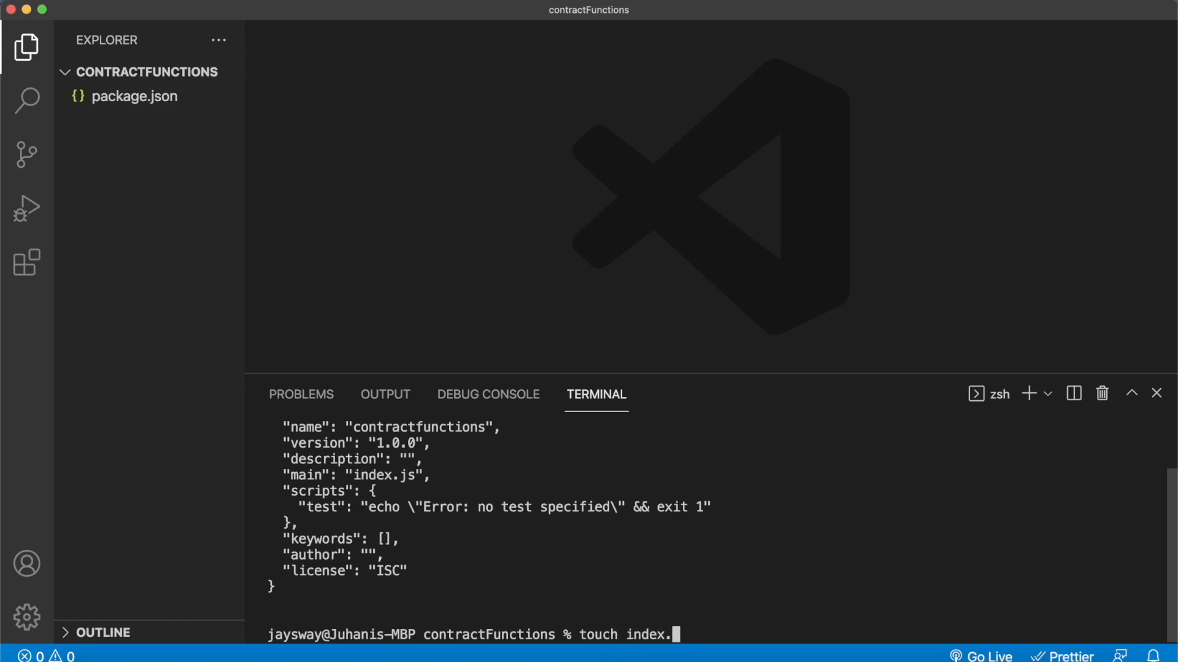
pyautogui.press('Enter')
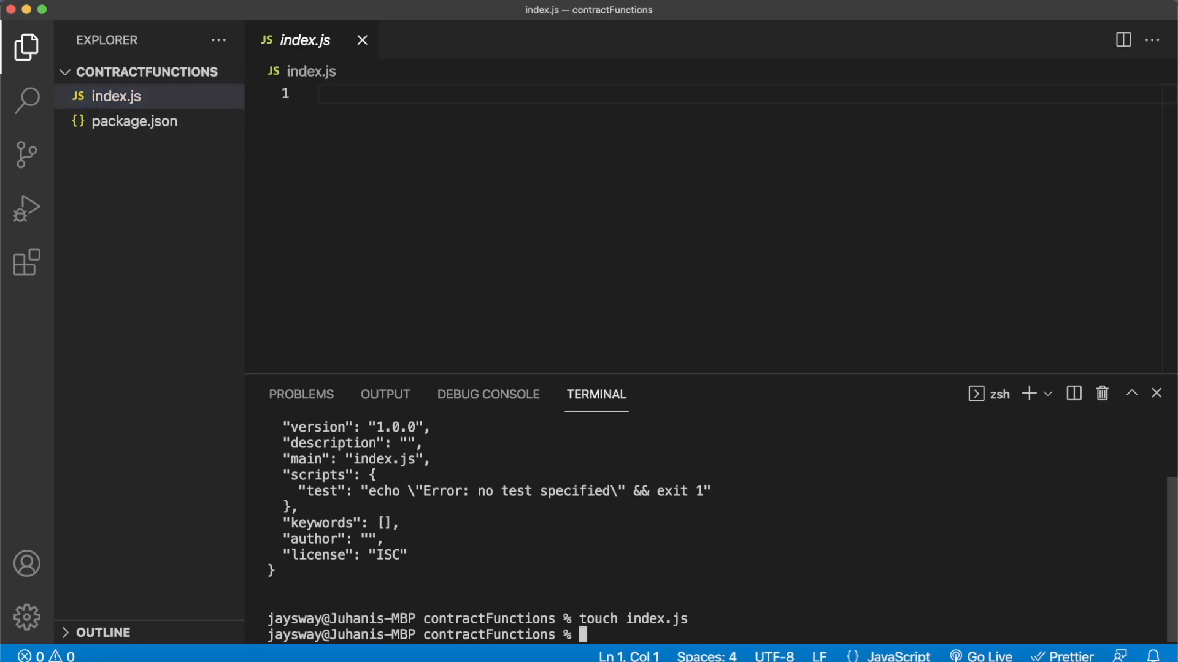
pyautogui.write('npm')
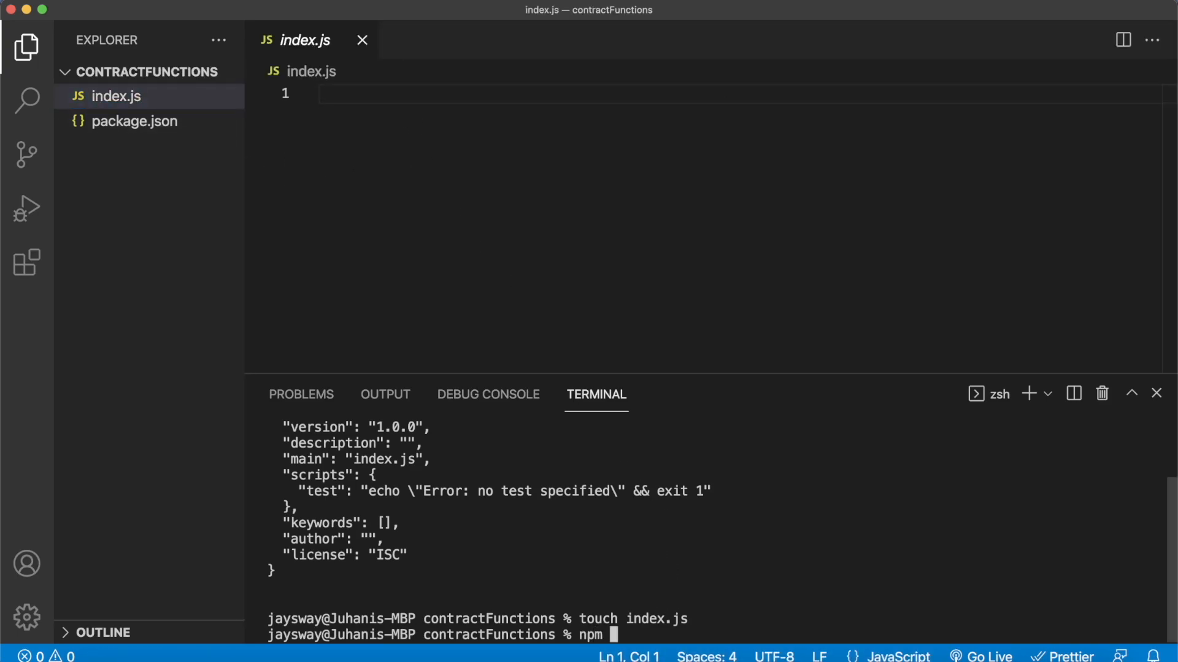
pyautogui.write('i moralis')
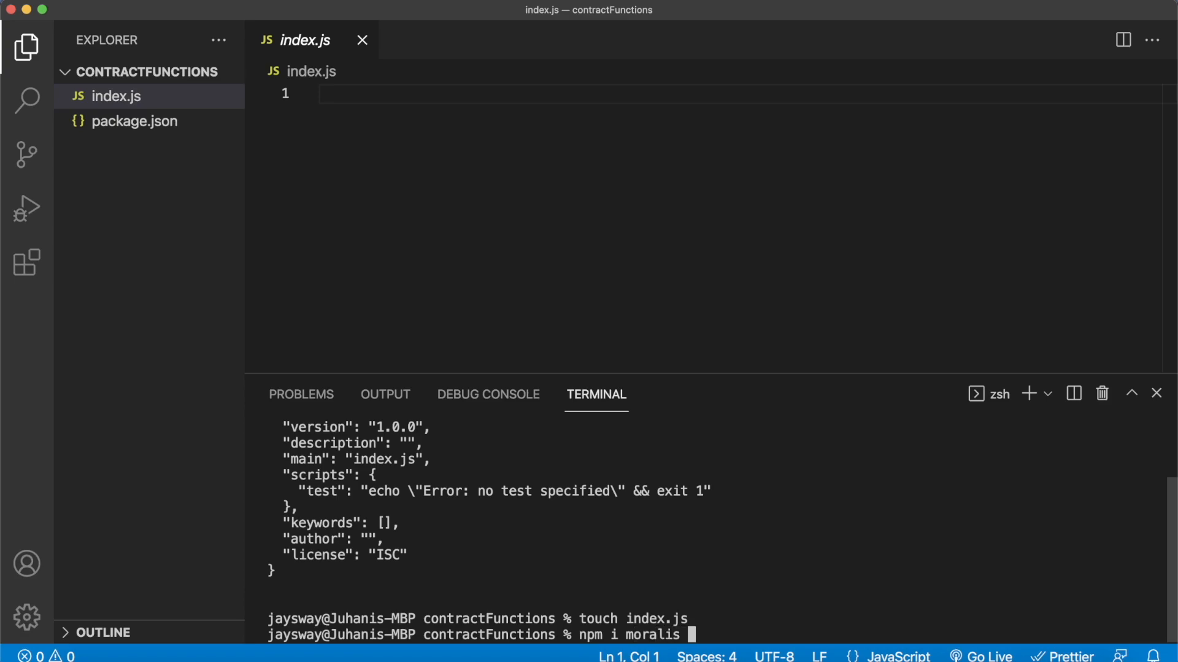
pyautogui.write('do')
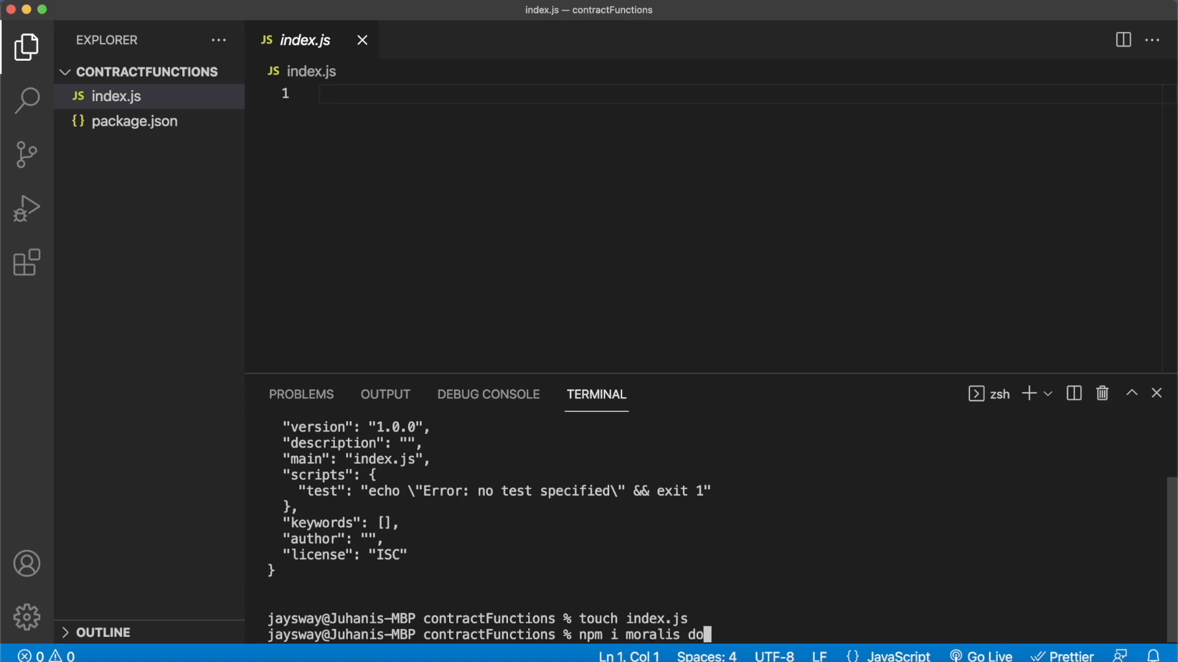
pyautogui.write('tenv')
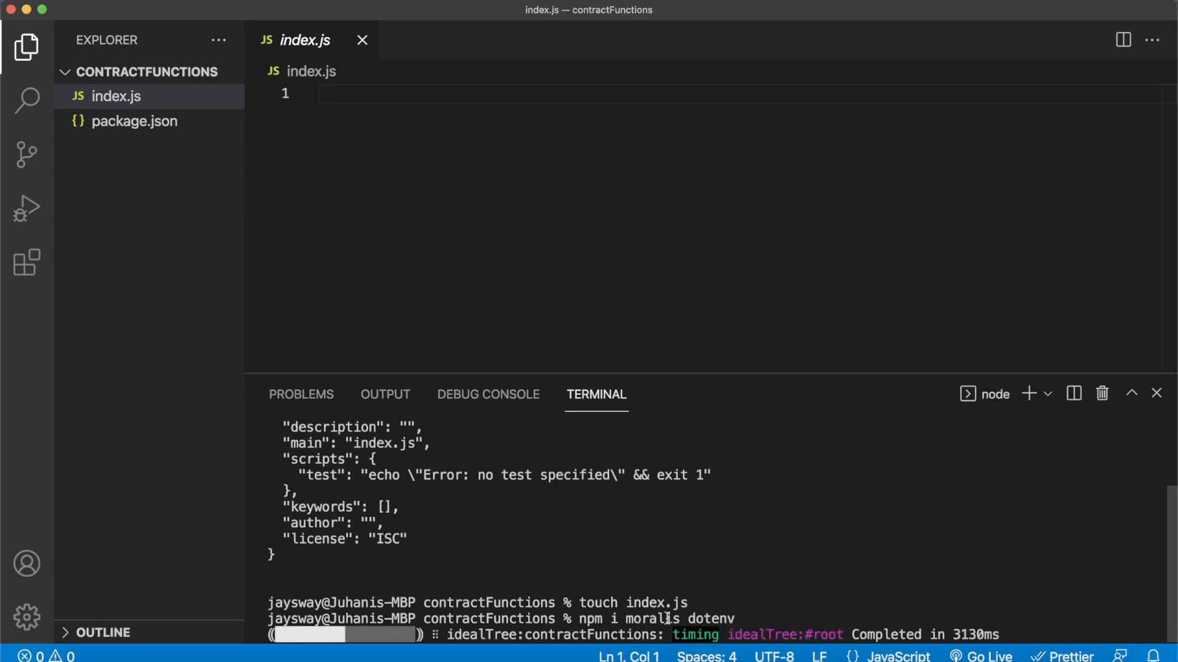
pyautogui.moveTo(147, 71)
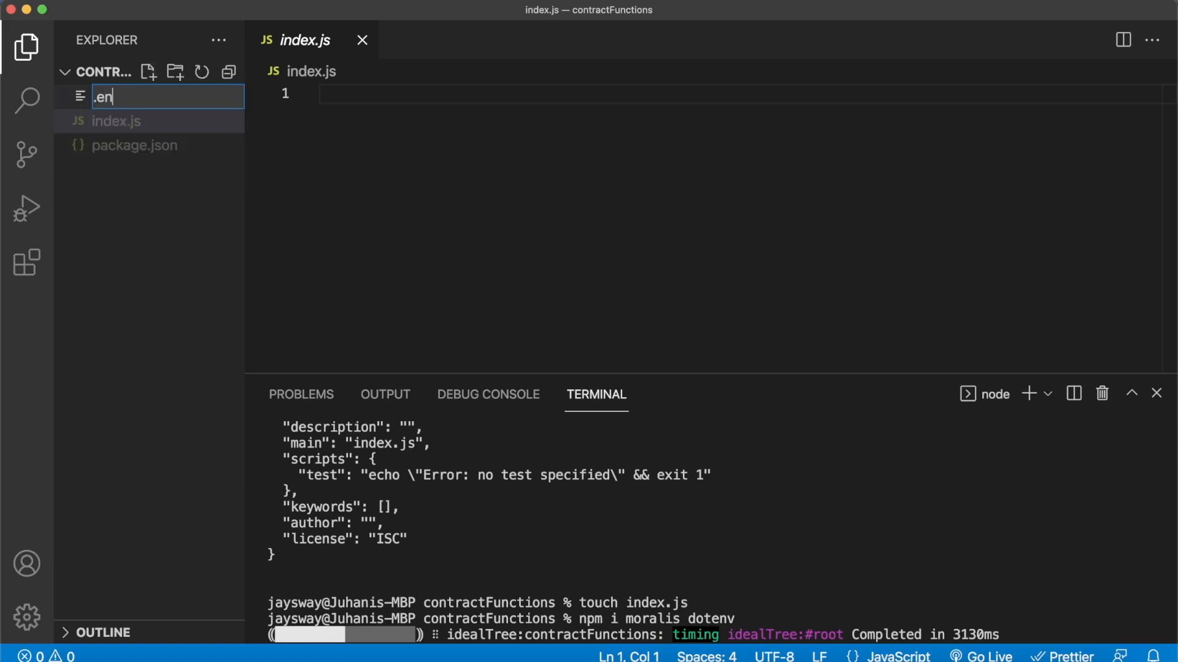
# Create a .env file defining MORALIS_KEY = ''
pyautogui.press('Enter')
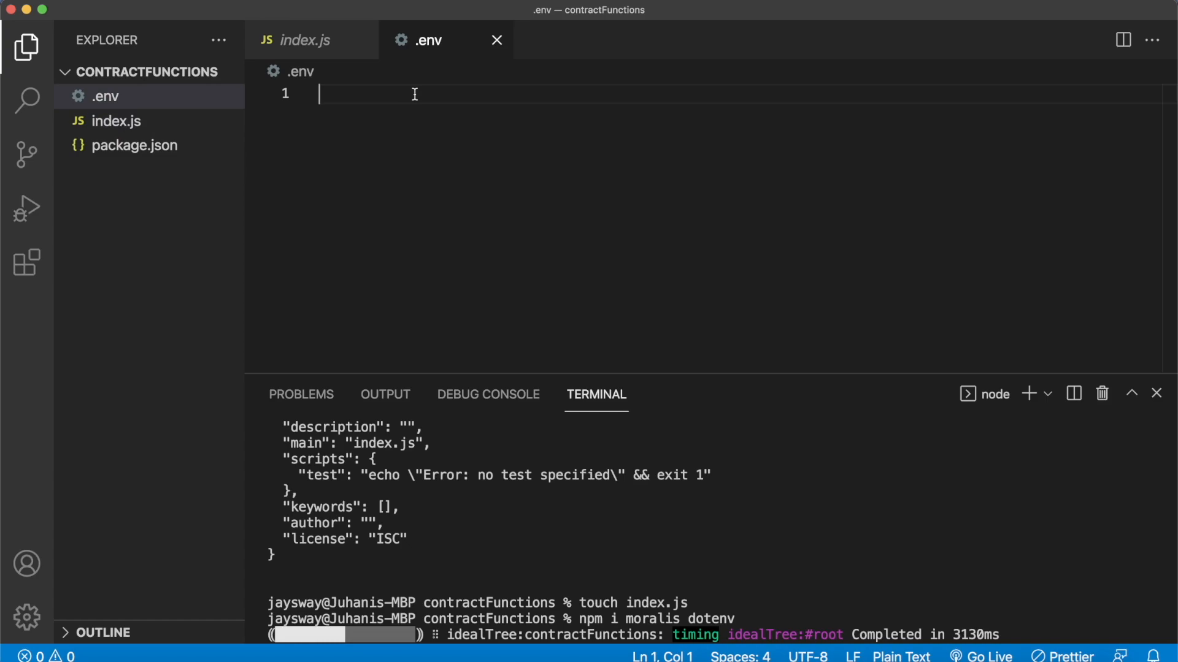
pyautogui.write('MORALIS')
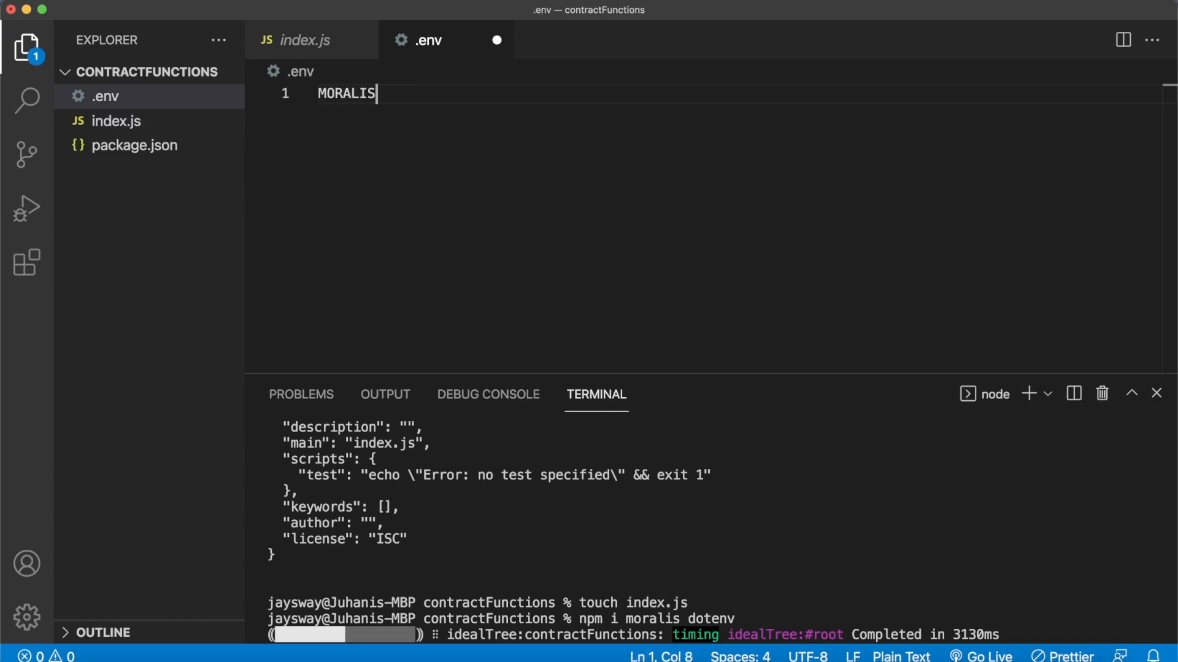
pyautogui.write('_KEY =')
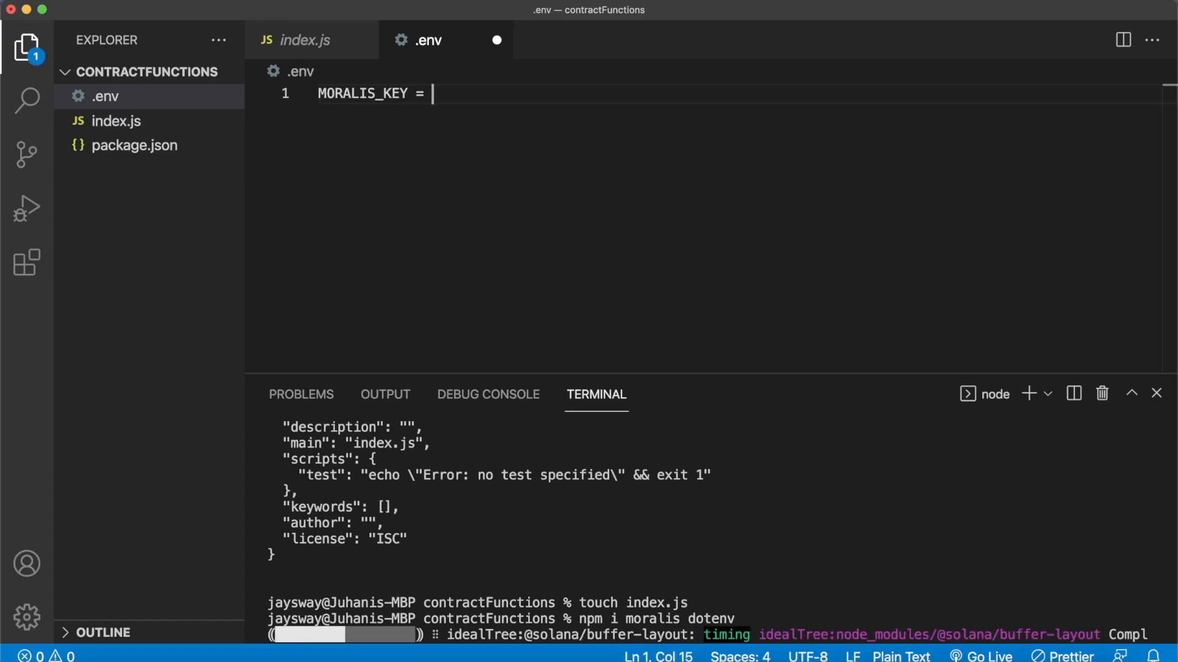
pyautogui.write("''")
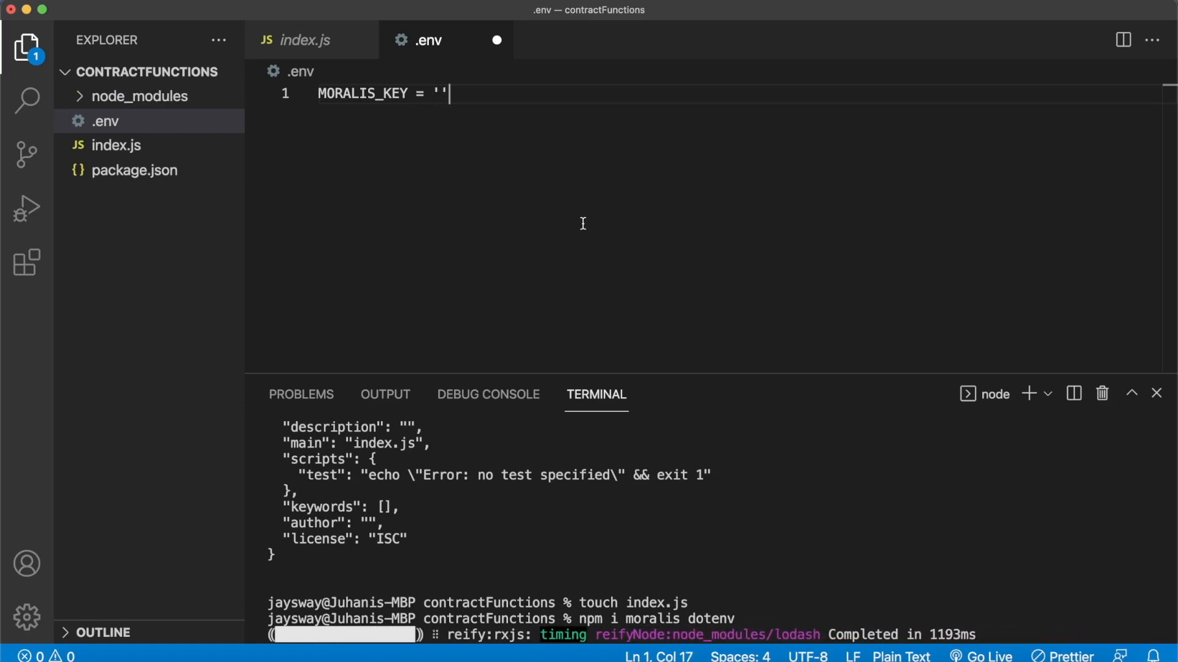
pyautogui.moveTo(590, 263)
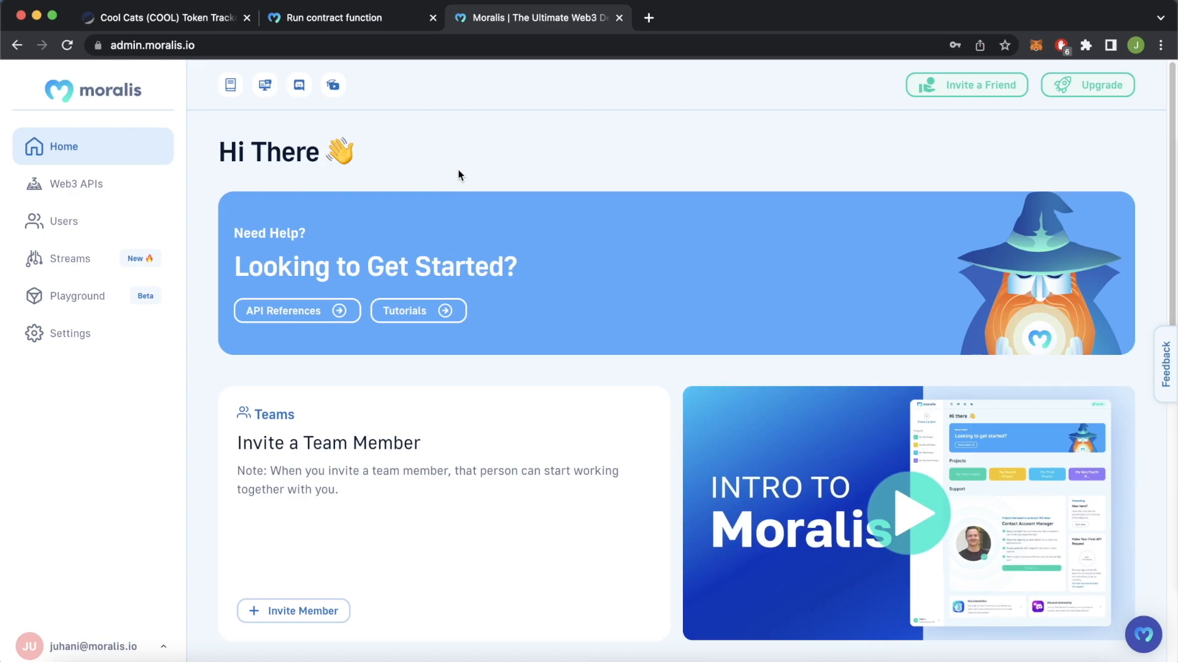
pyautogui.moveTo(92, 197)
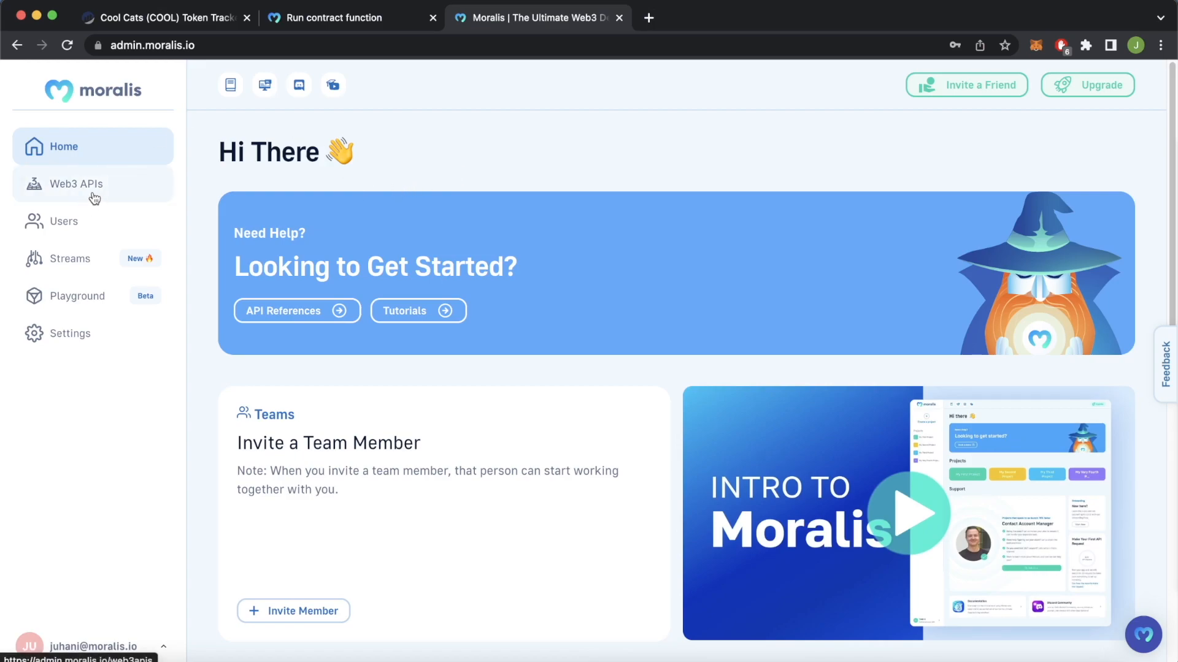
# Copy the account's API key from the Moralis Web3 APIs page
pyautogui.click(76, 184)
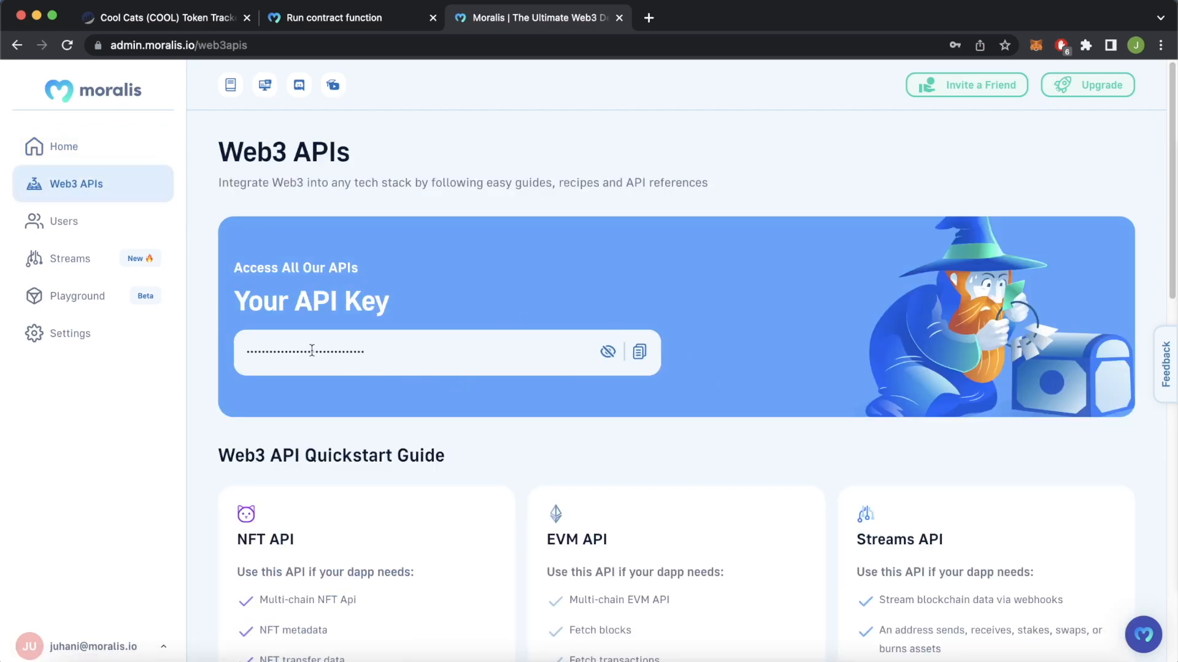
pyautogui.moveTo(675, 397)
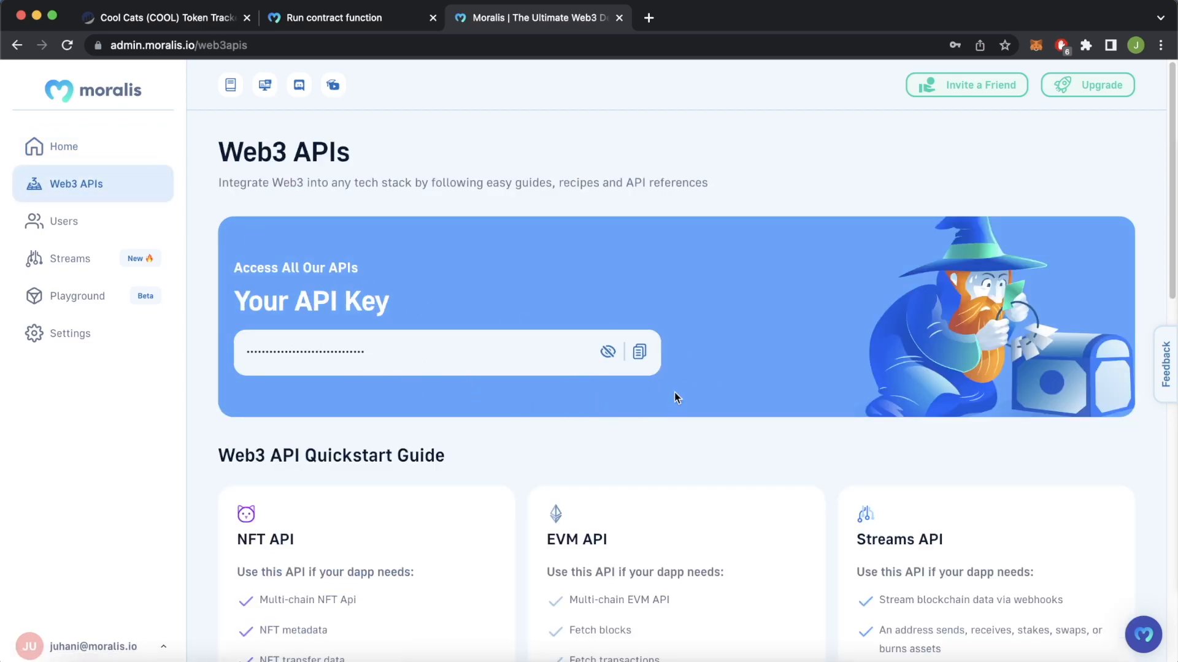
pyautogui.click(638, 351)
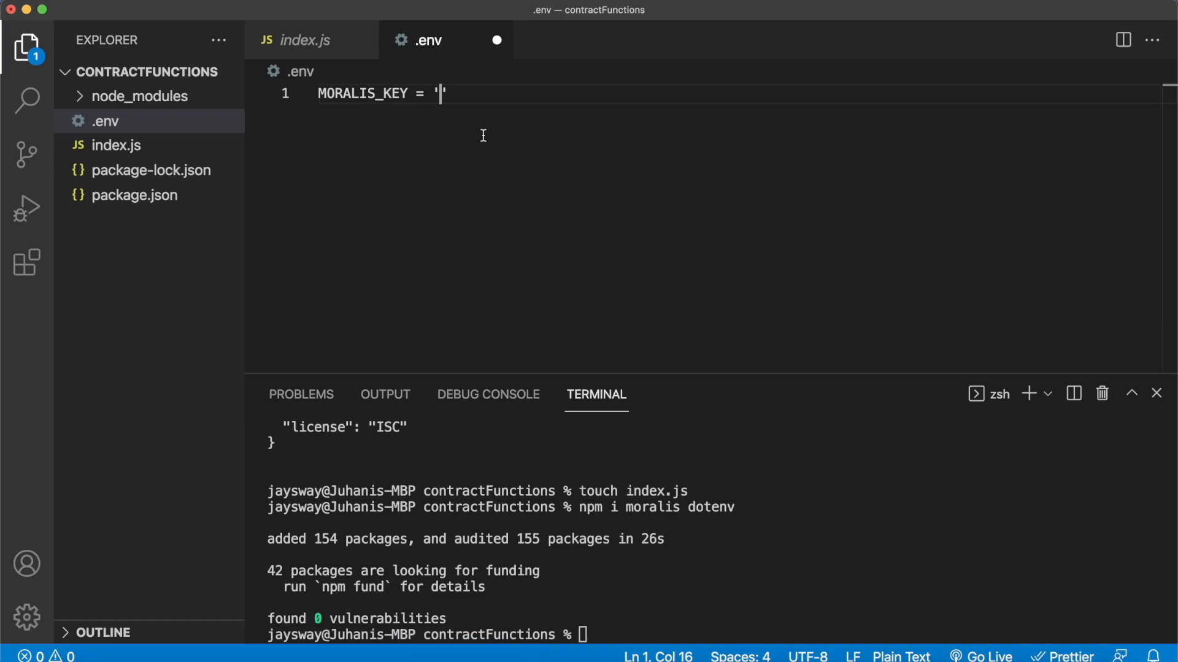
pyautogui.moveTo(322, 76)
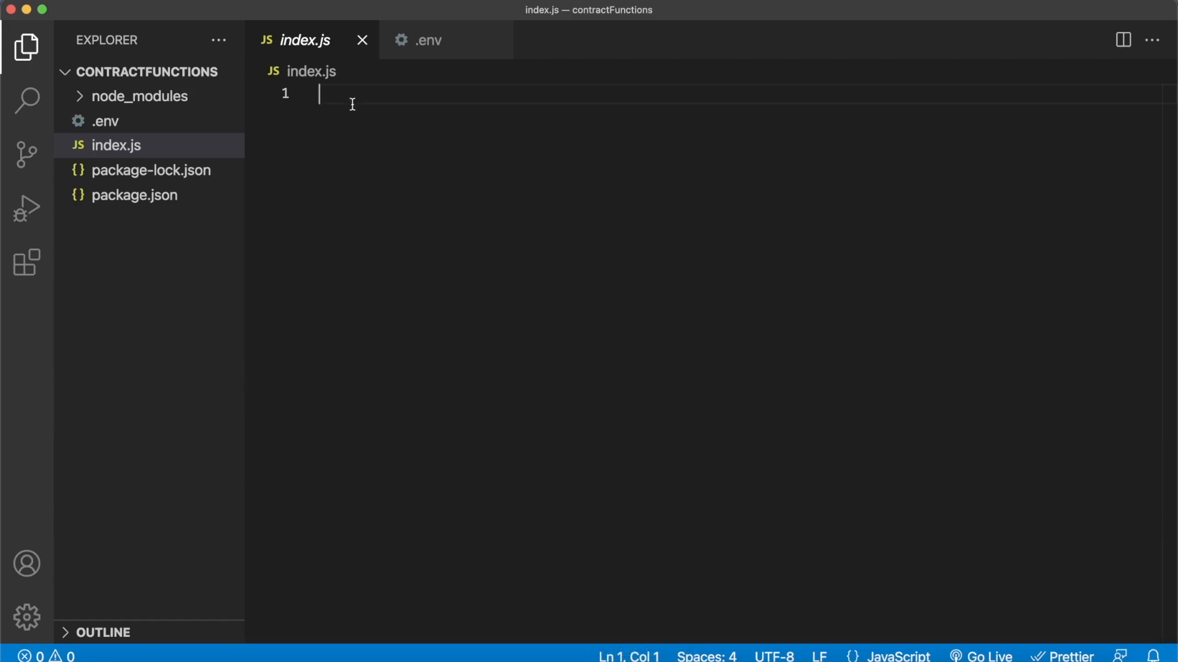
# Start index.js with the Moralis require and require("dotenv").config()
pyautogui.write('const Moralis = require("moralis").default;')
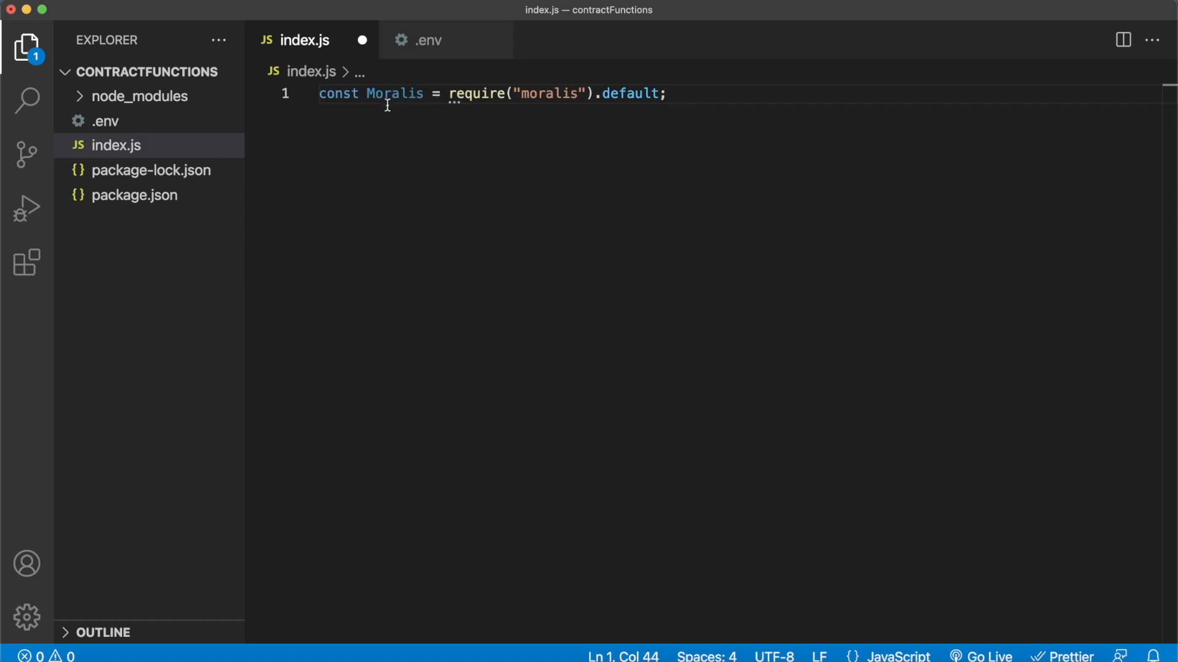
pyautogui.press('Enter')
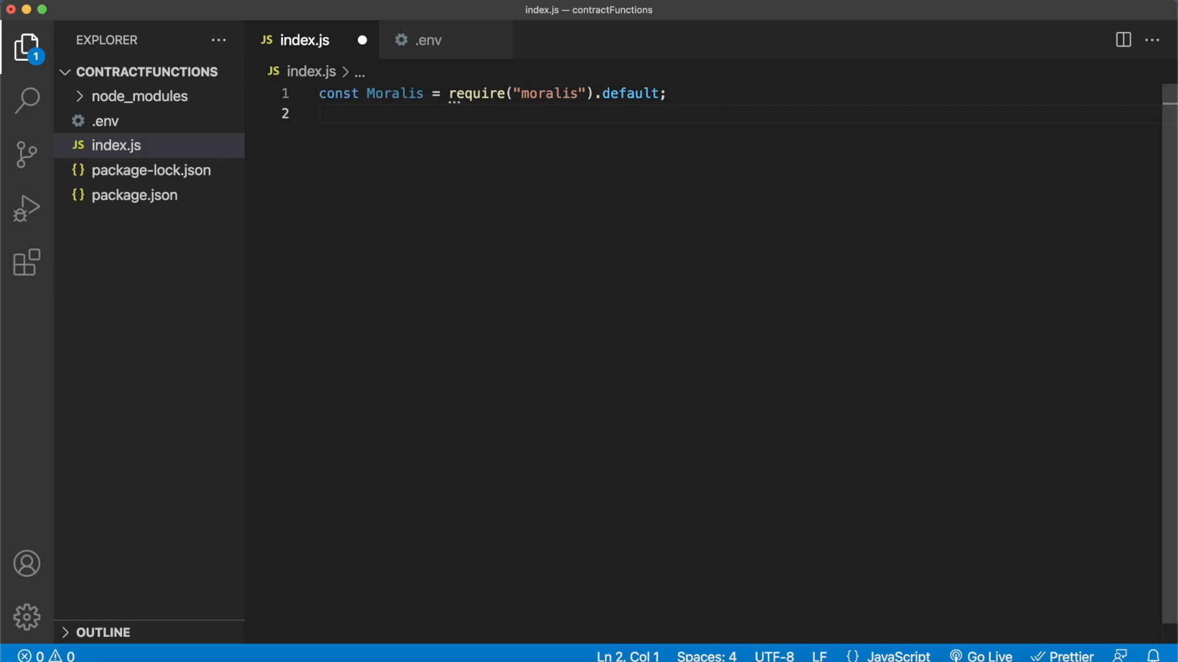
pyautogui.write('require("dotenv").config();')
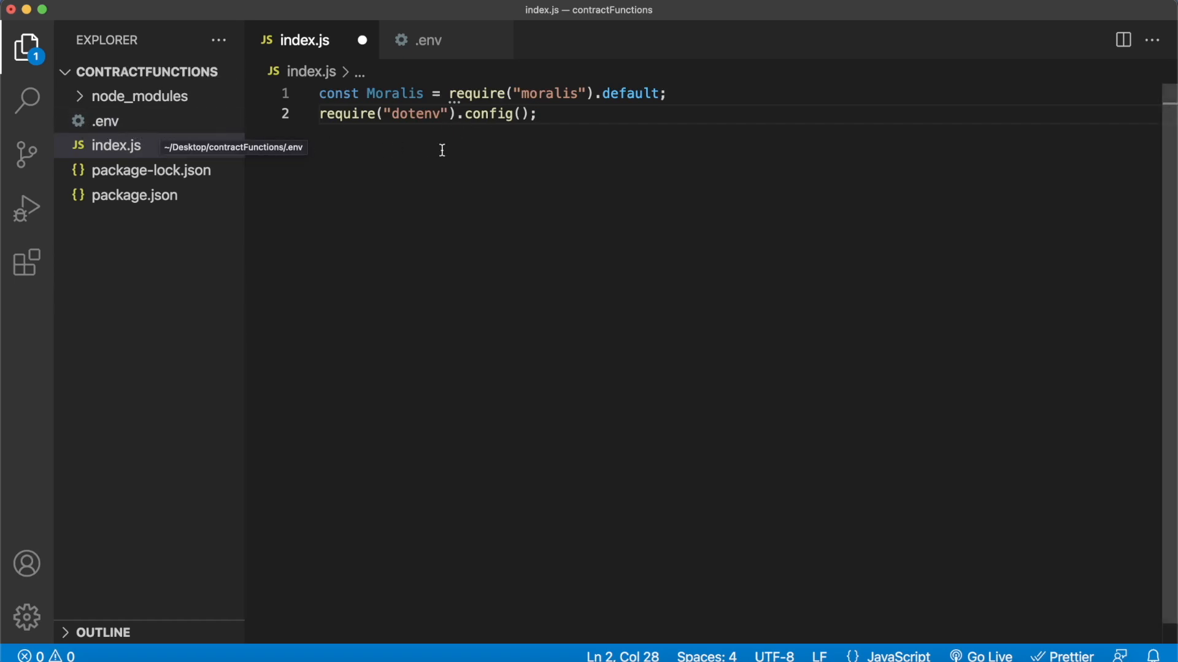
pyautogui.press('Enter')
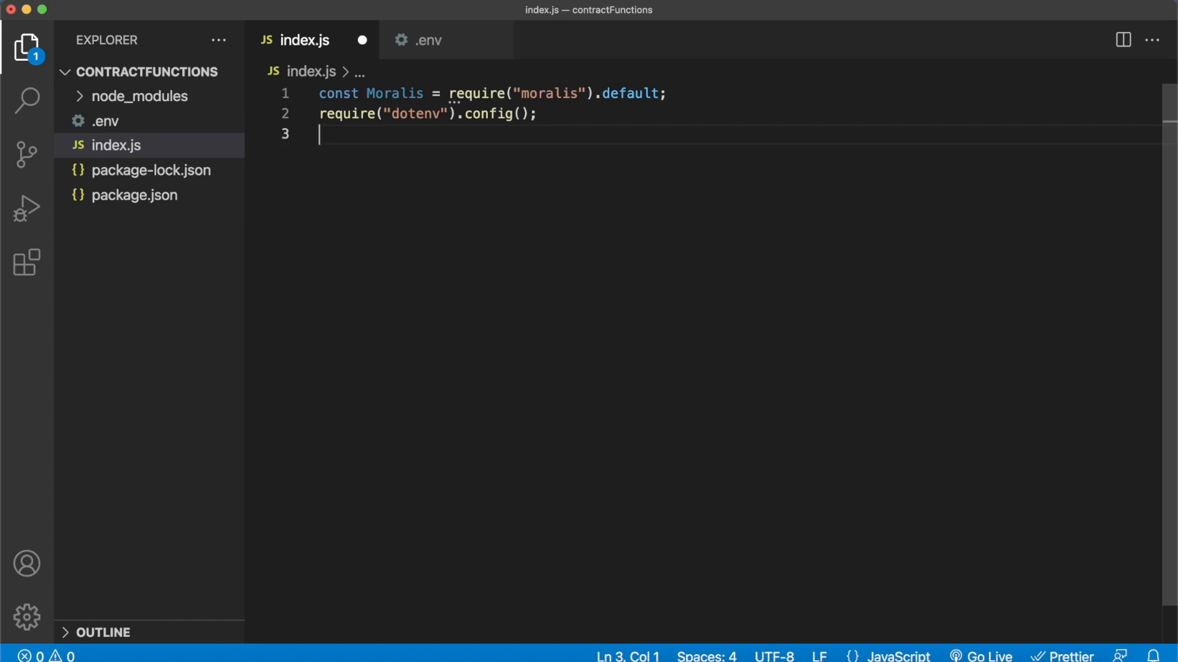
pyautogui.moveTo(587, 263)
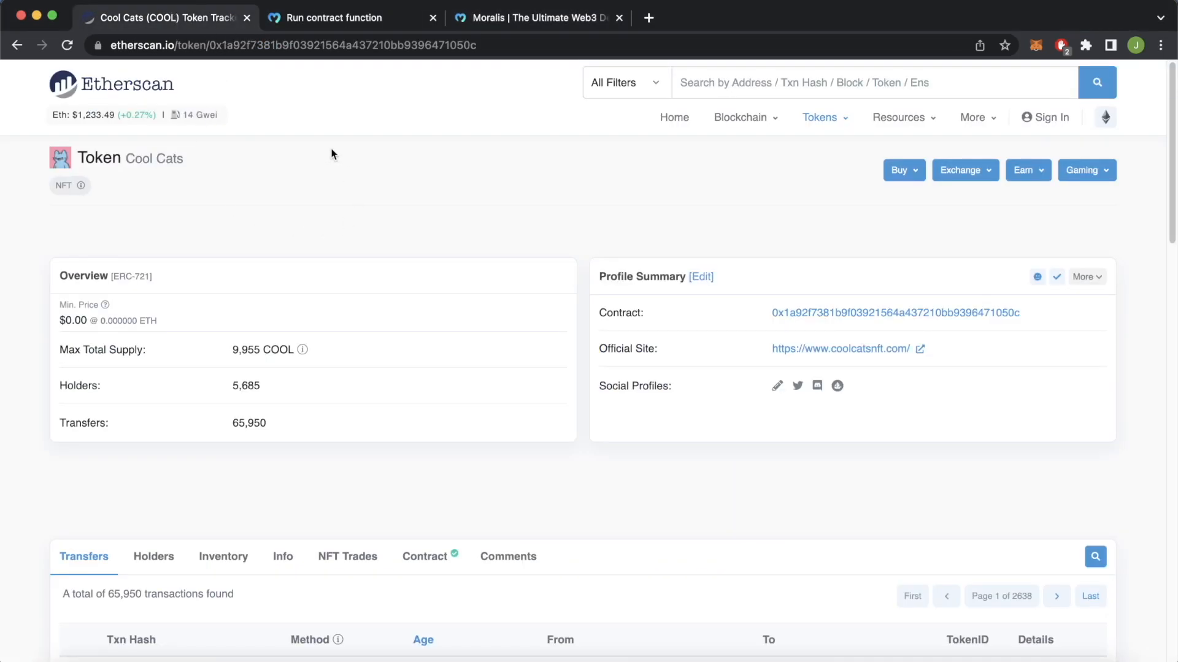
pyautogui.moveTo(287, 415)
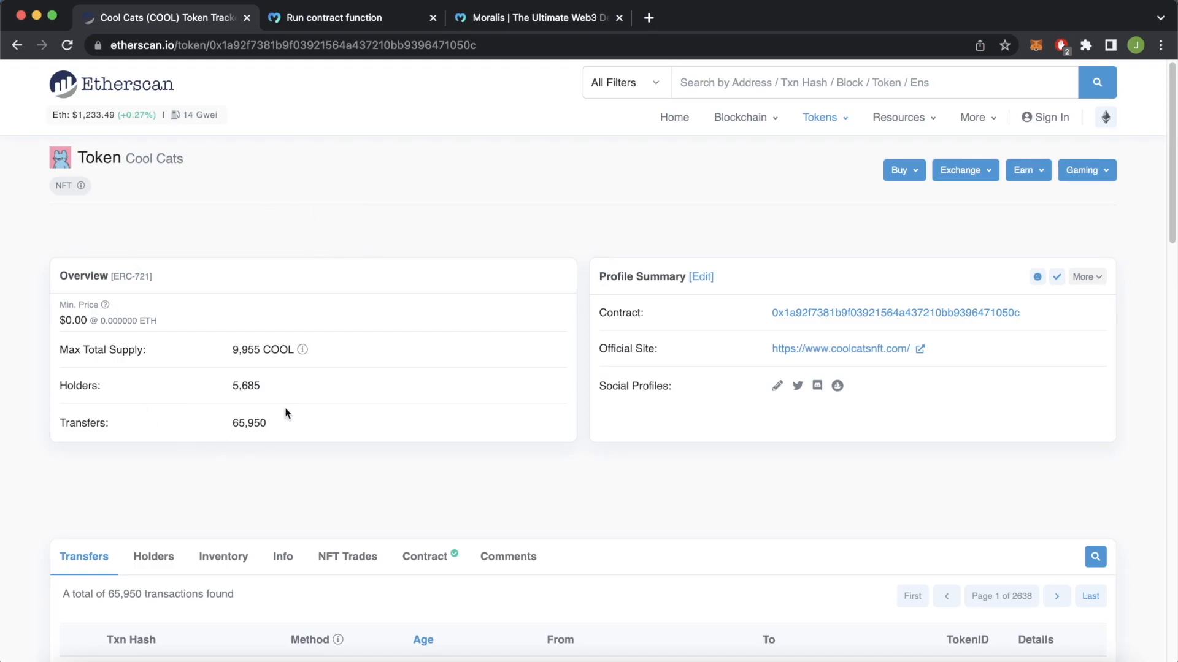
# Copy the Cool Cats Contract ABI from Etherscan's verified contract code
pyautogui.click(425, 557)
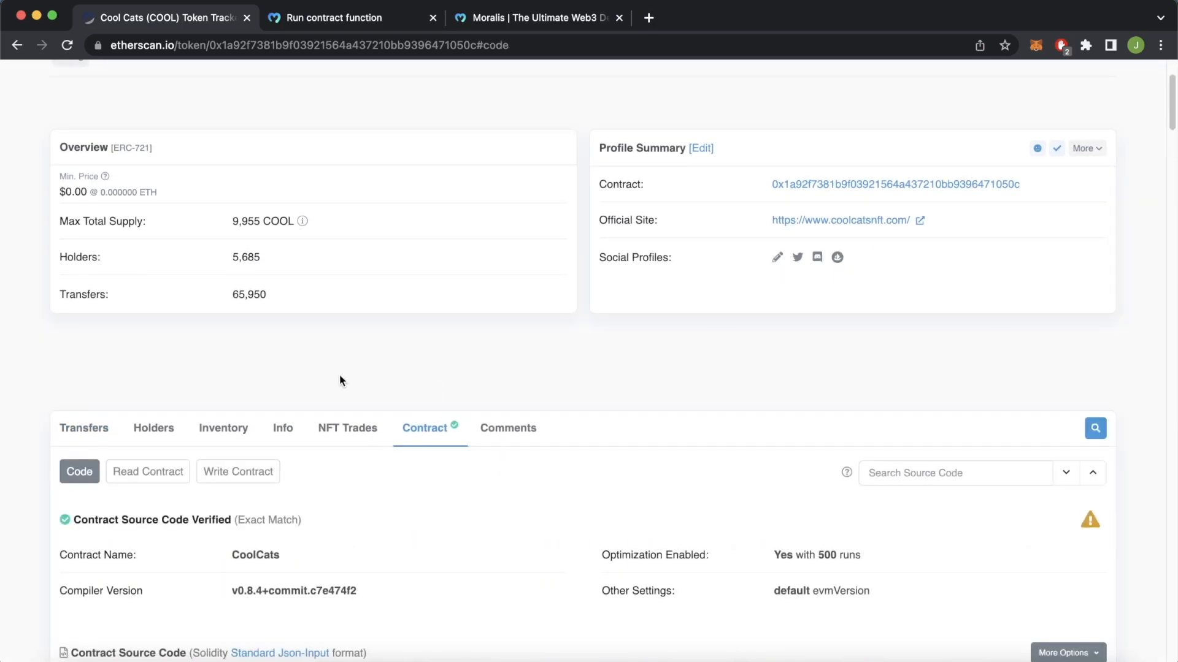
pyautogui.scroll(-3)
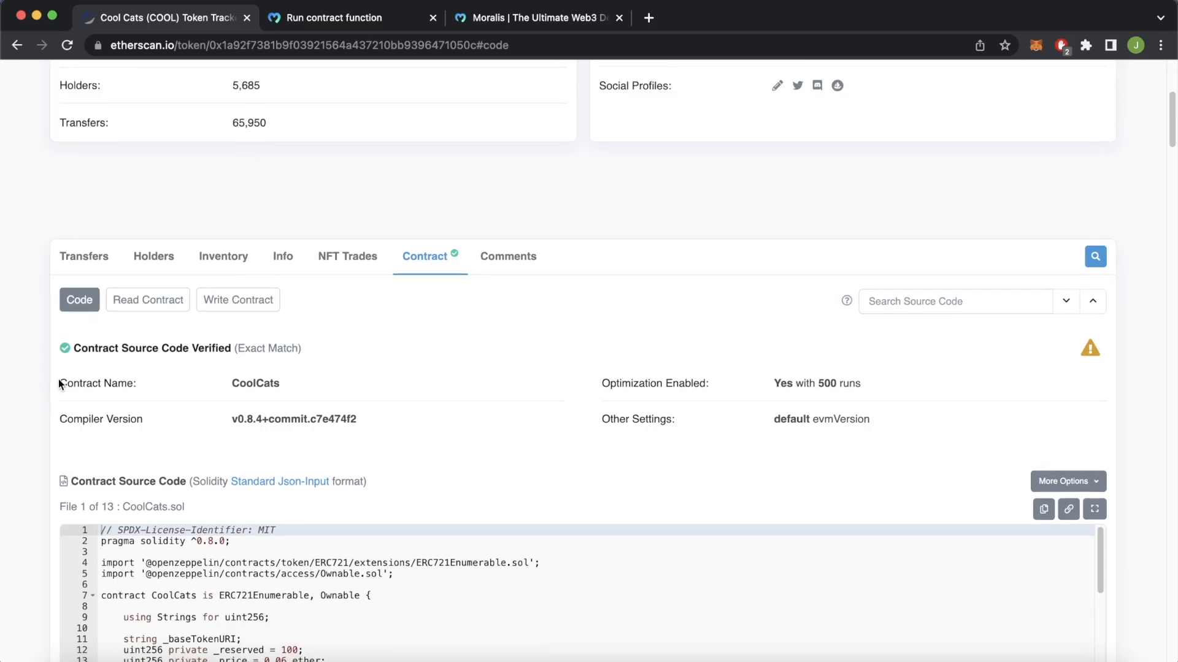
pyautogui.scroll(-3)
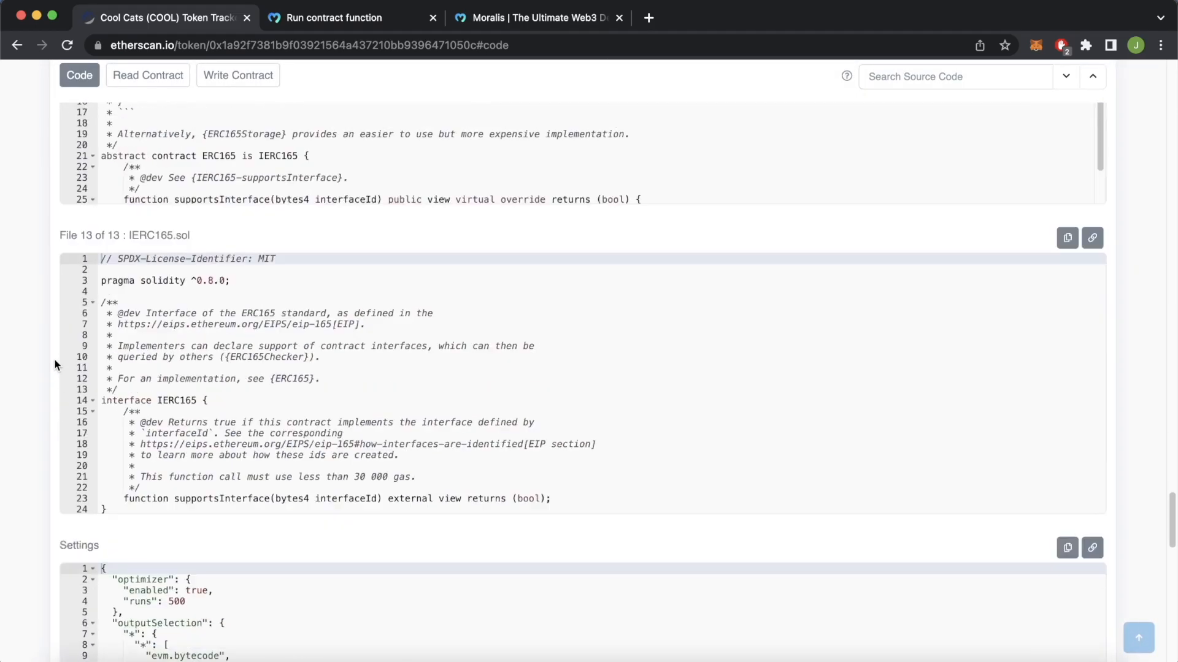
pyautogui.scroll(-3)
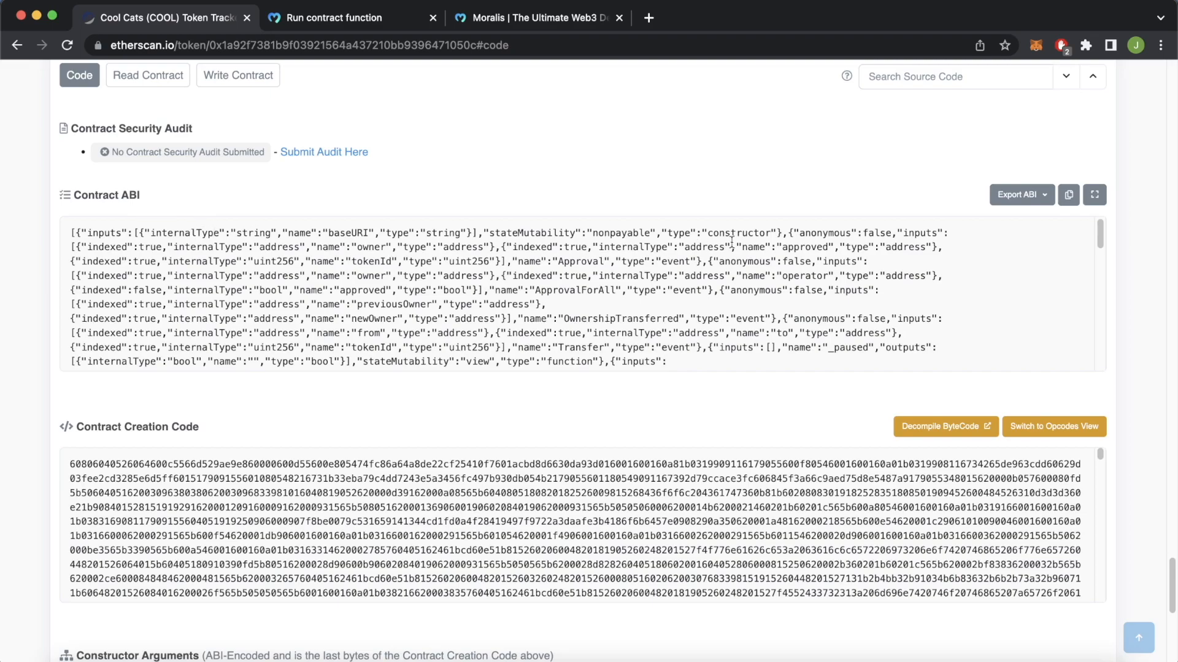
pyautogui.click(1067, 194)
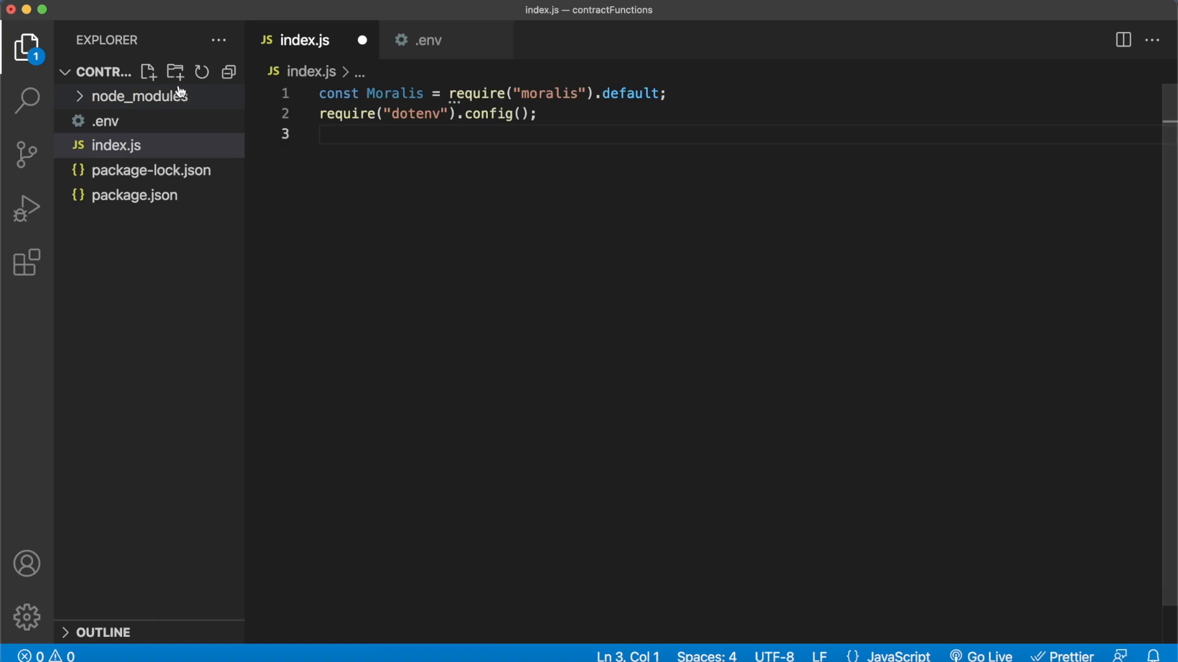
# Create abi.json holding the ABI and locate its getPrice function entry
pyautogui.click(147, 71)
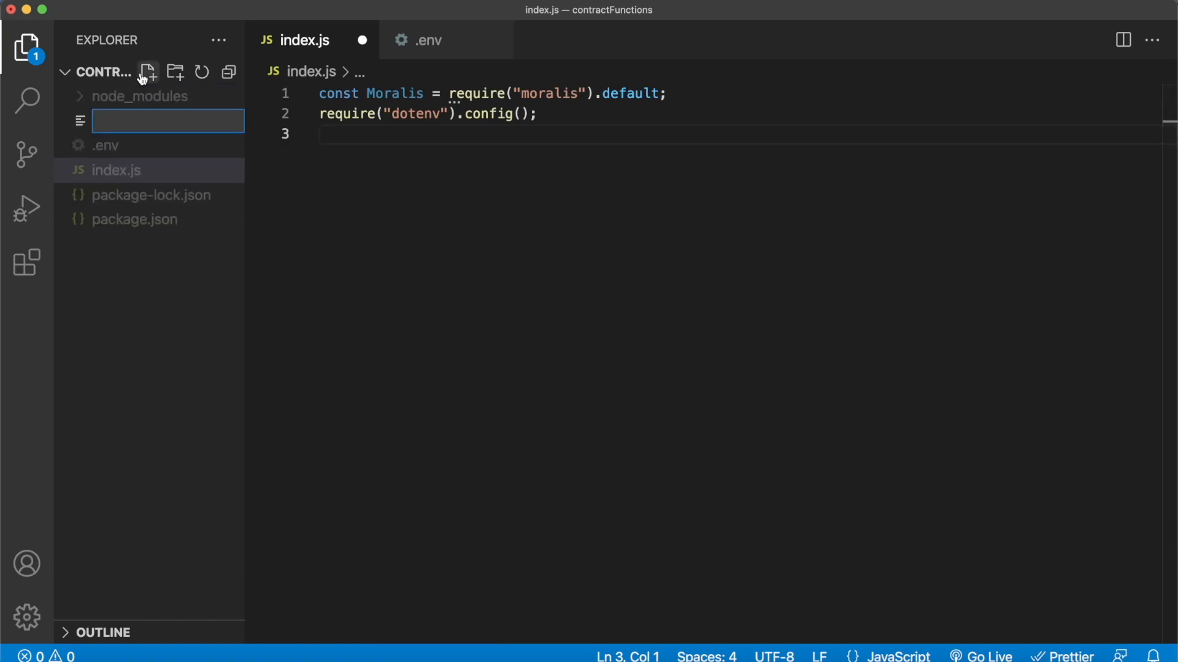
pyautogui.write('abi.json')
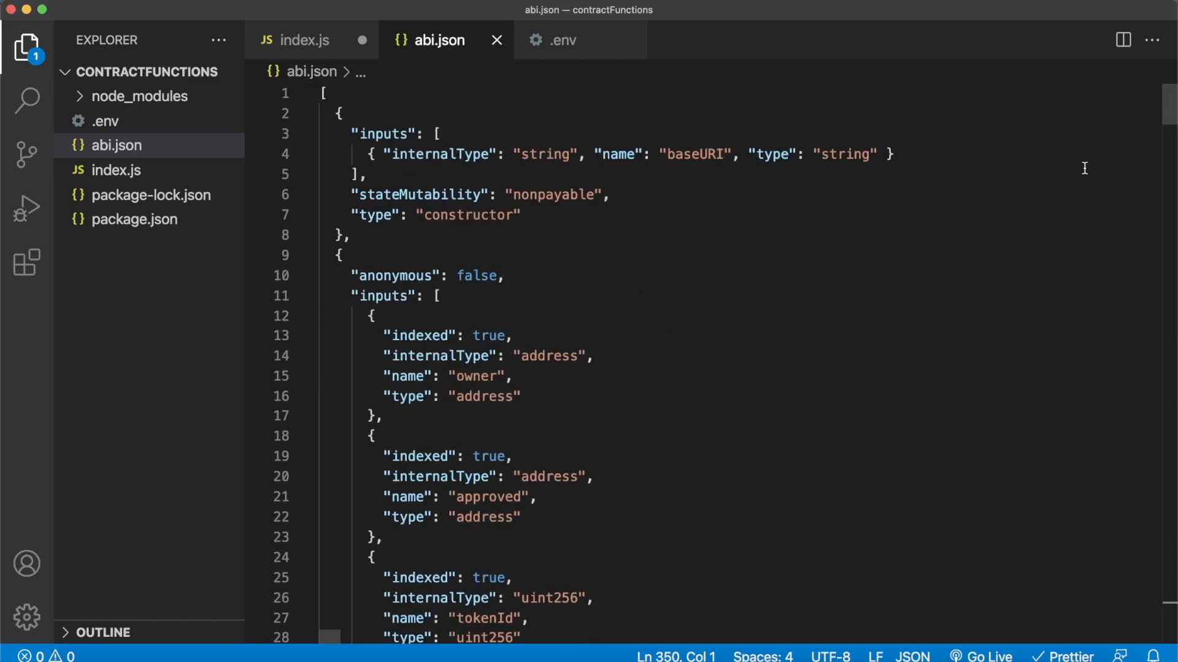
pyautogui.press('Cmd+f')
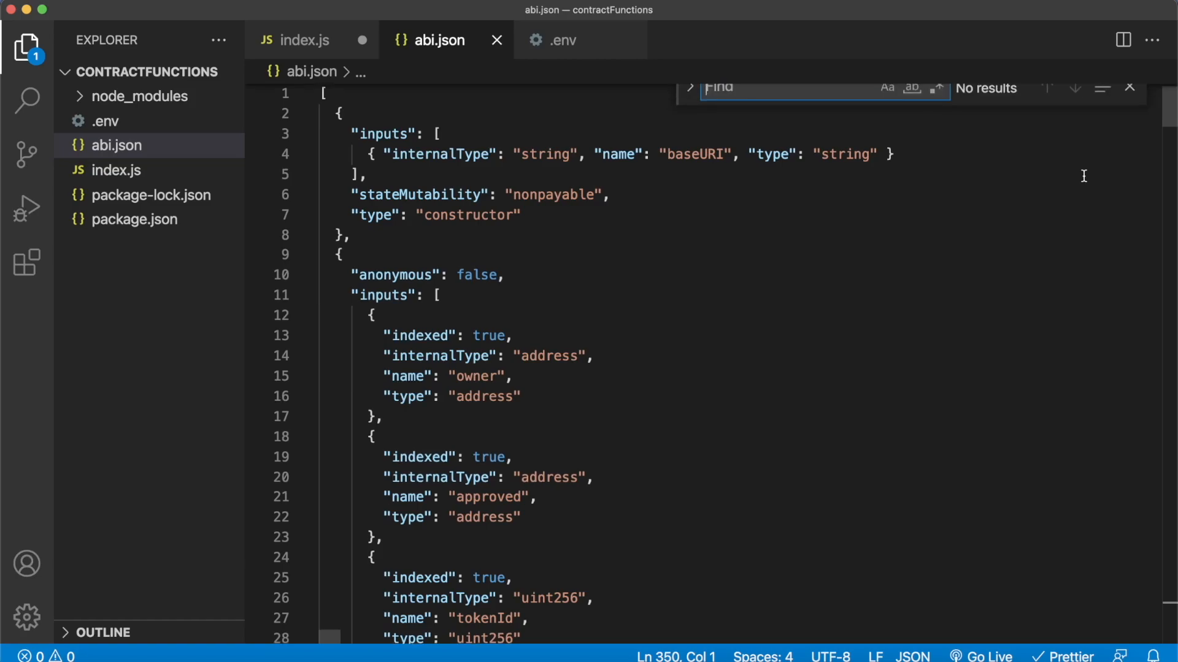
pyautogui.write('getPrice')
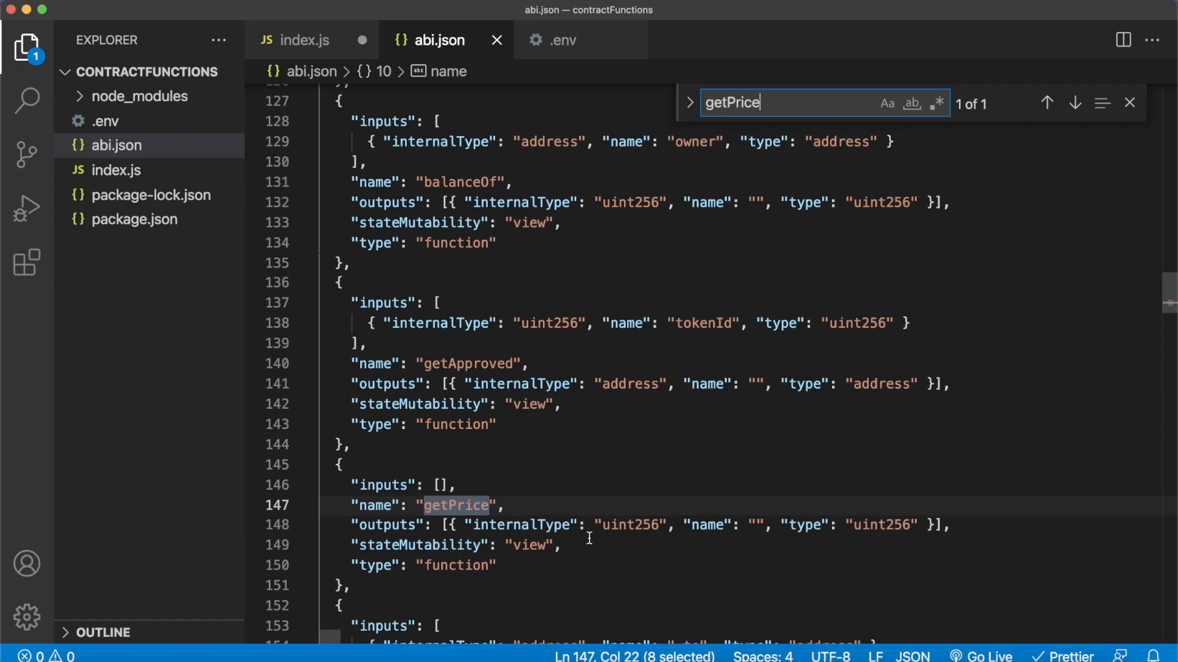
pyautogui.moveTo(530, 323)
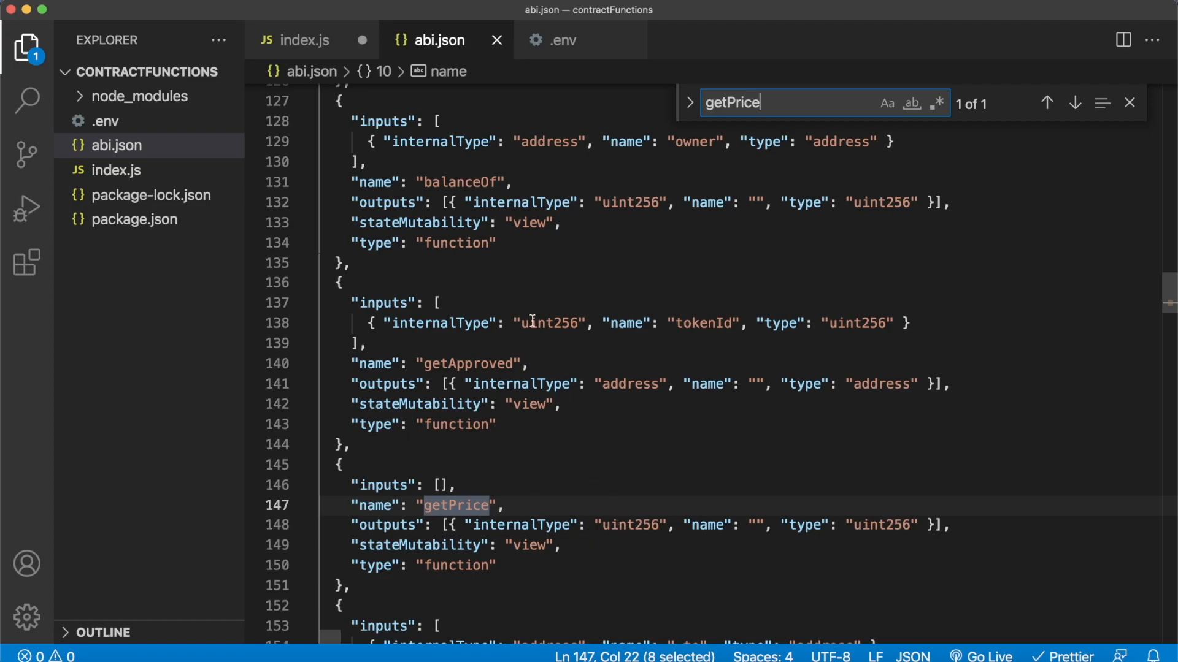
pyautogui.scroll(-3)
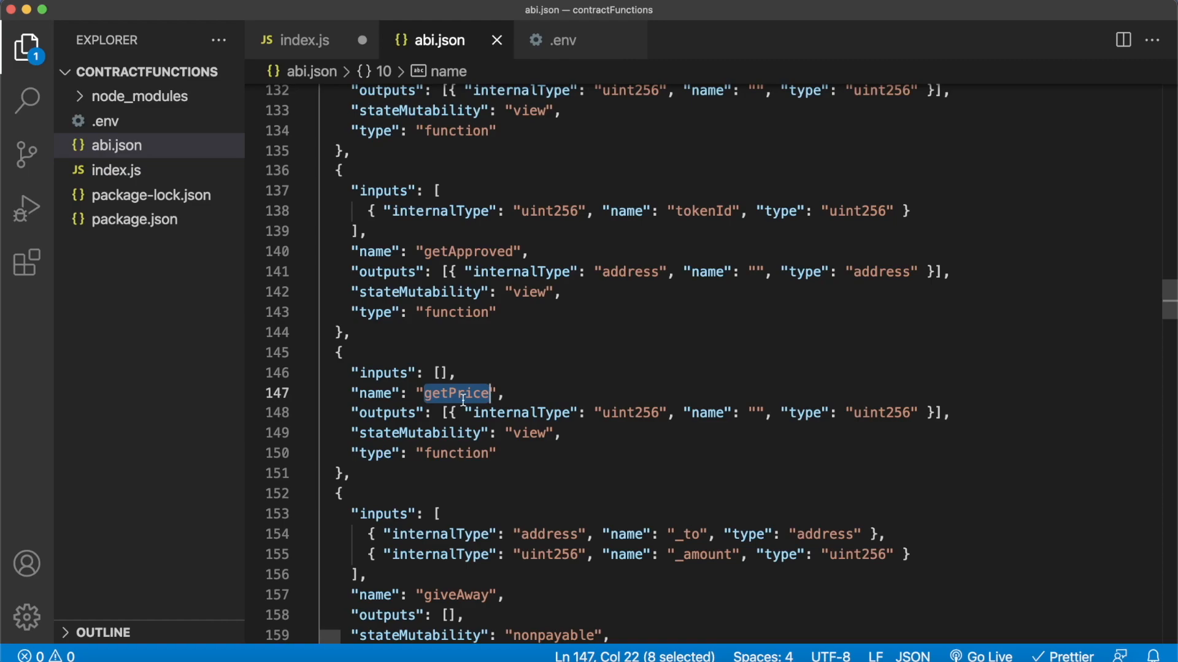
pyautogui.moveTo(298, 52)
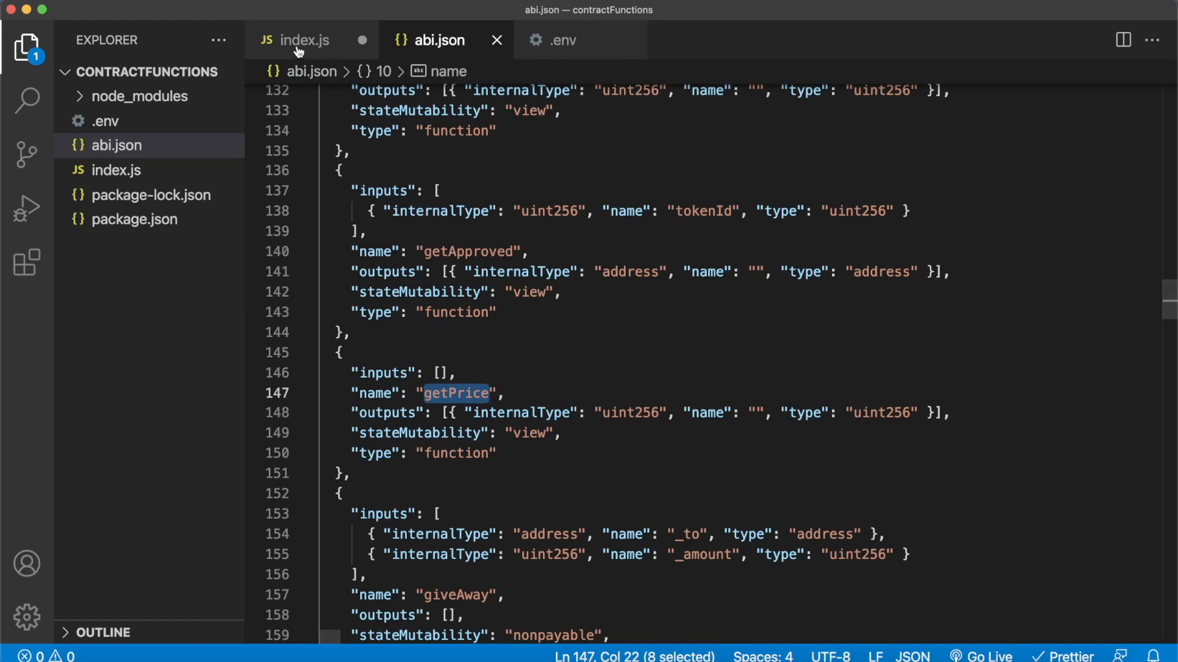
# Import the ABI in index.js with const ABI = require("./abi.json")
pyautogui.click(304, 40)
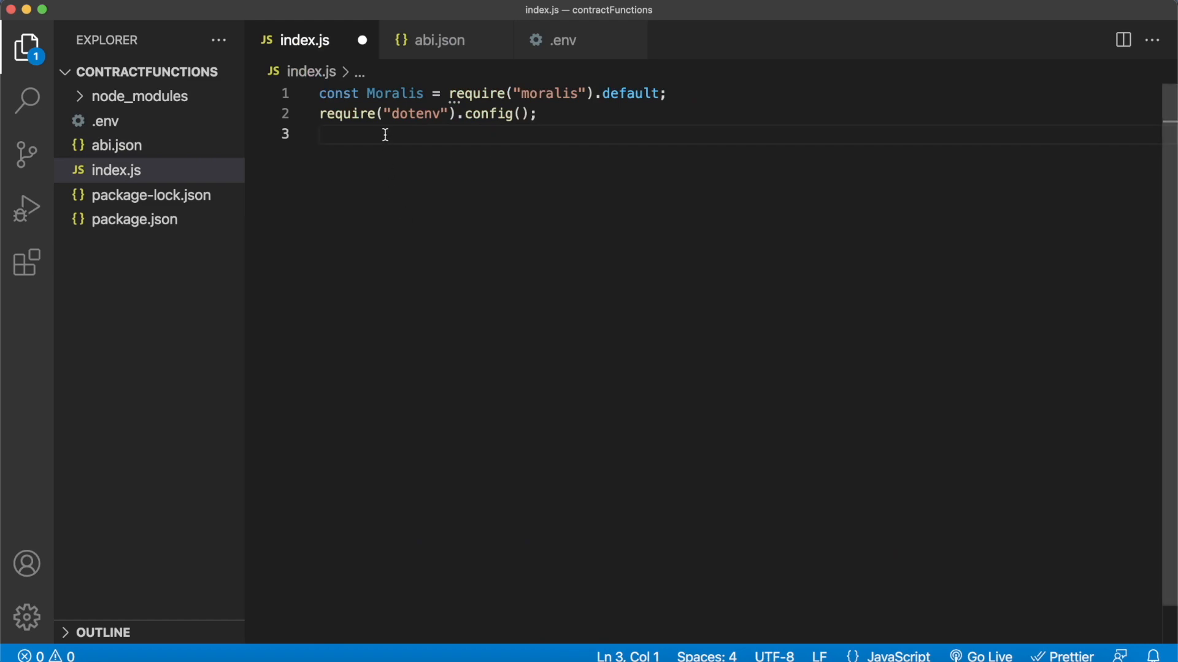
pyautogui.moveTo(374, 146)
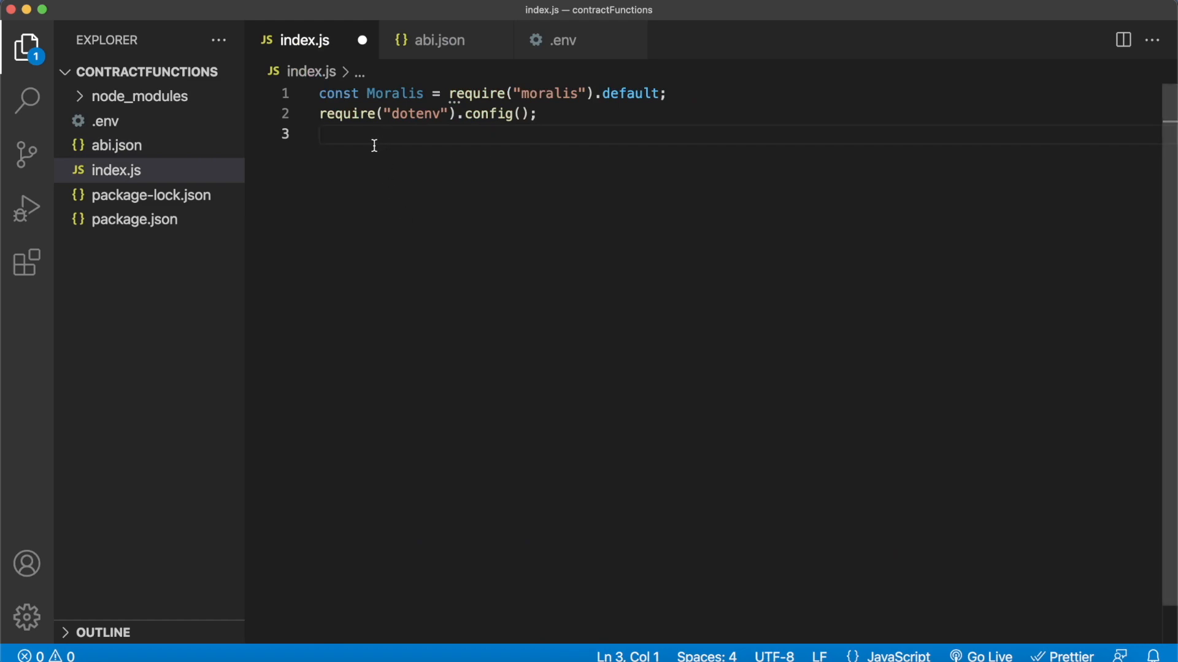
pyautogui.write('const ABI = require("./abi.json");')
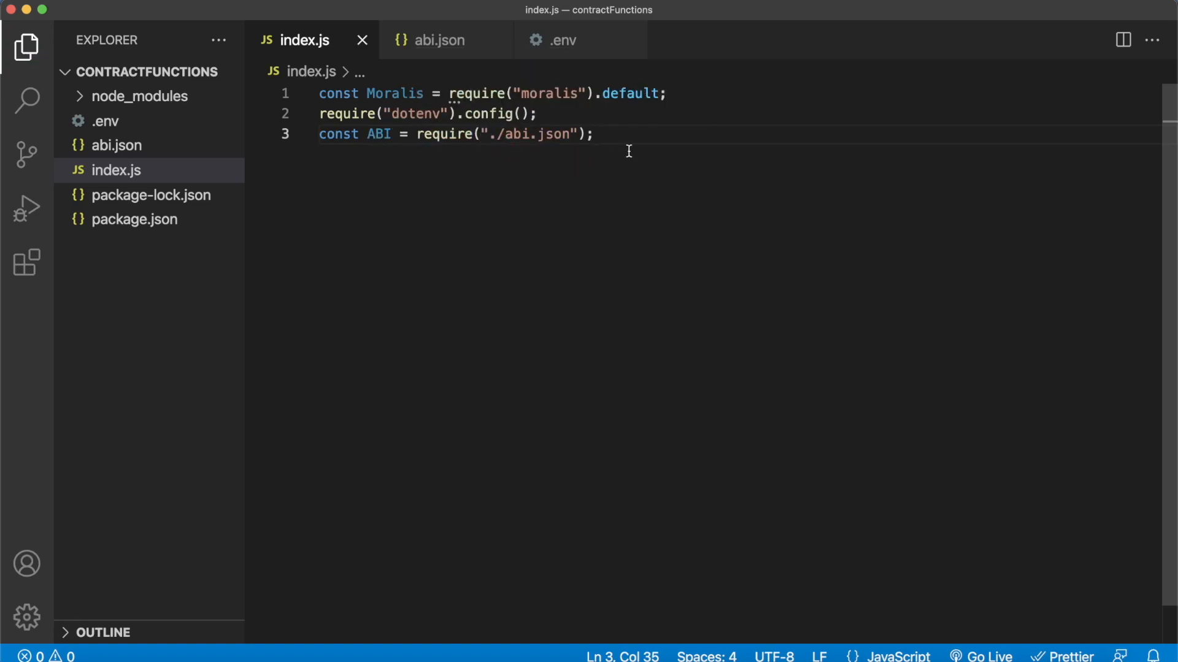
pyautogui.press('Enter')
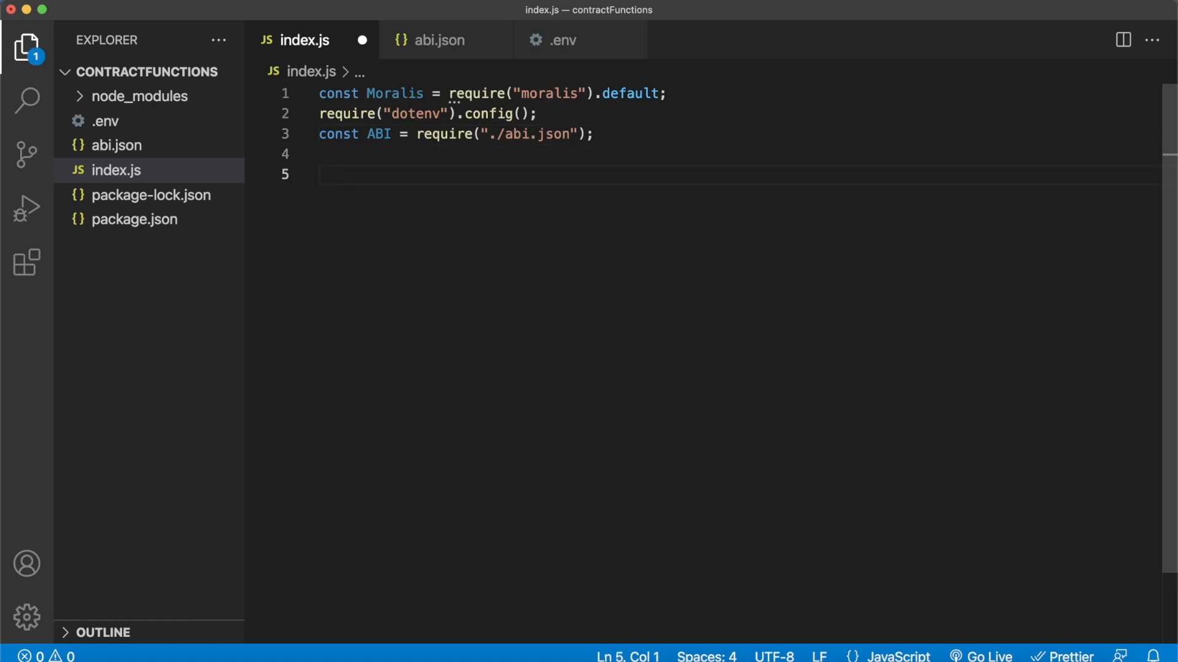
# Call Moralis.start with apiKey: process.env.MORALIS_KEY
pyautogui.write('MOra')
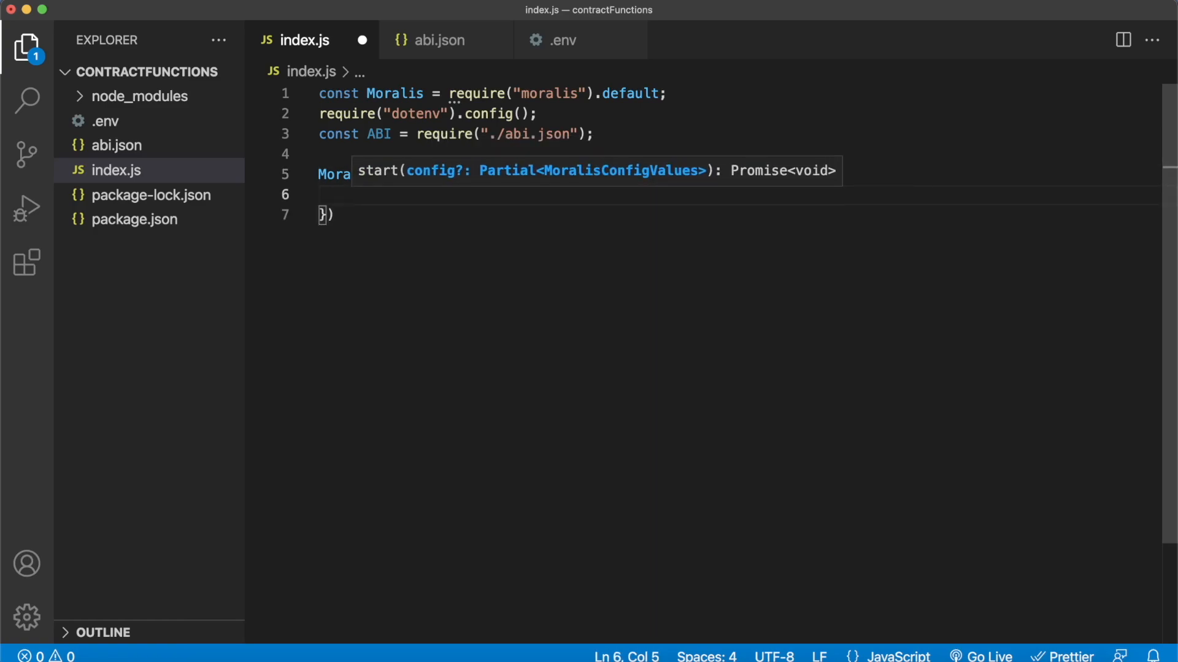
pyautogui.write('apiKey: process.en')
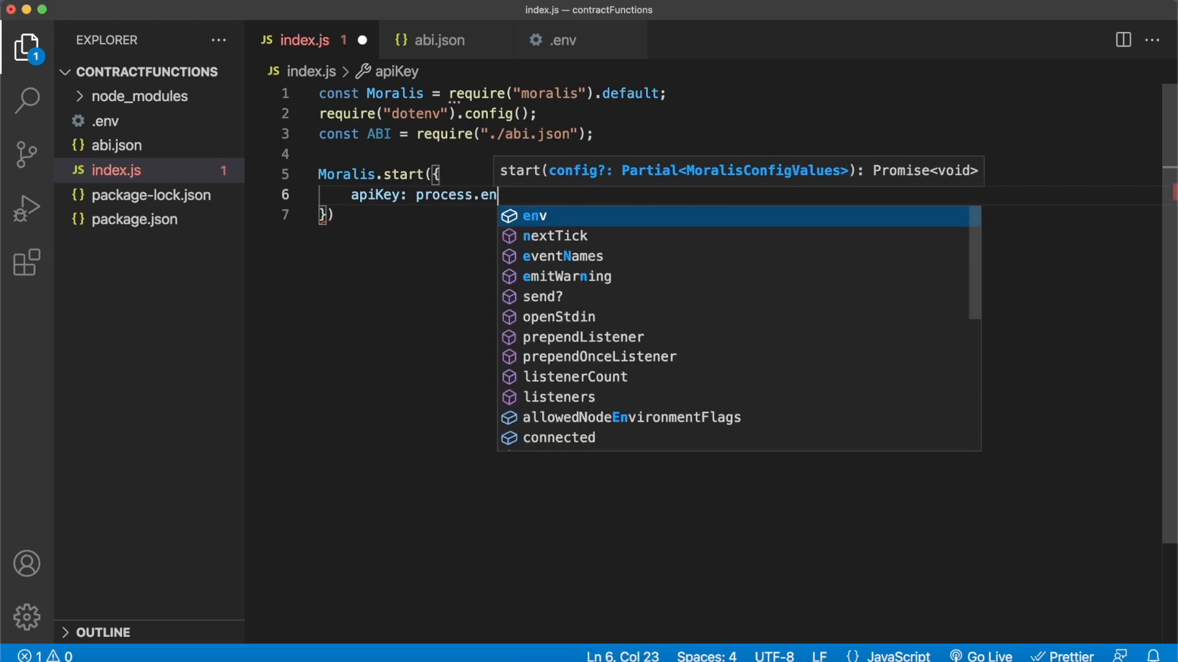
pyautogui.write('v.')
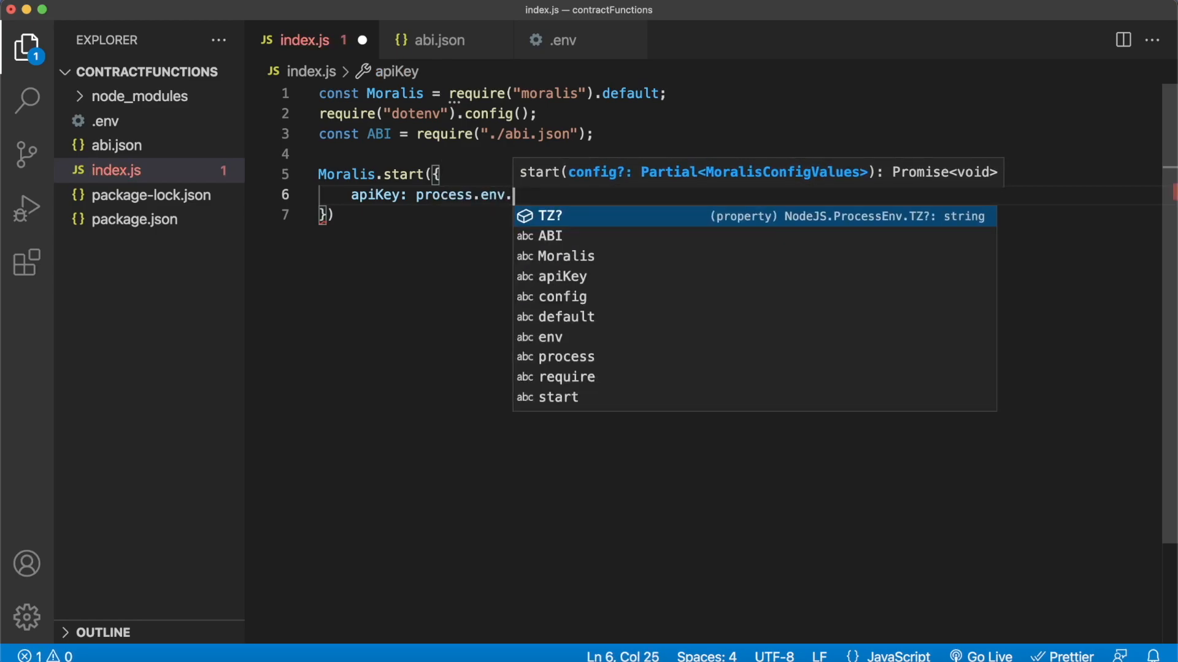
pyautogui.write('MORALIS')
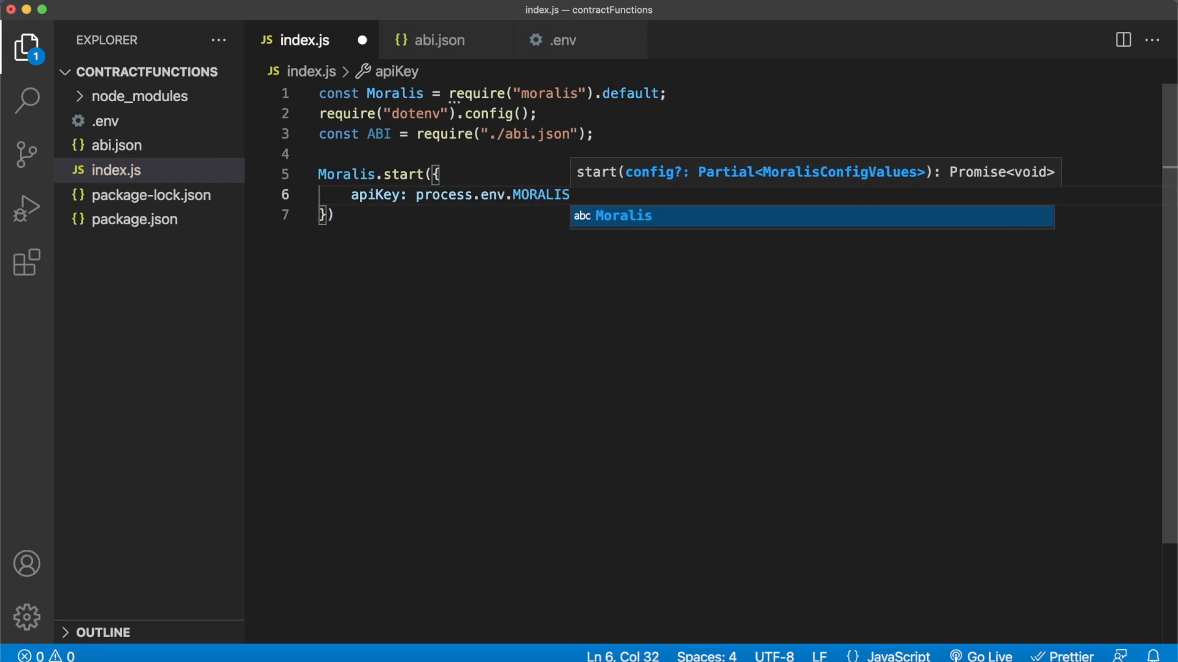
pyautogui.write('_KEY')
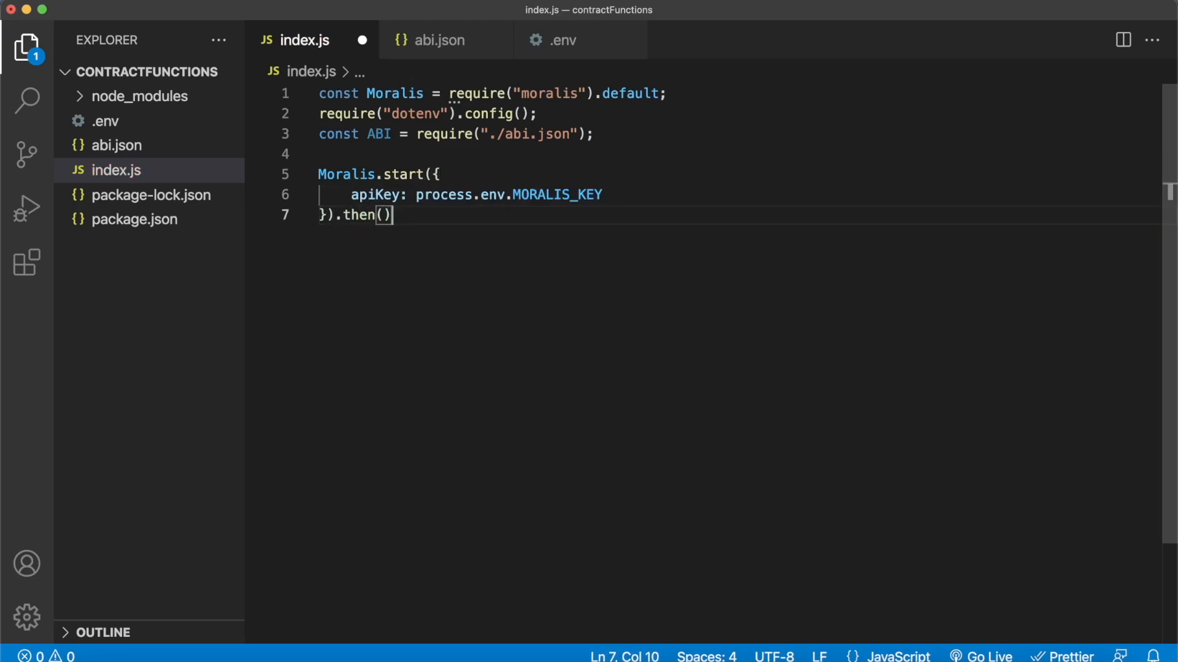
# Add an async then() callback awaiting Moralis.EvmApi.utils.runContractFunction
pyautogui.write('async')
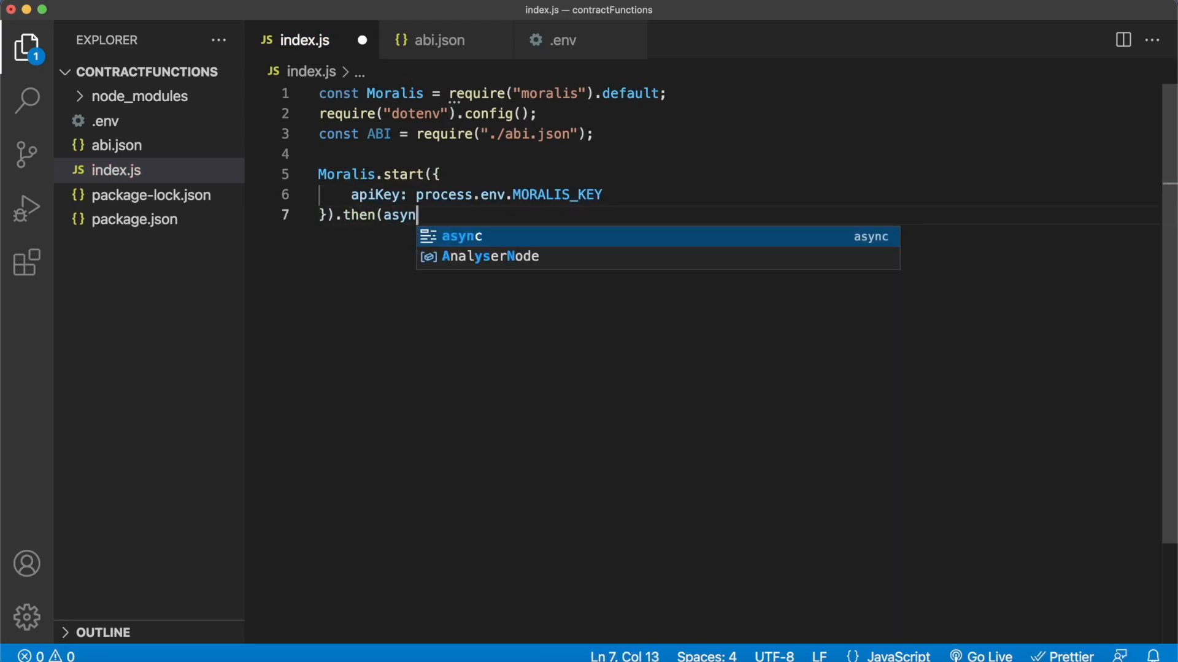
pyautogui.write('c()=>{')
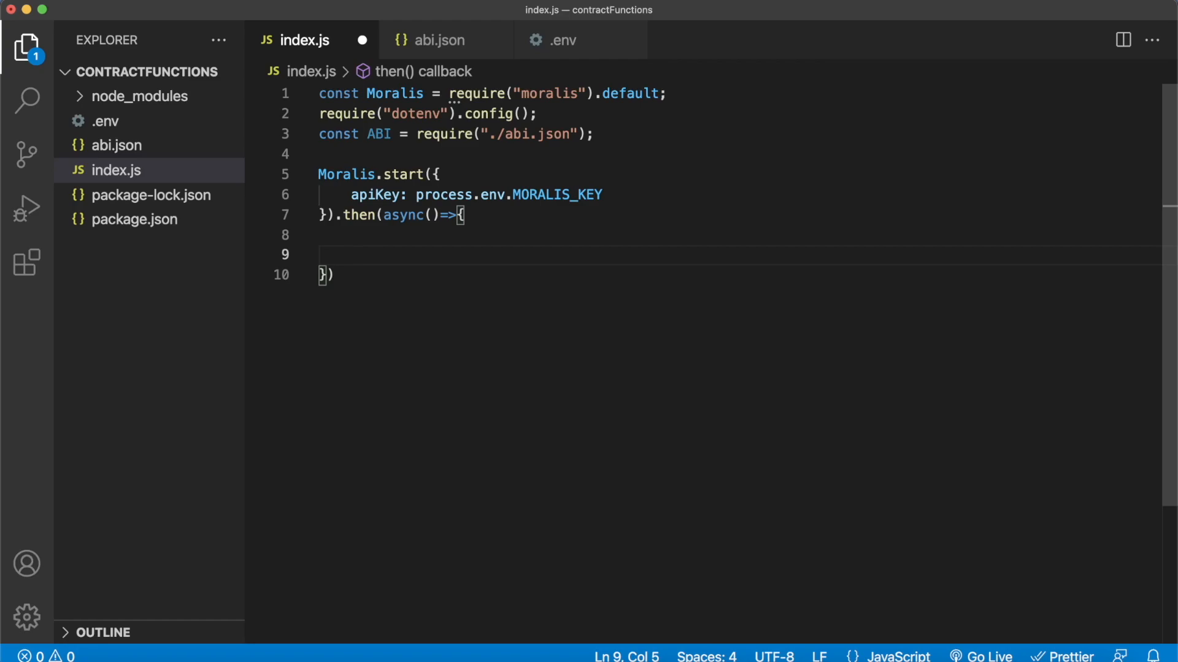
pyautogui.write('const response')
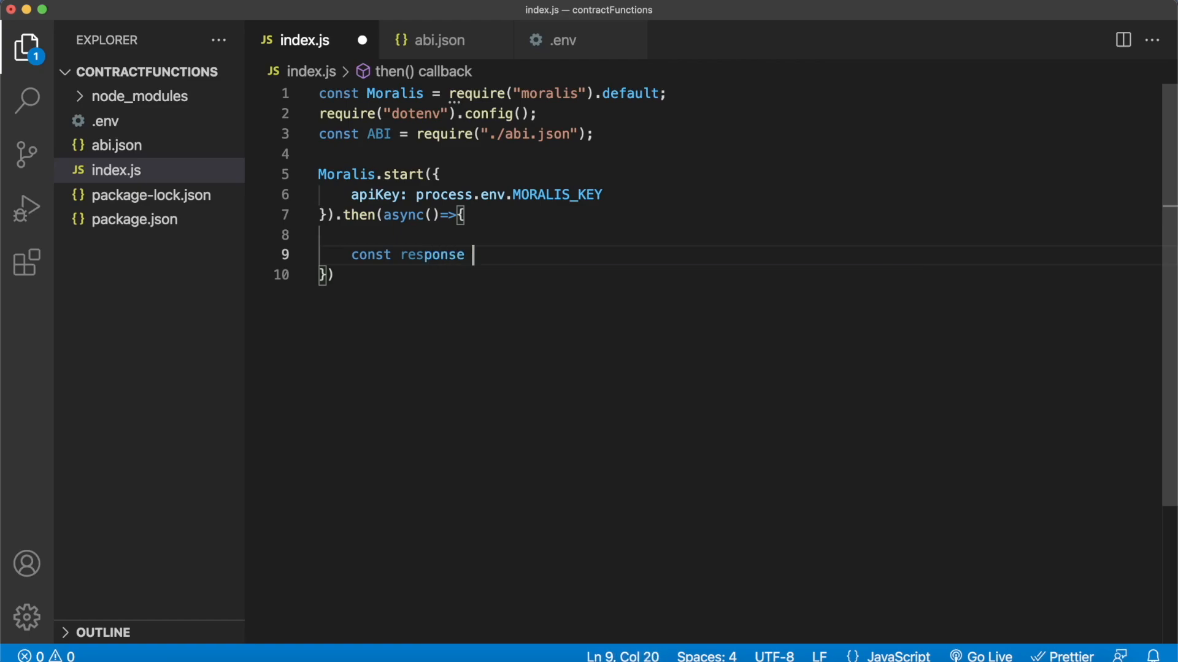
pyautogui.write('= await Moralis.')
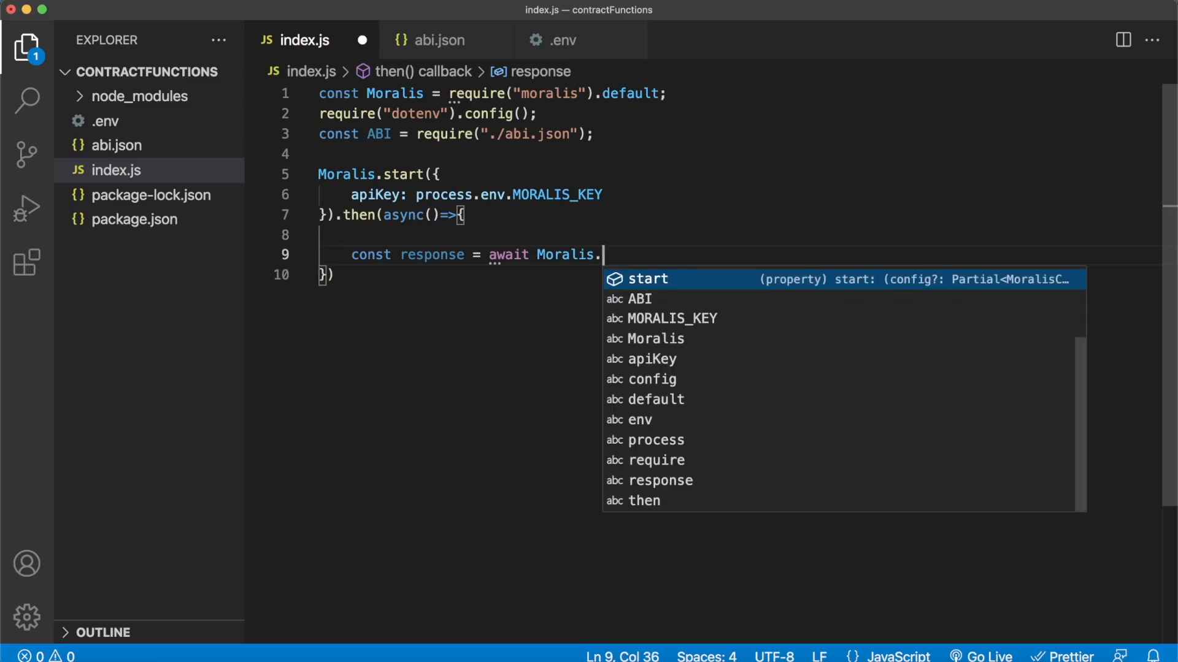
pyautogui.write('EvmApi.utils')
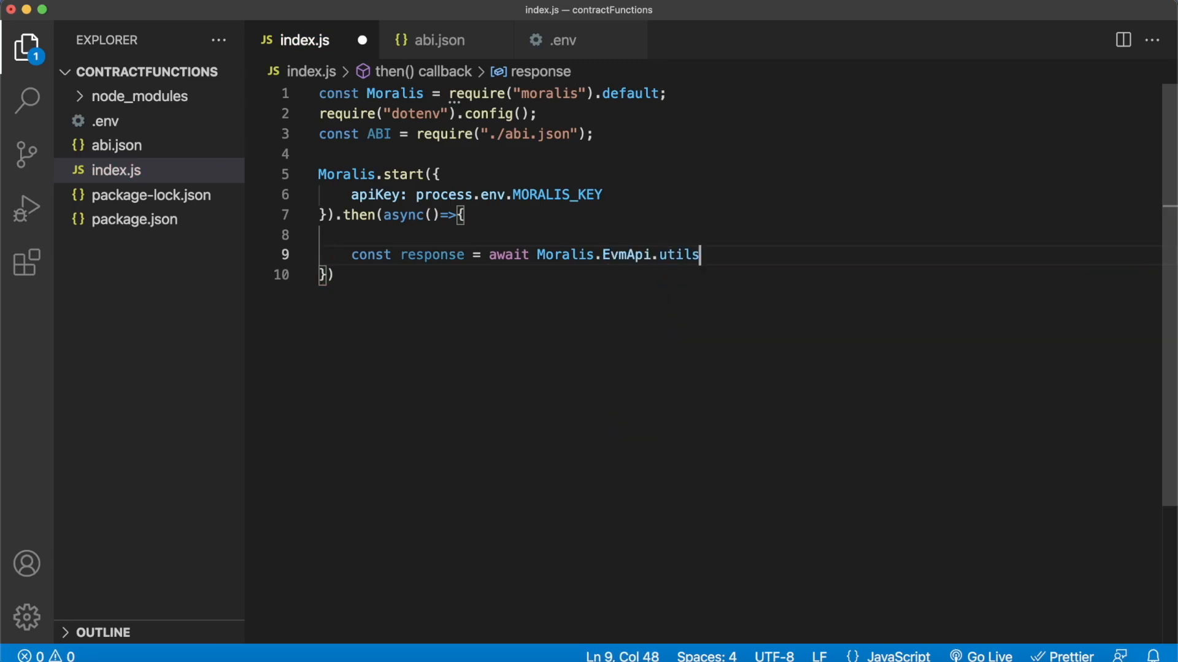
pyautogui.write('.runContractFunction')
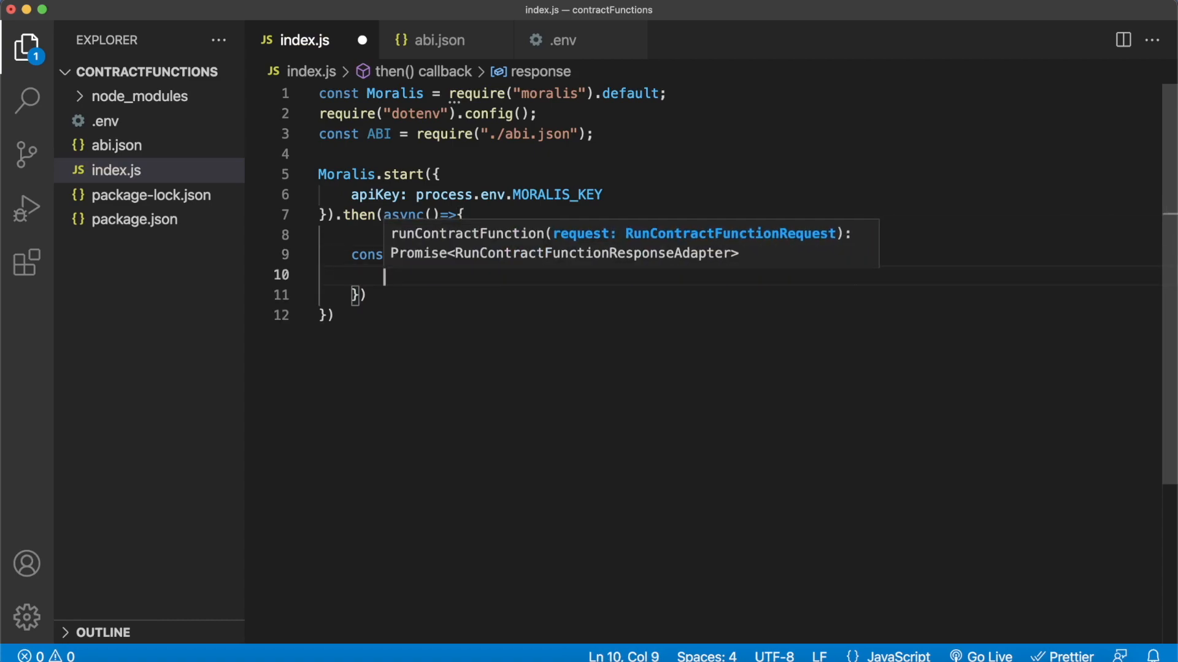
pyautogui.moveTo(507, 304)
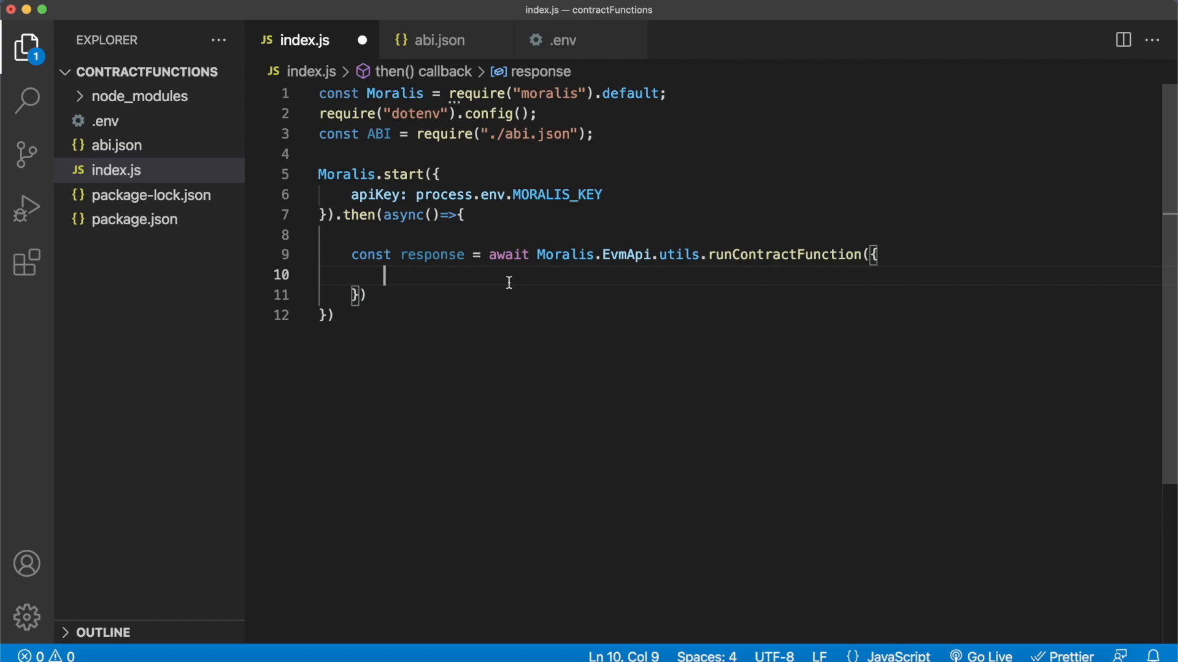
# Begin the address property of the runContractFunction options
pyautogui.write('add')
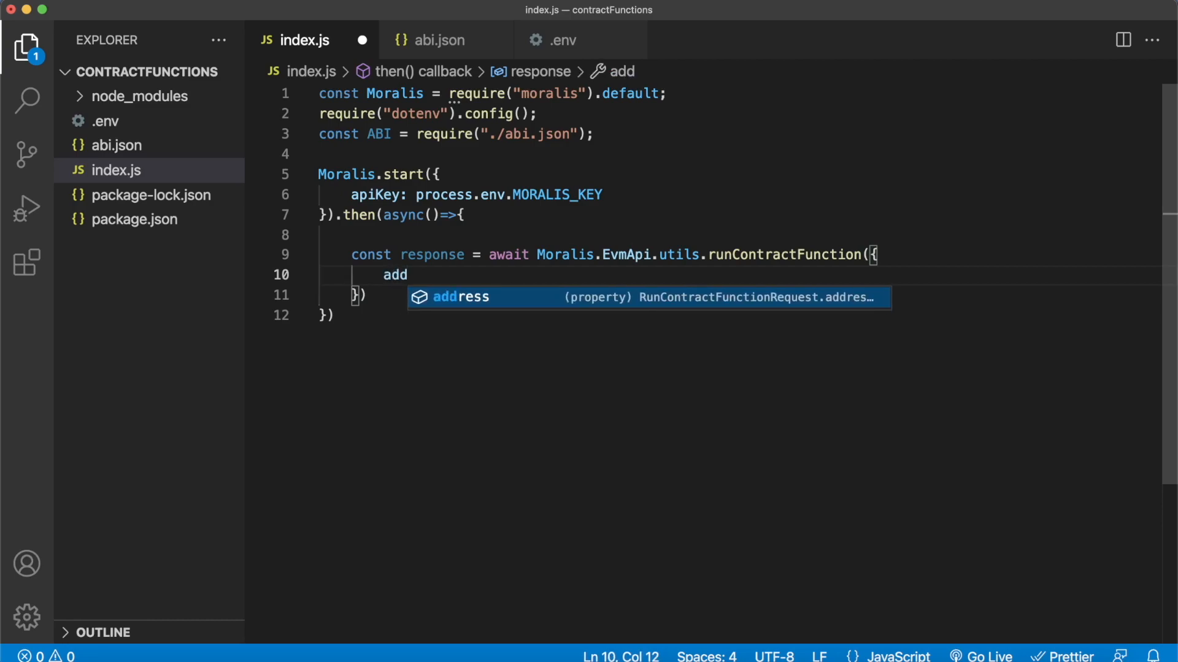
pyautogui.press('Tab')
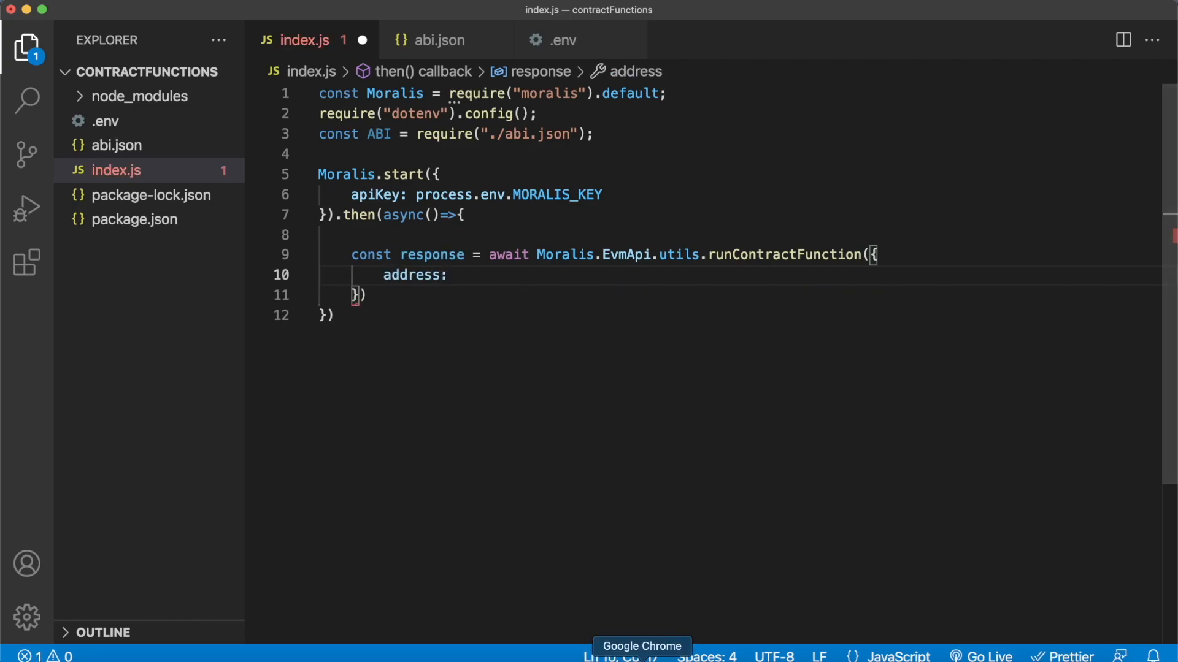
pyautogui.click(643, 647)
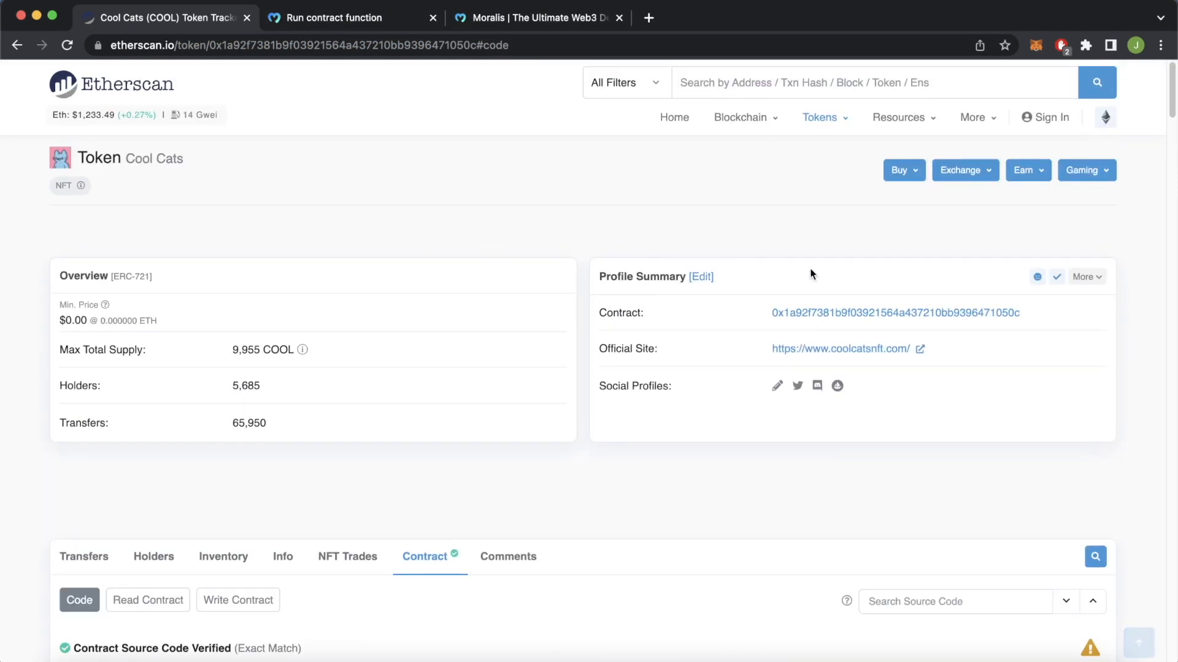
pyautogui.click(1030, 312)
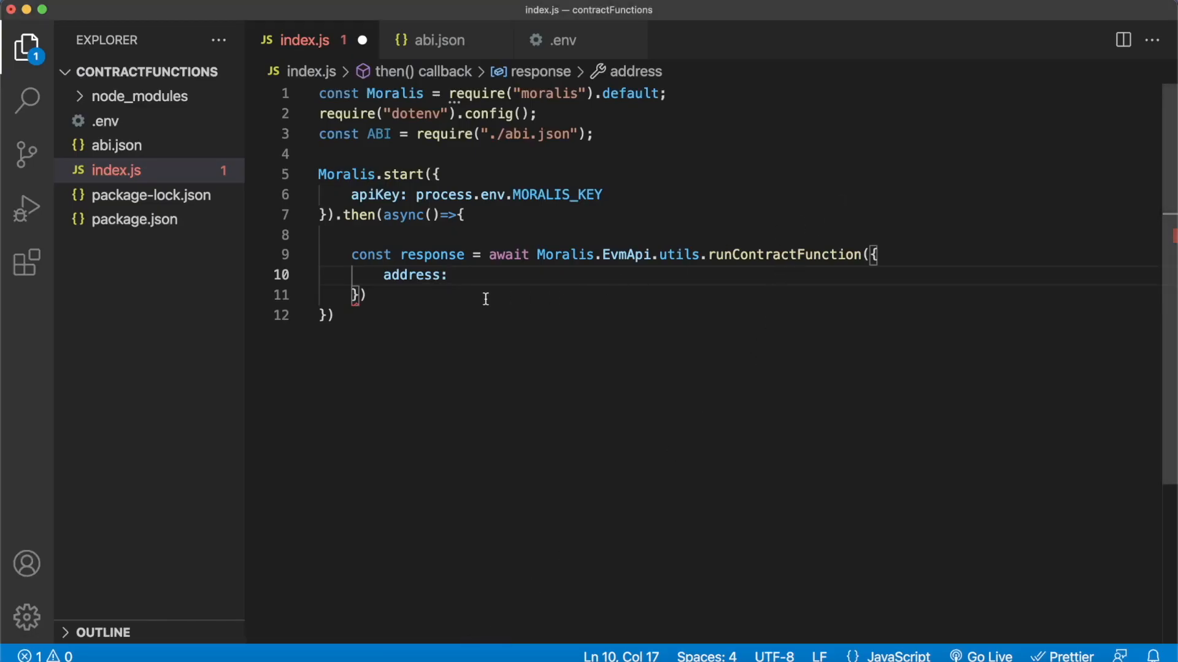
pyautogui.write('"0x1A92f7381B9F03921564a437210bB9396471050C"')
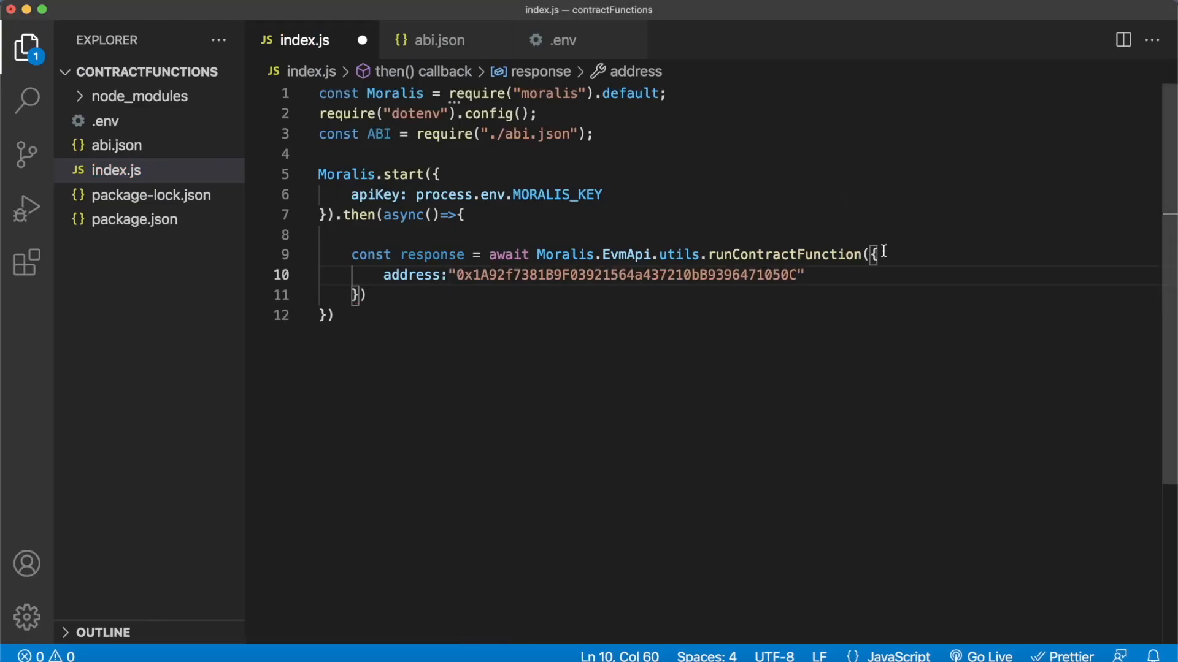
pyautogui.write(',')
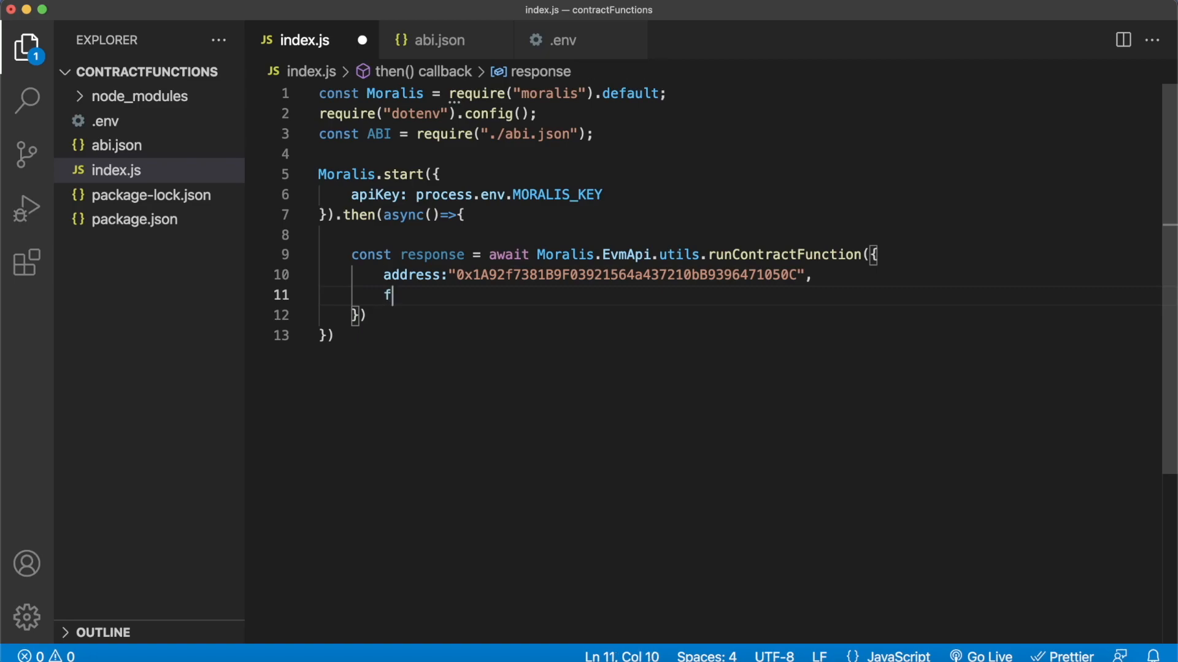
# Add functionName: "getPrice" and abi: ABI, then begin a console statement
pyautogui.write('unctionName:')
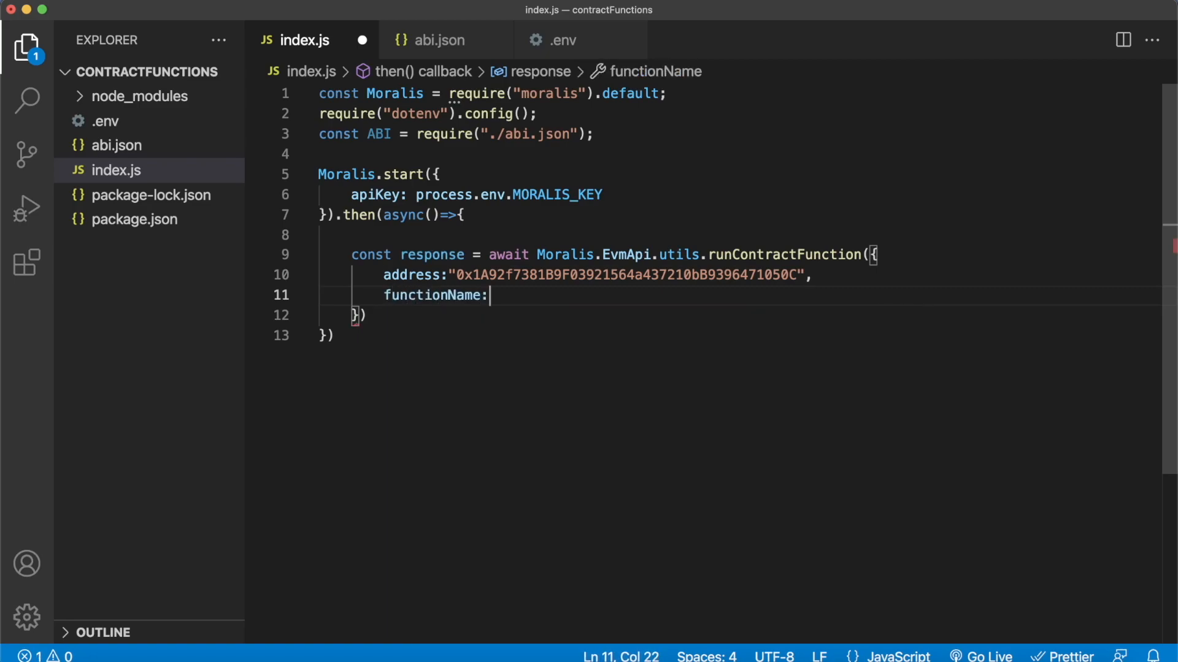
pyautogui.write('"')
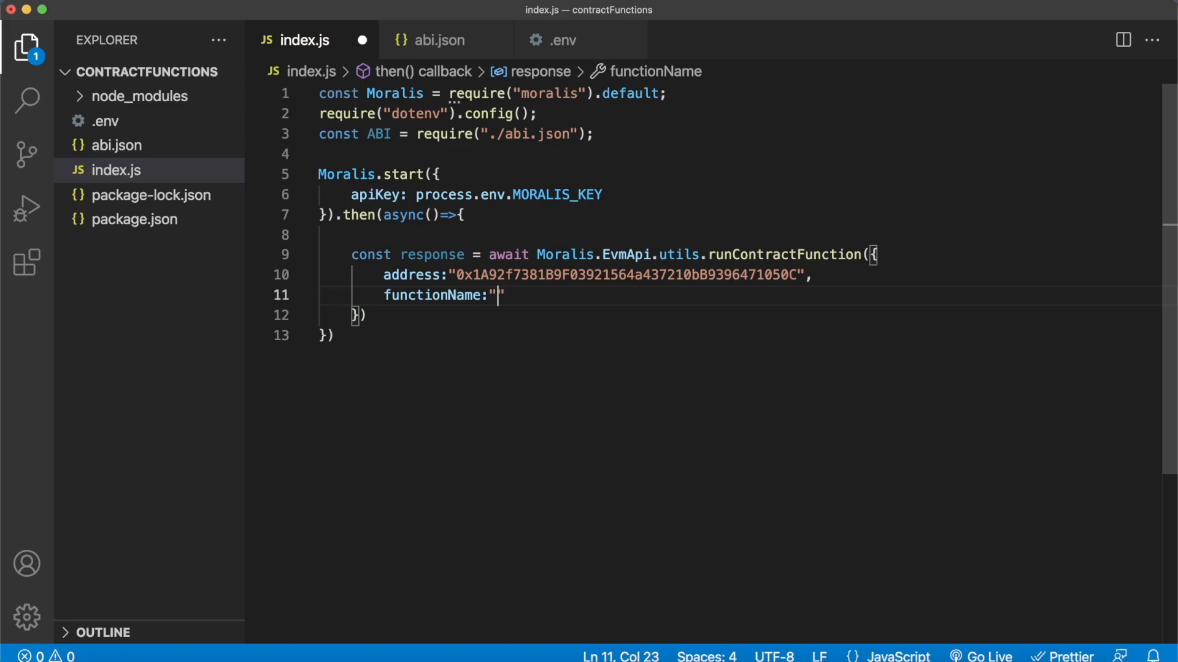
pyautogui.write('getPrice')
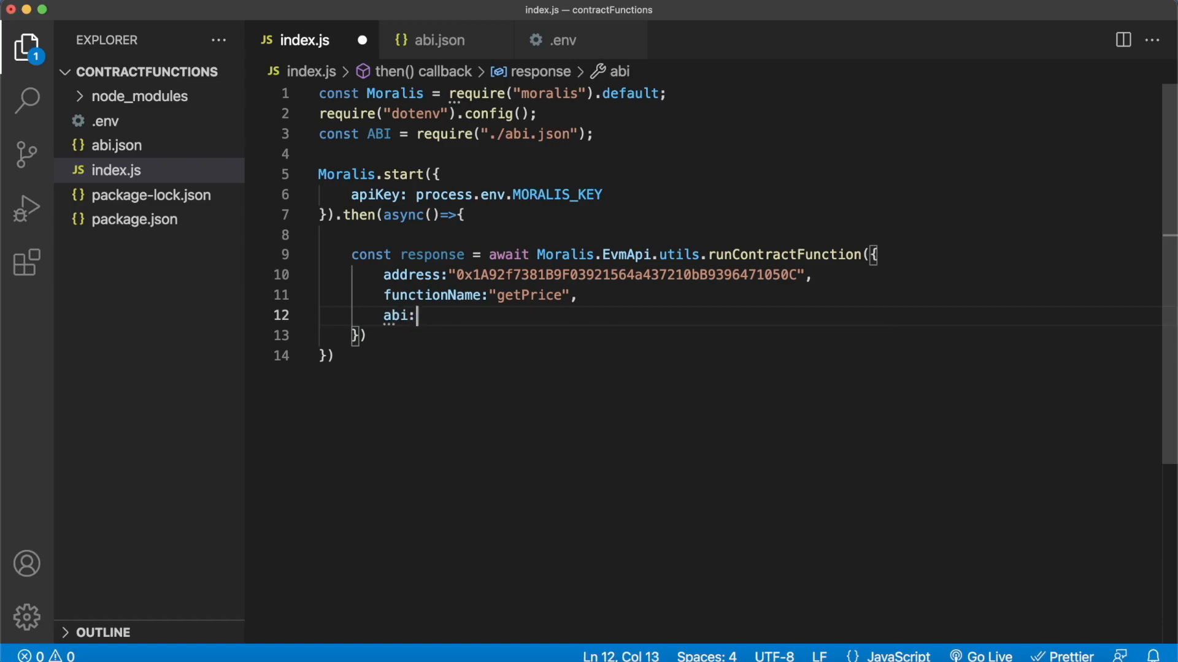
pyautogui.write('ABI')
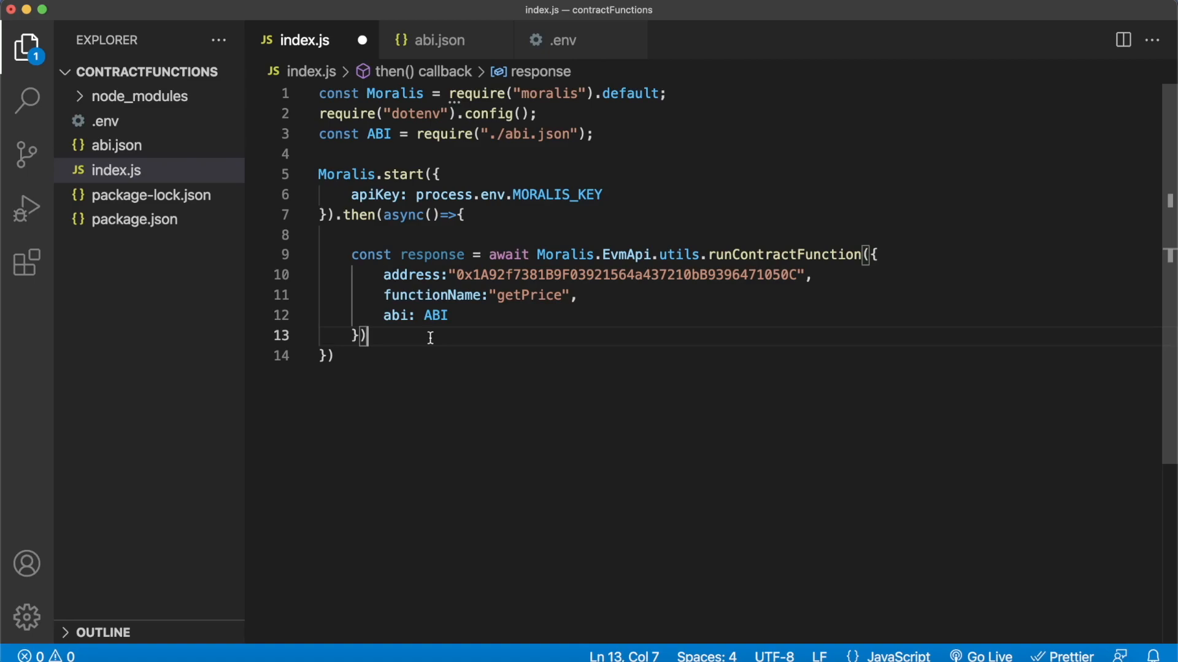
pyautogui.press('Enter')
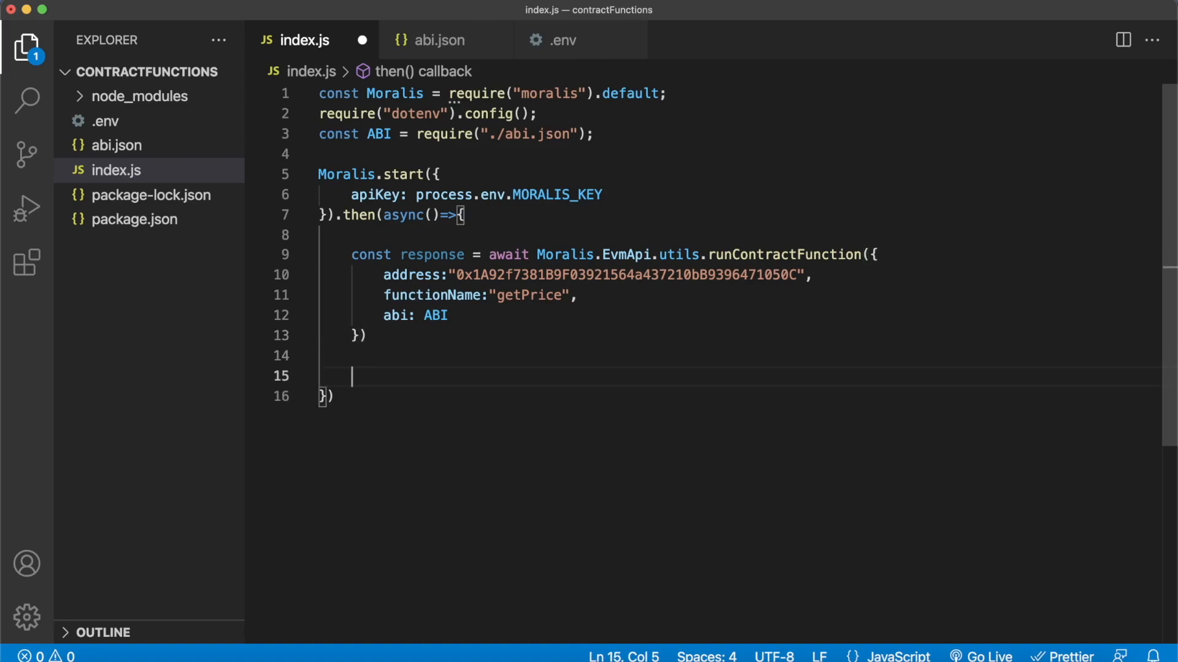
pyautogui.write('conso')
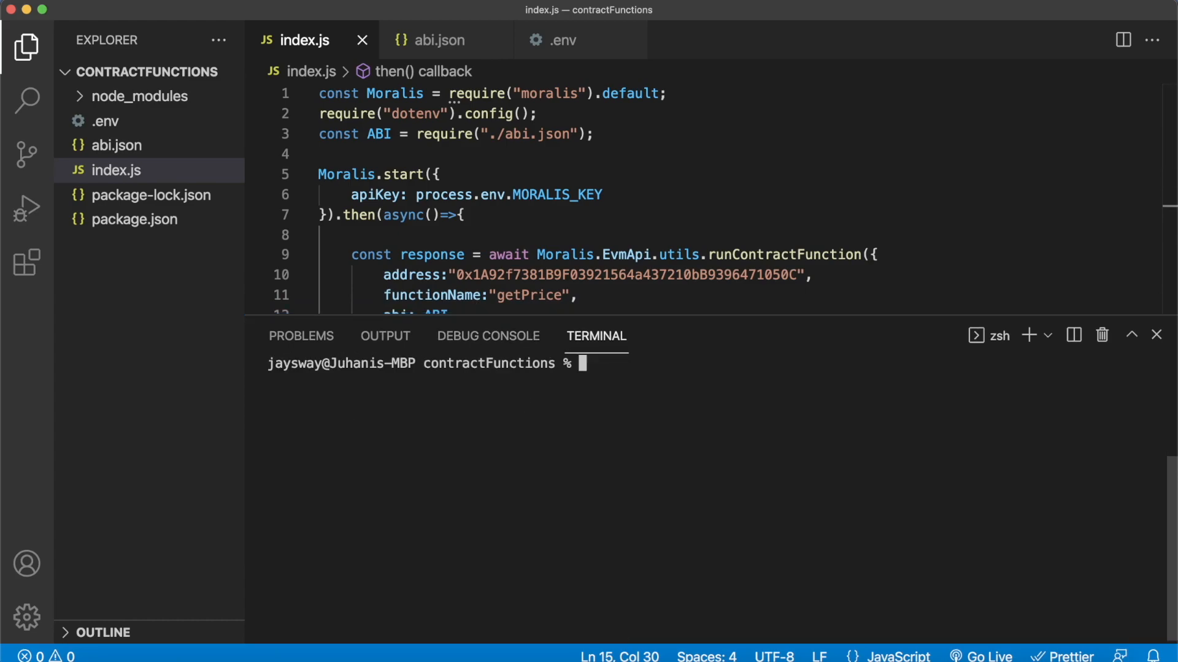
# Start running node index.js in the integrated terminal
pyautogui.write('node in')
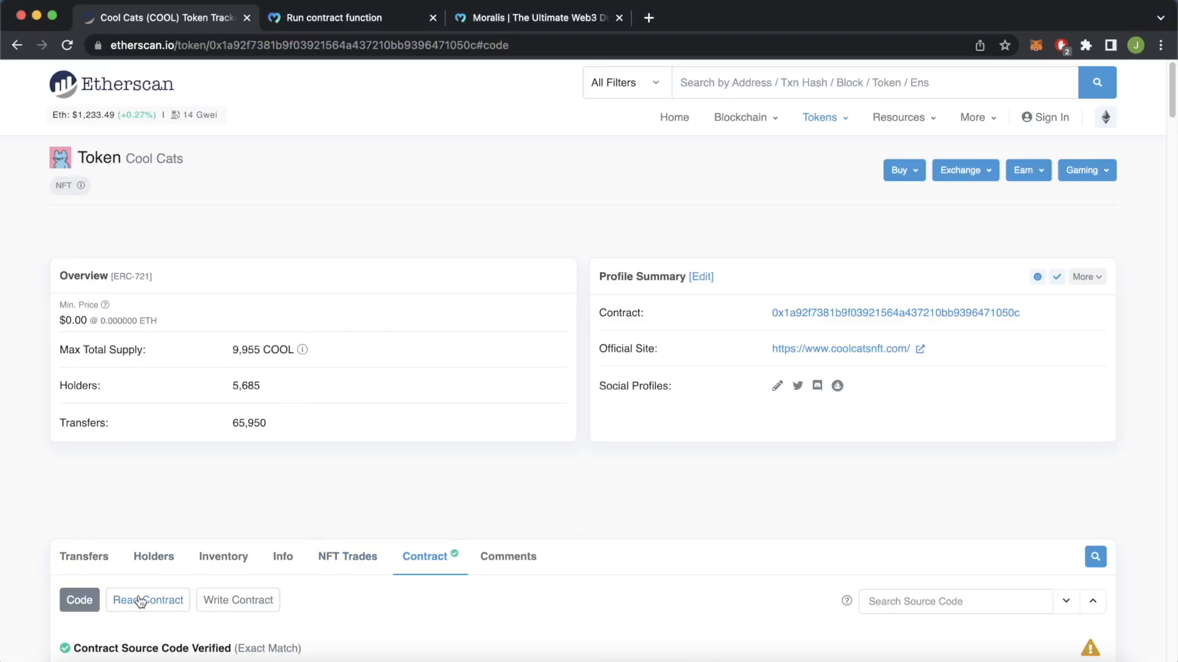
# On Etherscan's Read Contract view, query tokenURI for token ID 4 alongside the getPrice value
pyautogui.click(147, 601)
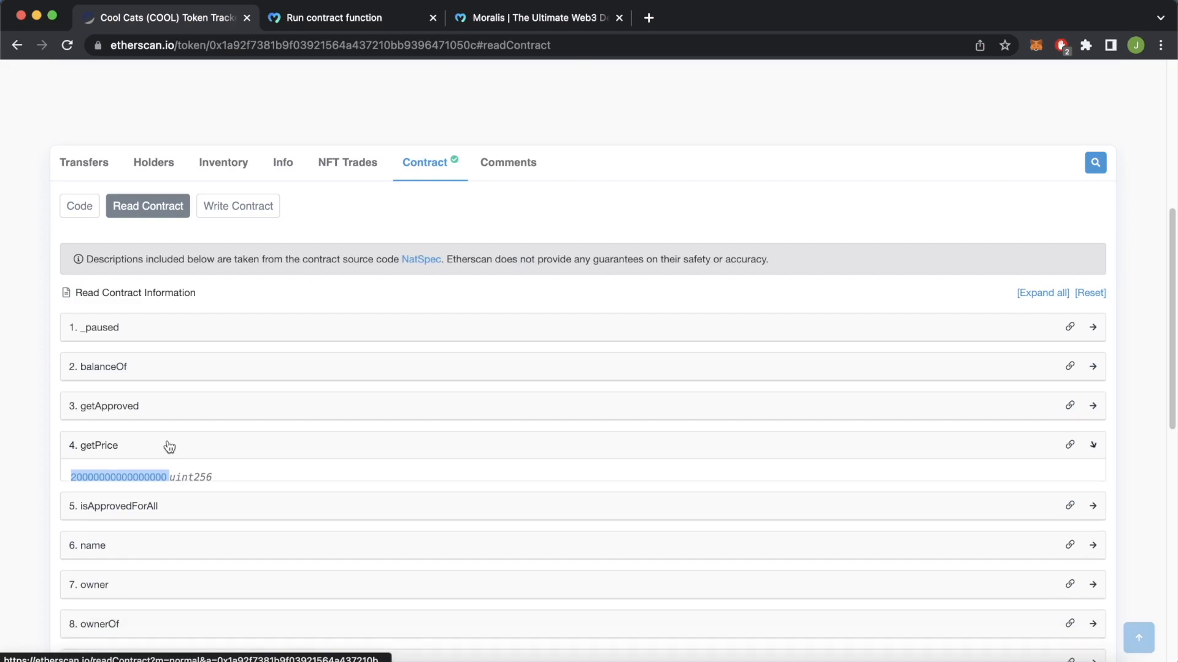
pyautogui.click(93, 445)
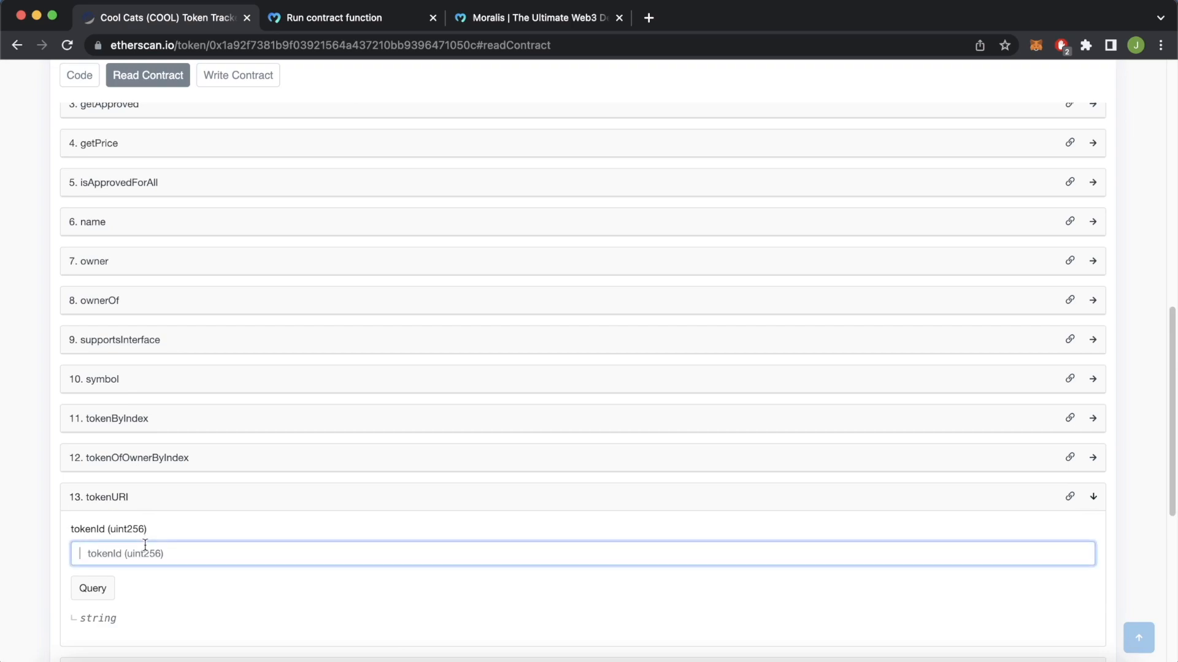
pyautogui.write('4')
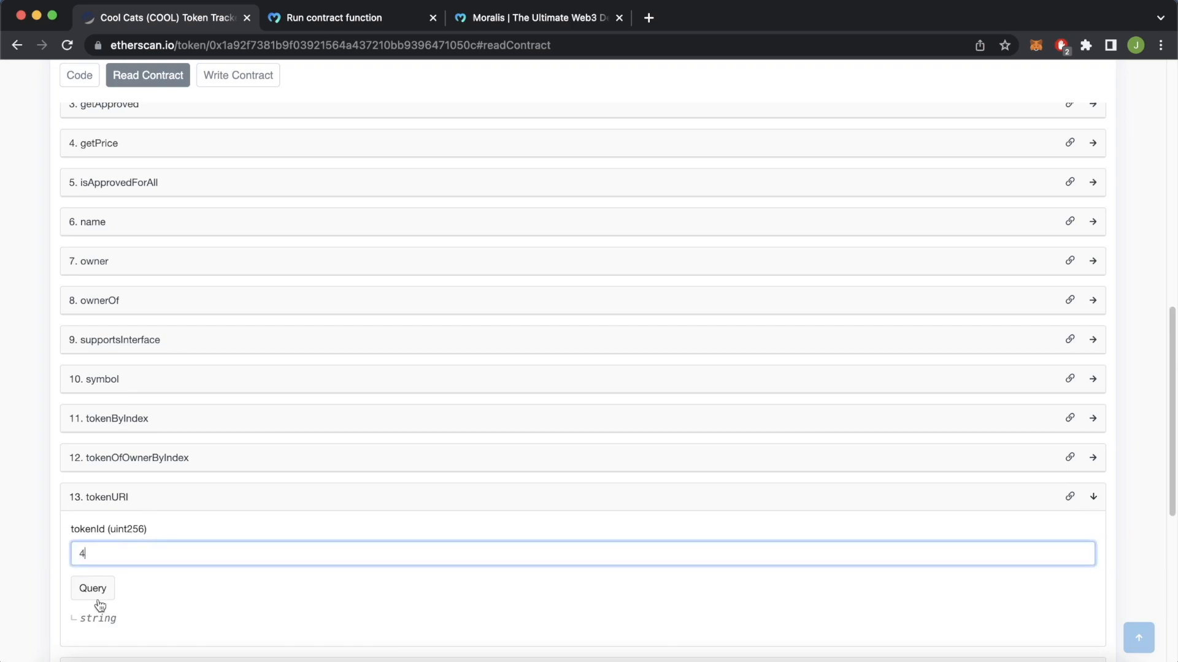
pyautogui.click(93, 588)
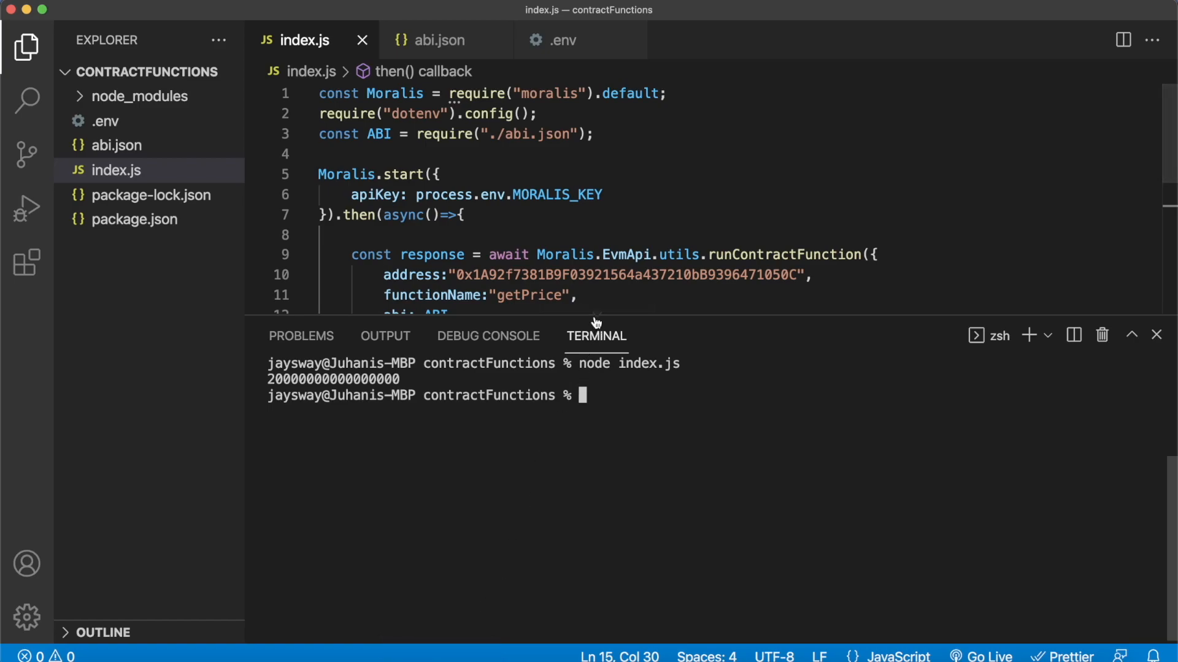
# Change functionName from getPrice to tokenURI in index.js and look it up in abi.json
pyautogui.click(525, 295)
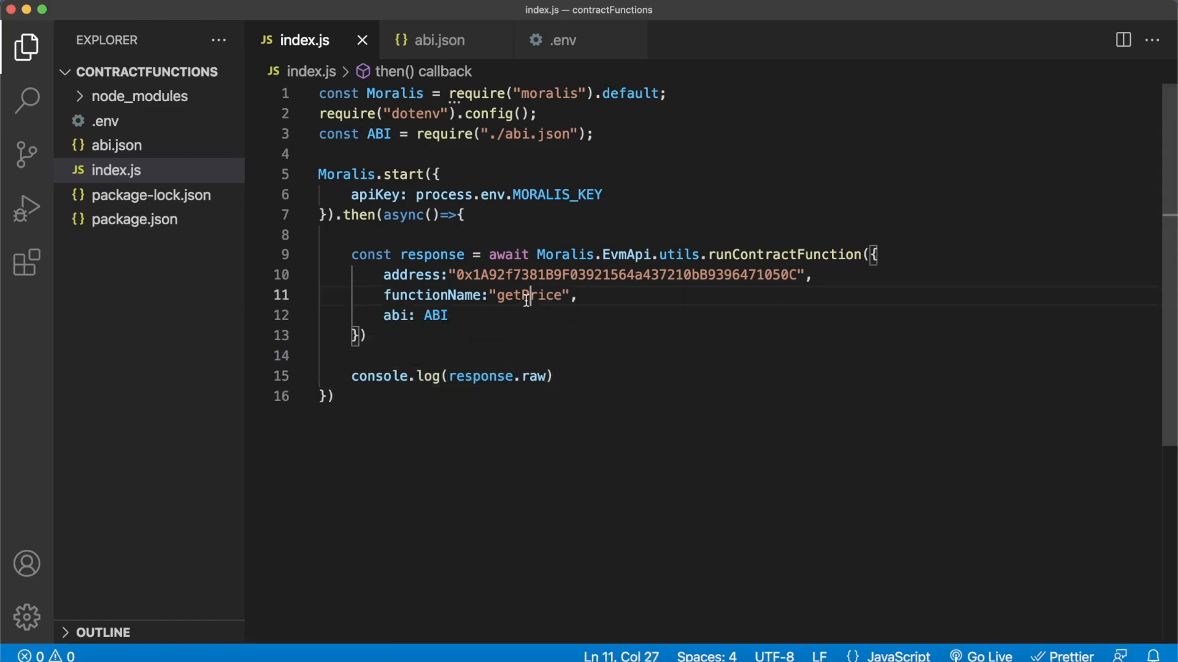
pyautogui.write('tokenU')
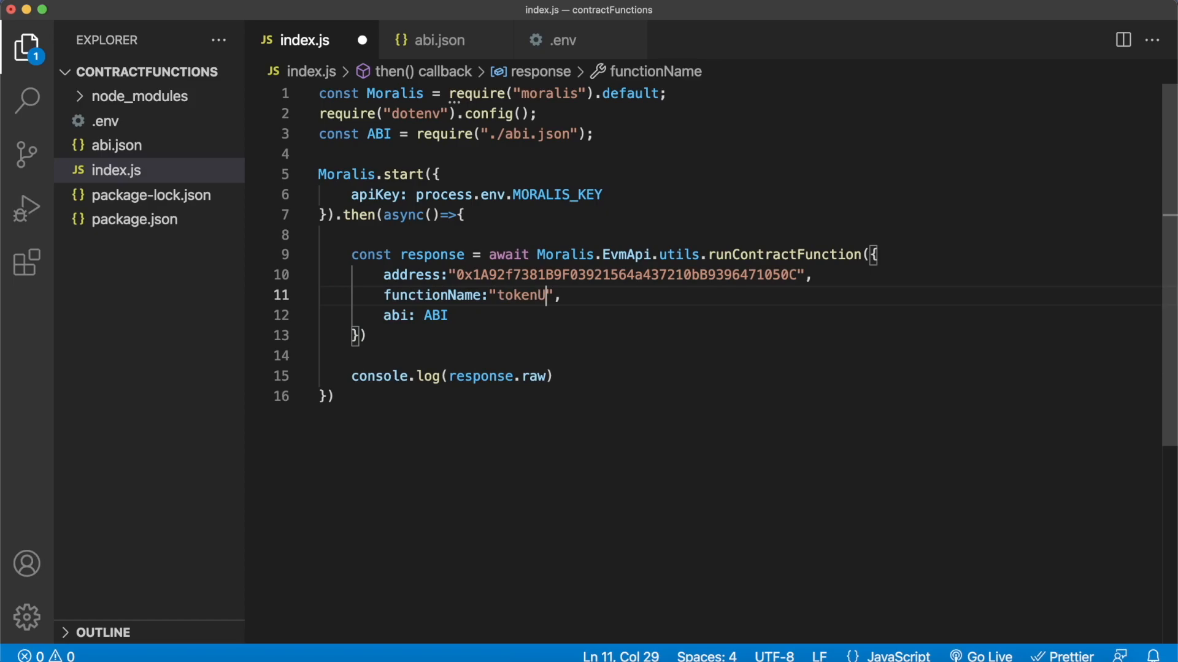
pyautogui.write('RI')
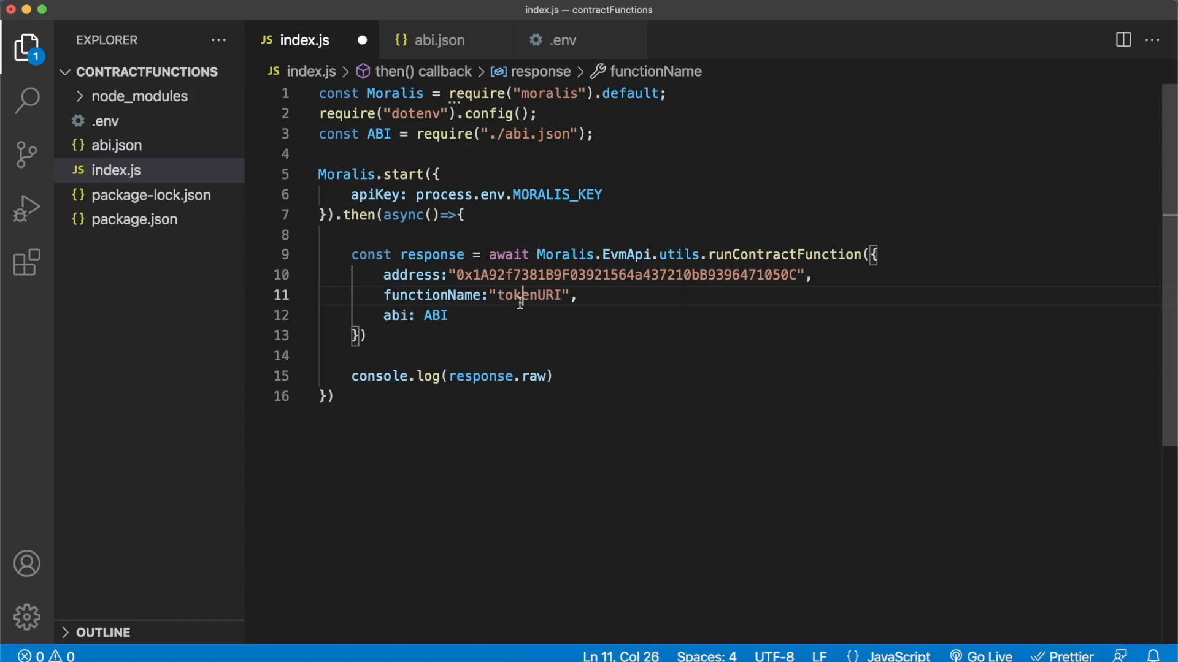
pyautogui.doubleClick(530, 294)
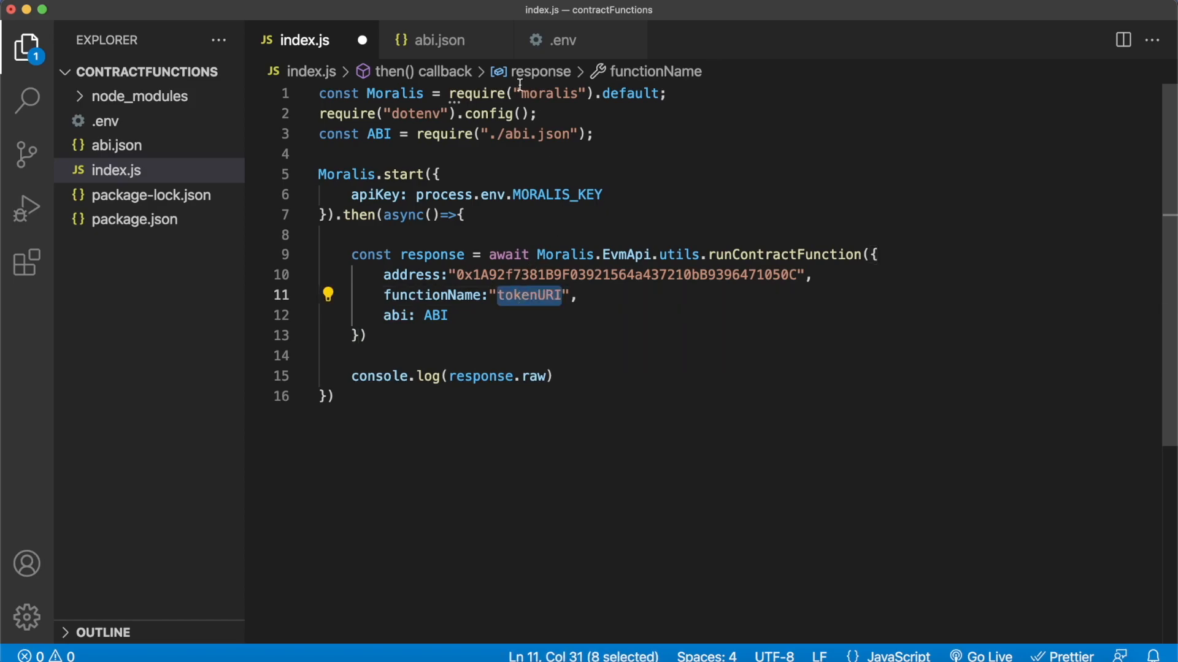
pyautogui.click(438, 39)
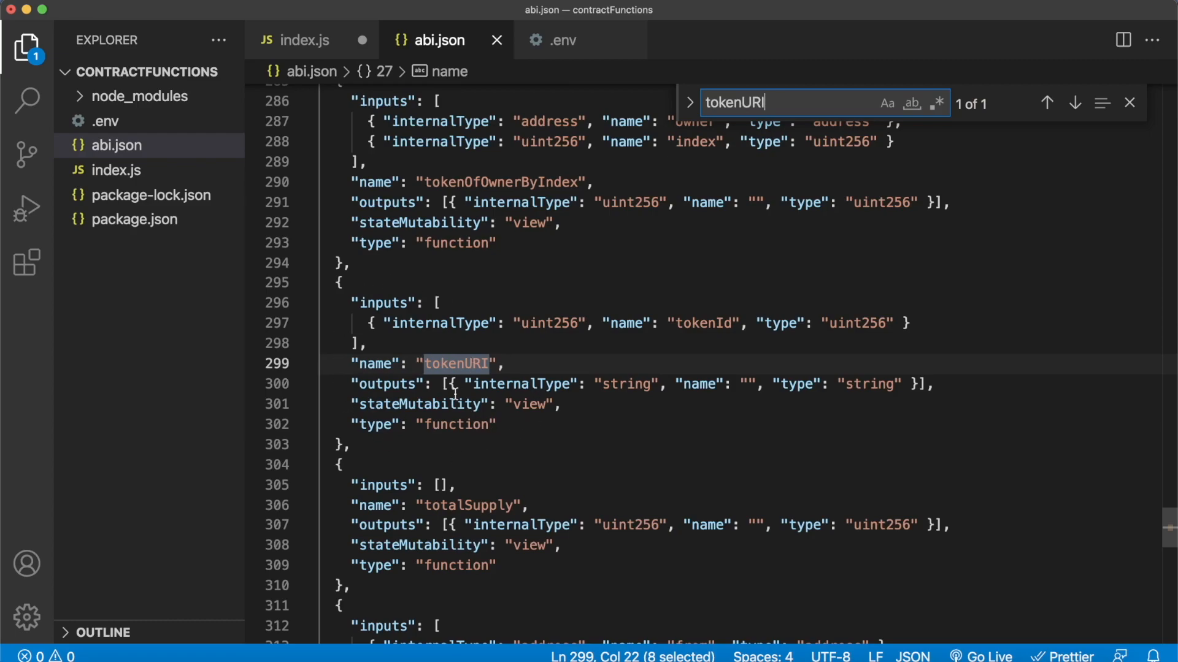
pyautogui.moveTo(516, 415)
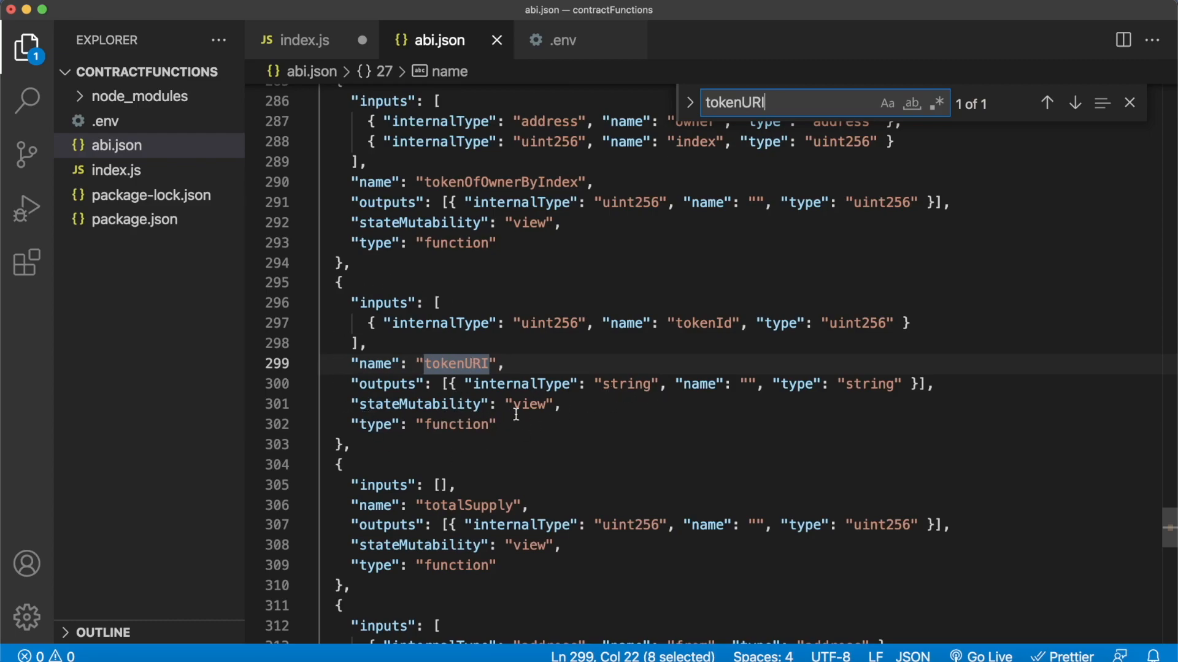
pyautogui.moveTo(464, 307)
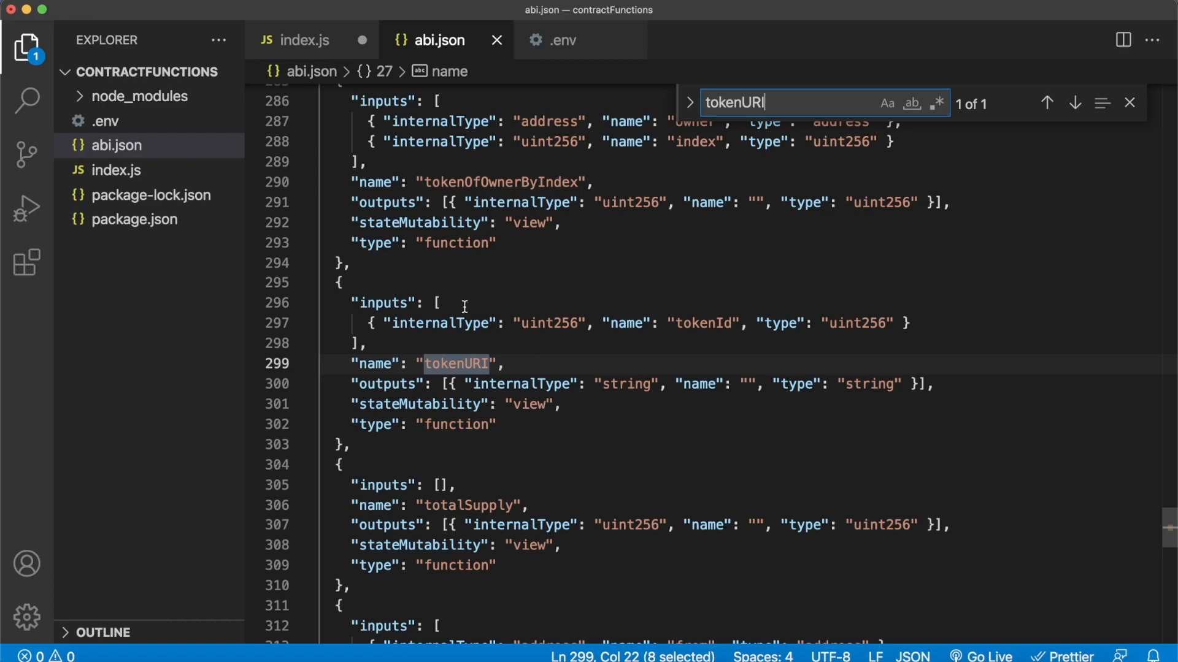
pyautogui.moveTo(694, 303)
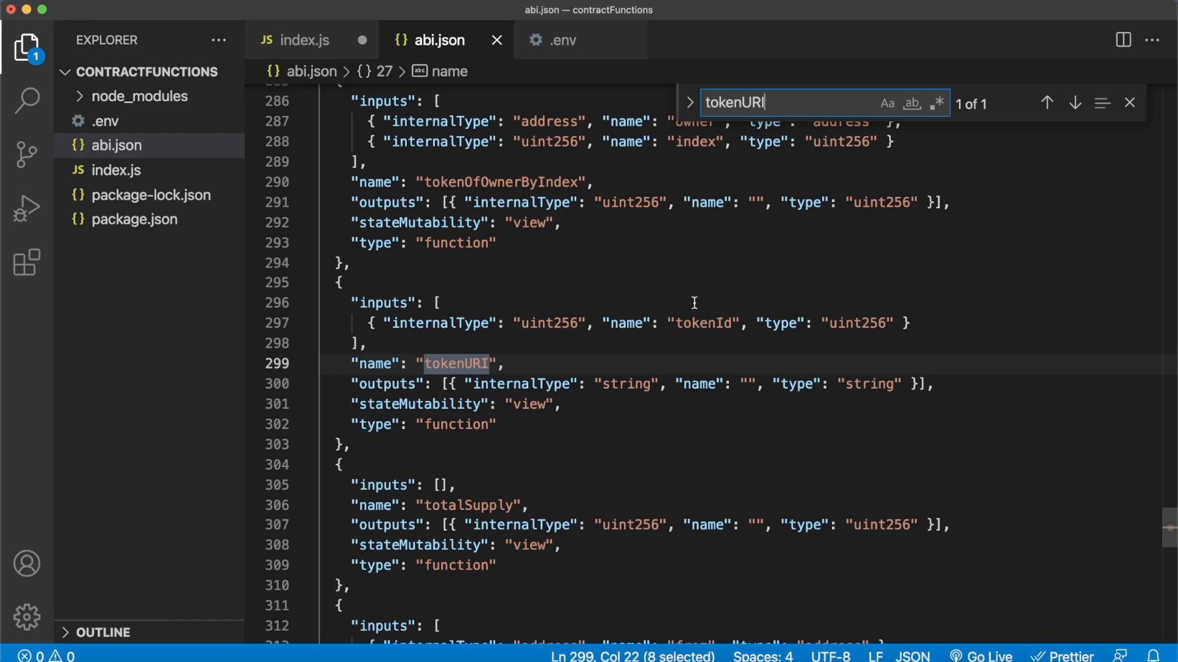
pyautogui.moveTo(648, 324)
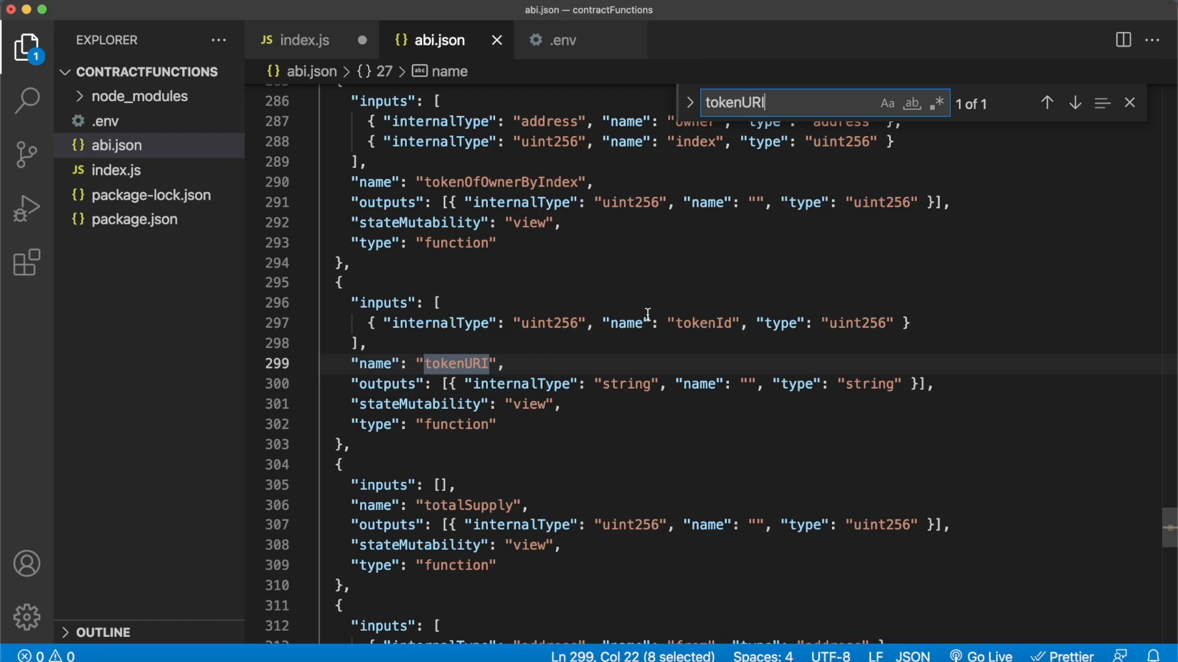
# Add params: {"tokenId": 4} after abi in the runContractFunction call and bring back the terminal
pyautogui.click(303, 39)
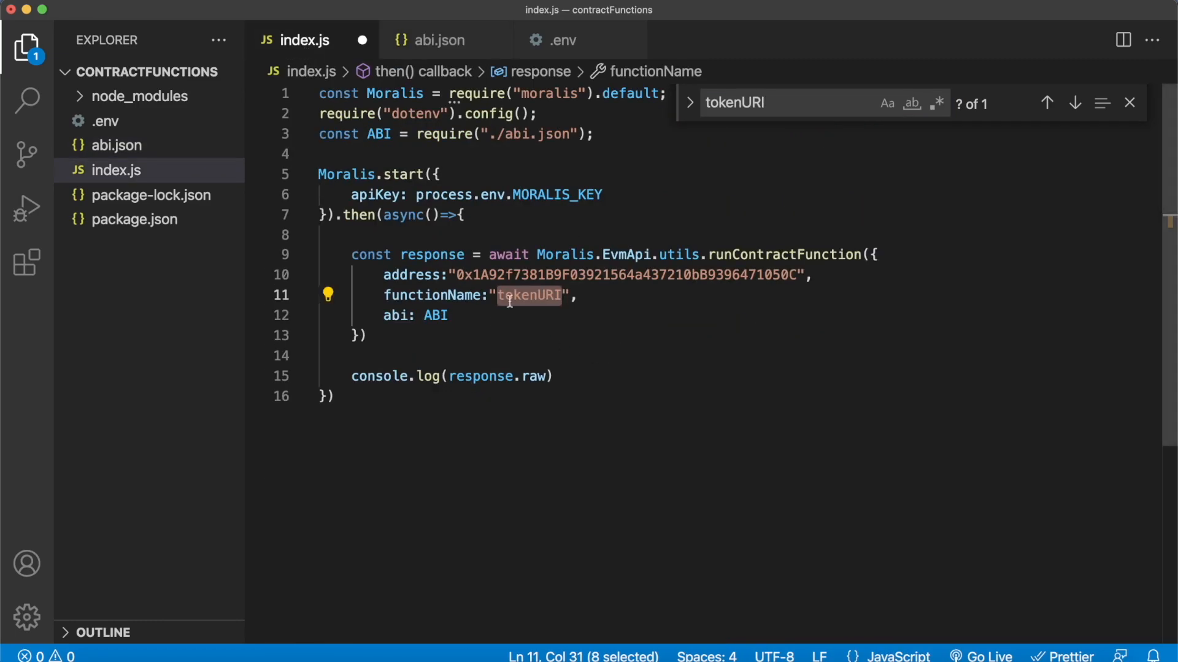
pyautogui.click(449, 316)
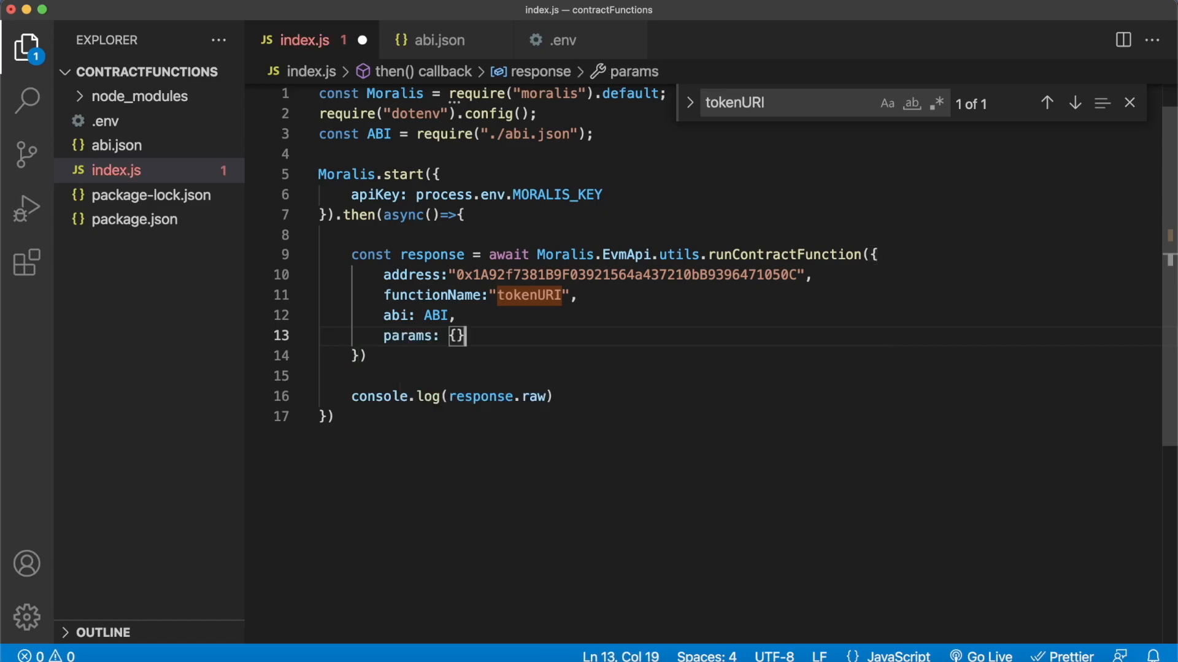
pyautogui.write('"token"')
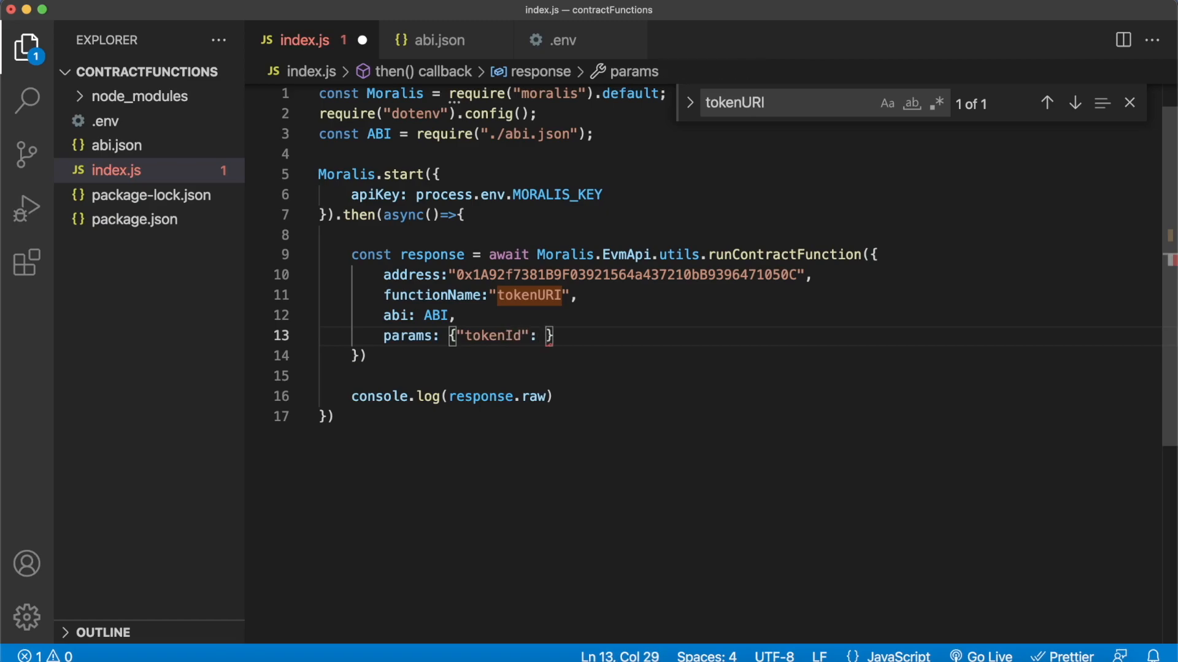
pyautogui.write('4')
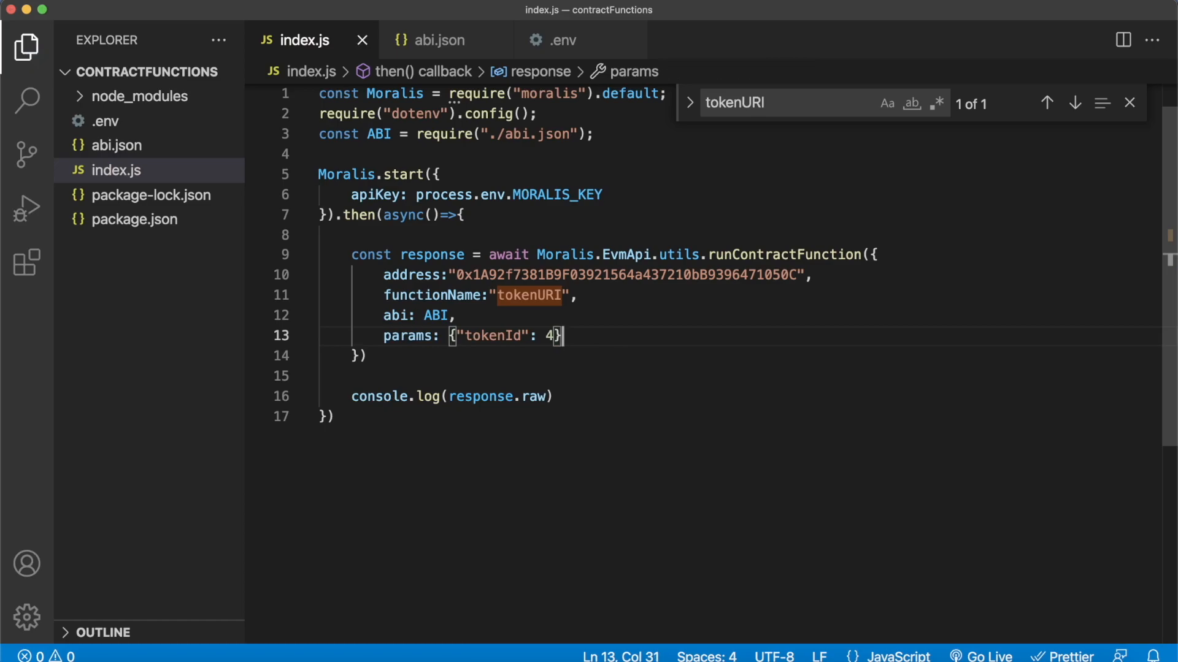
pyautogui.click(1127, 103)
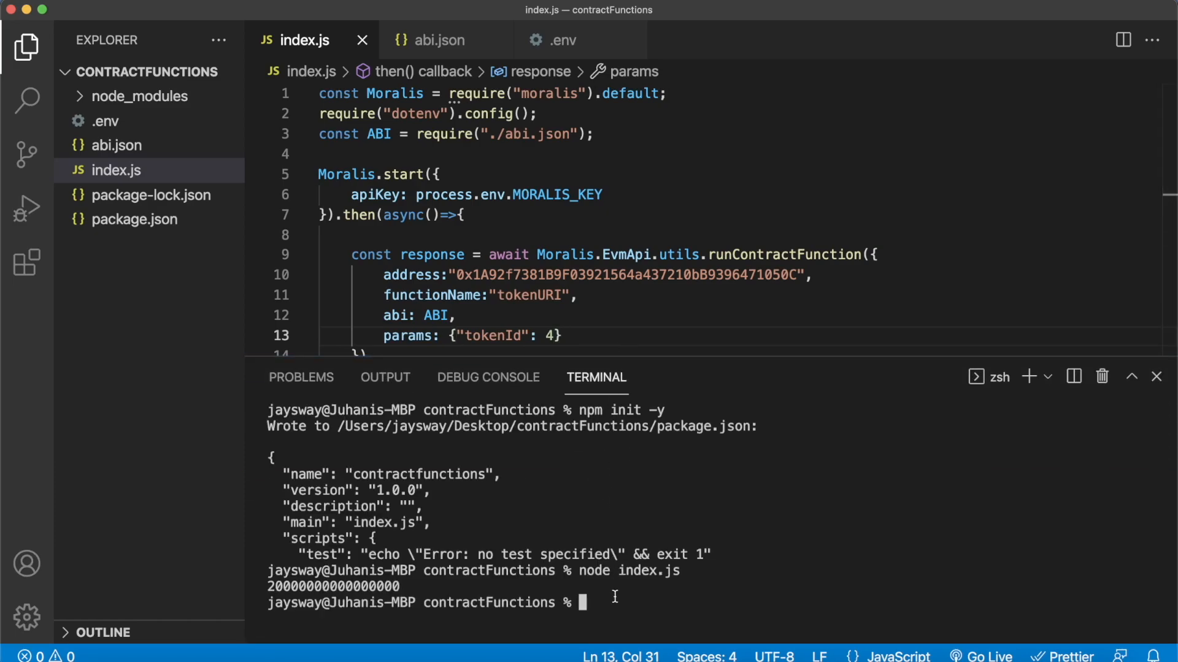
pyautogui.write('node index.js')
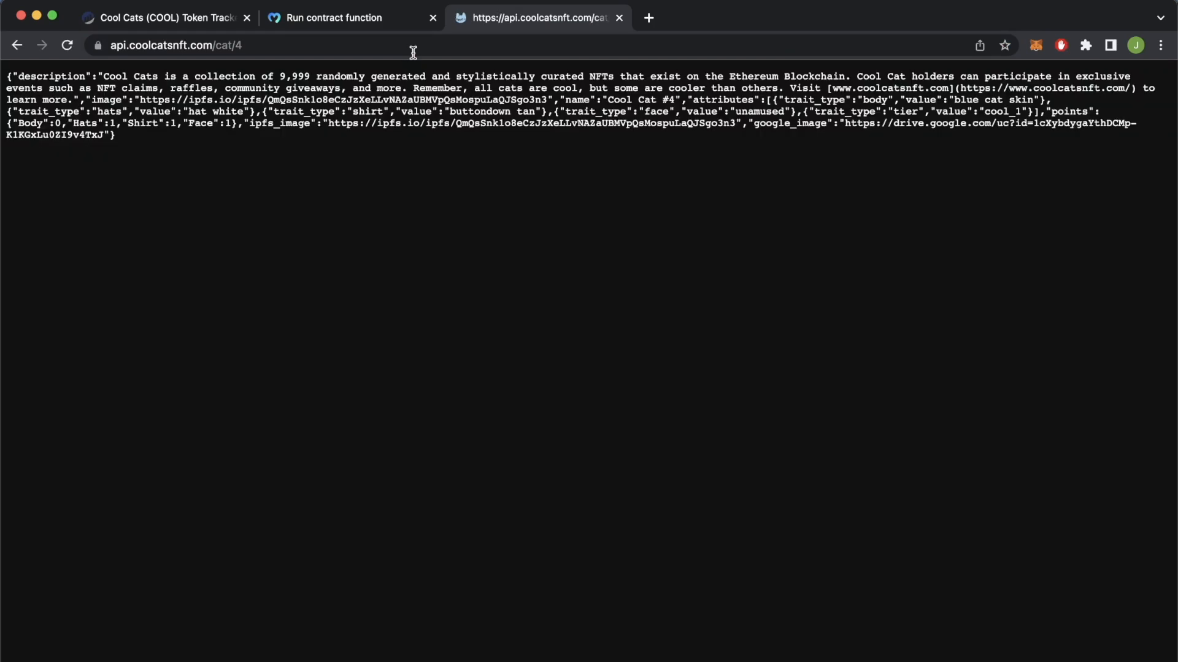
pyautogui.moveTo(247, 140)
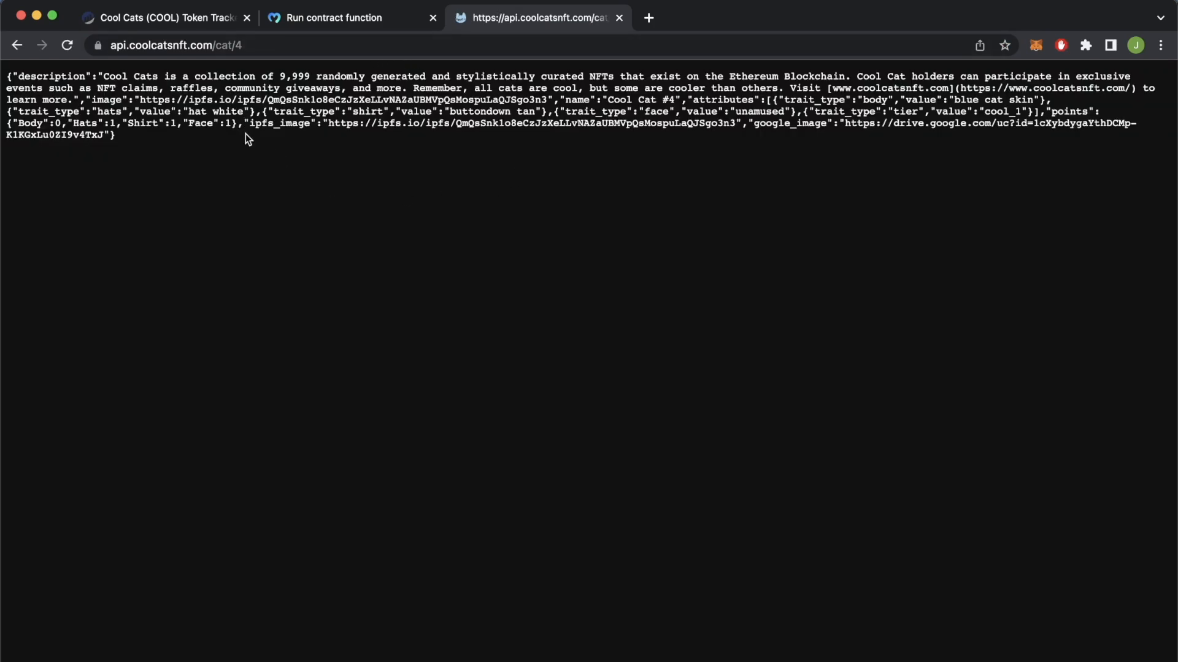
pyautogui.moveTo(433, 143)
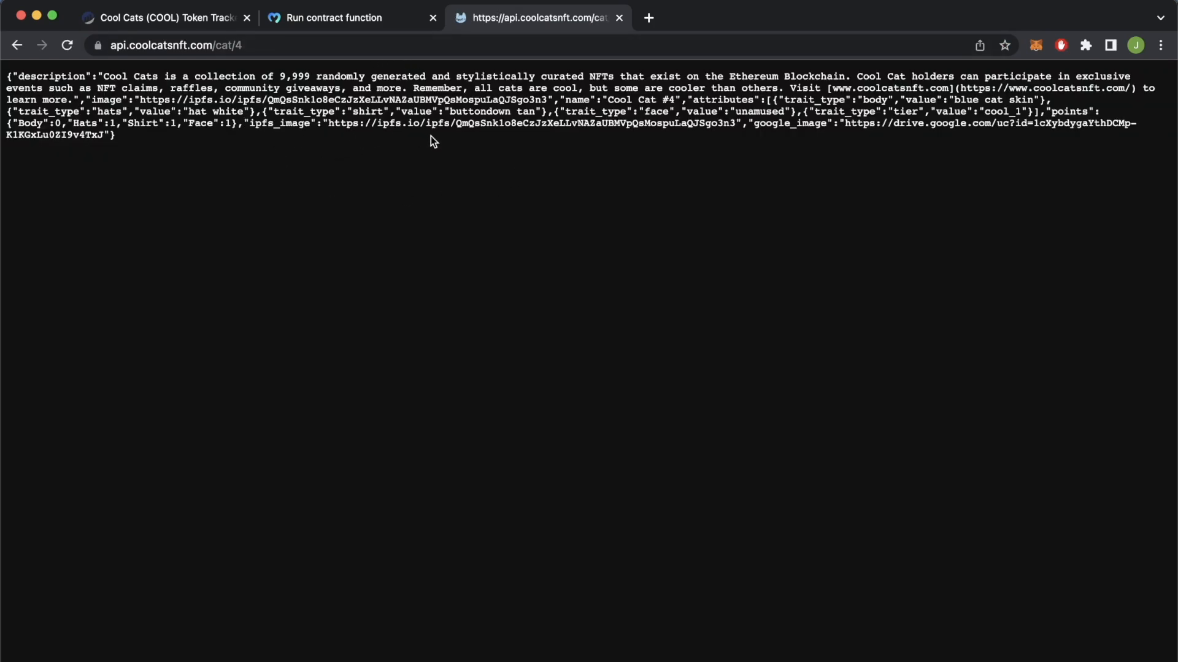
# Select the google_image URL in the metadata and load Cool Cat #4's image in Chrome
pyautogui.moveTo(845, 123); pyautogui.dragTo(106, 135)
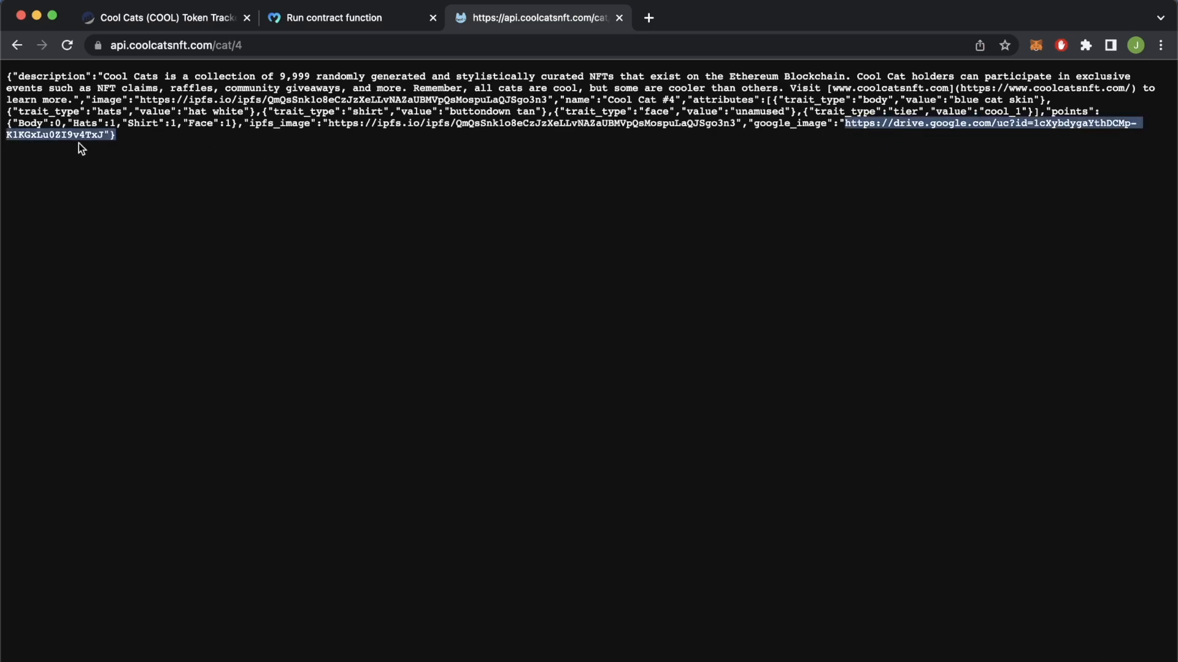
pyautogui.moveTo(204, 228)
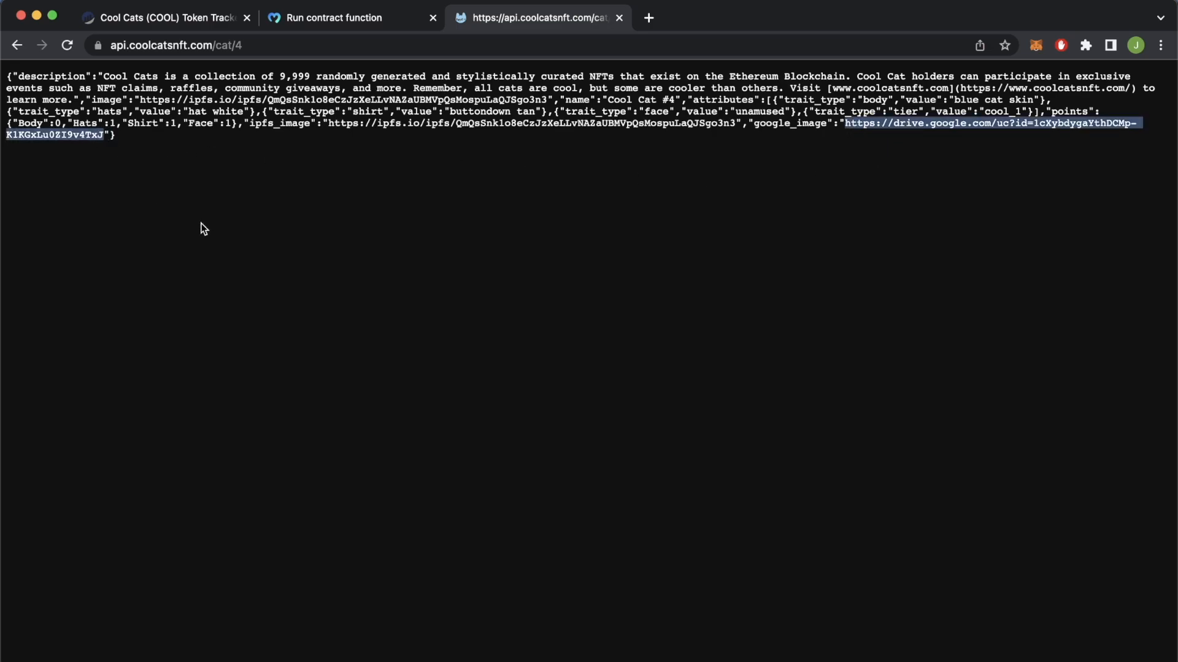
pyautogui.click(184, 44)
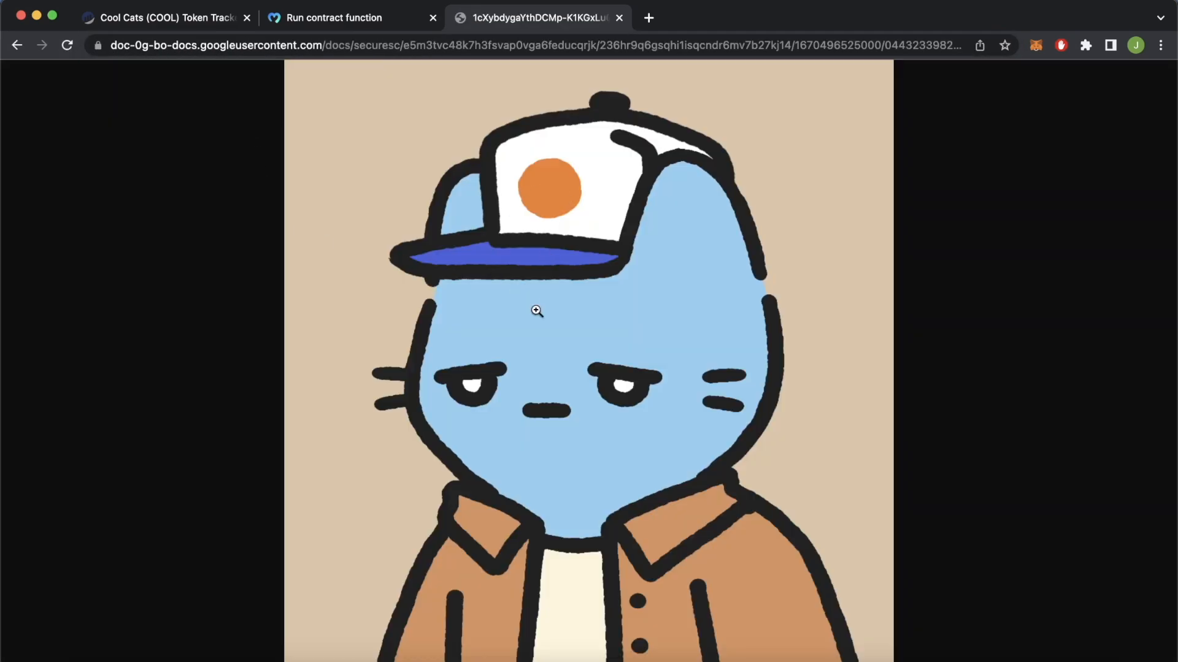
pyautogui.moveTo(513, 397)
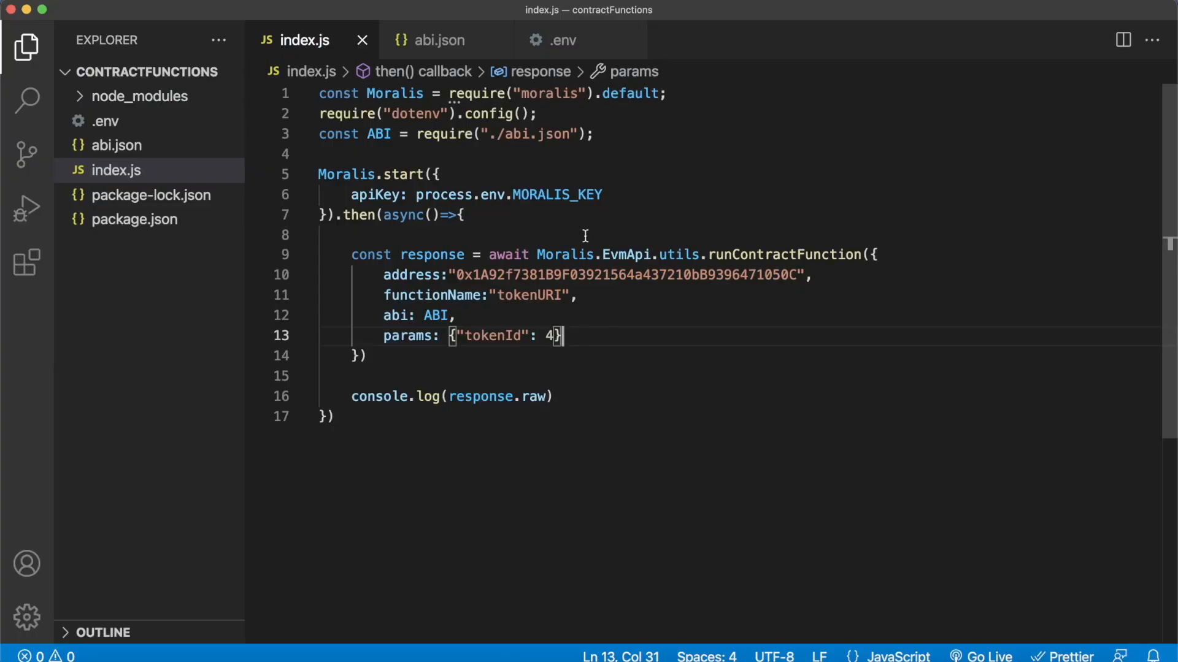
pyautogui.moveTo(770, 332)
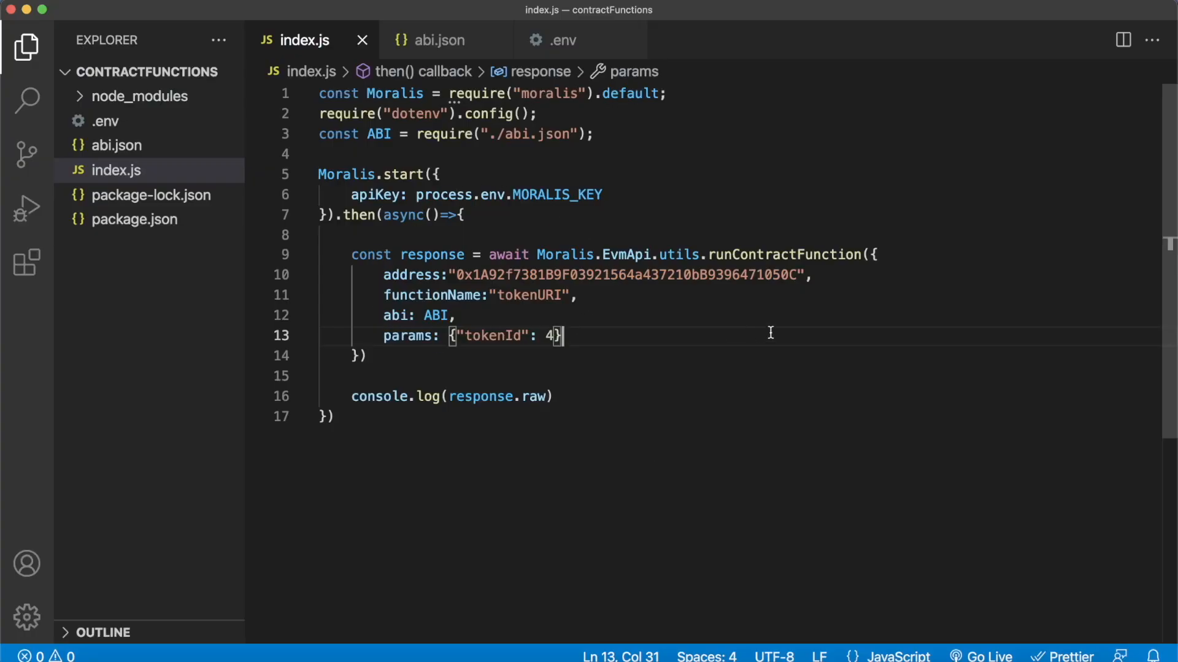
pyautogui.moveTo(690, 274)
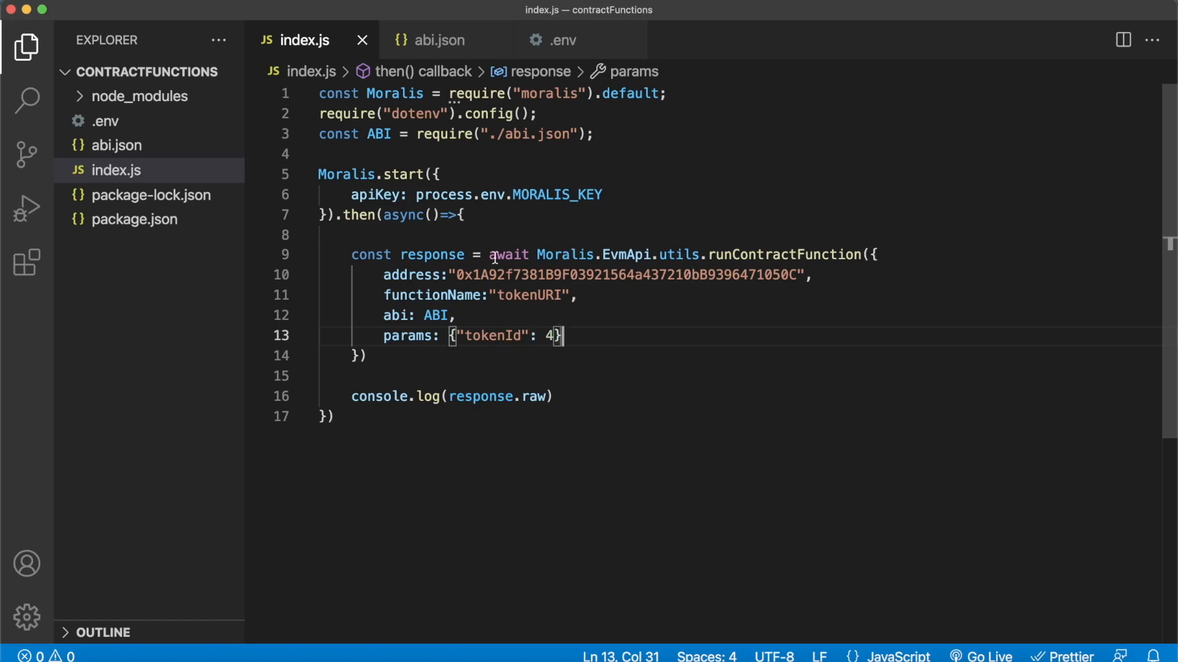
pyautogui.moveTo(784, 288)
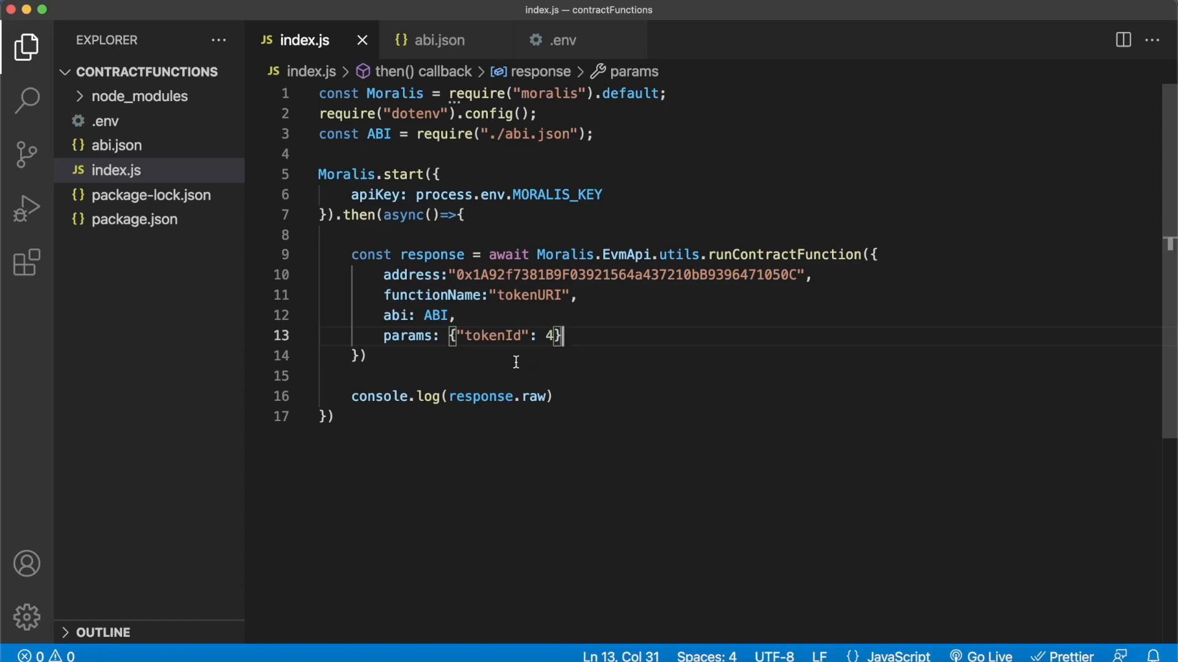
pyautogui.moveTo(574, 336)
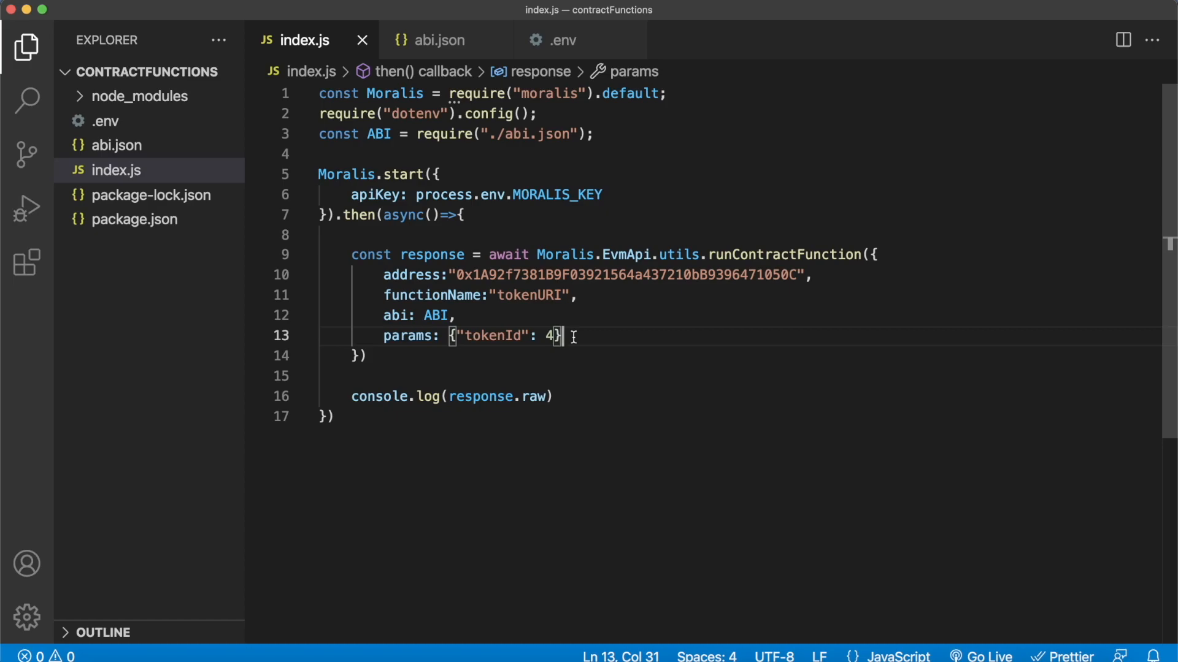
# Revert the contract call back to getPrice with only address and ABI
pyautogui.press('Backspace')
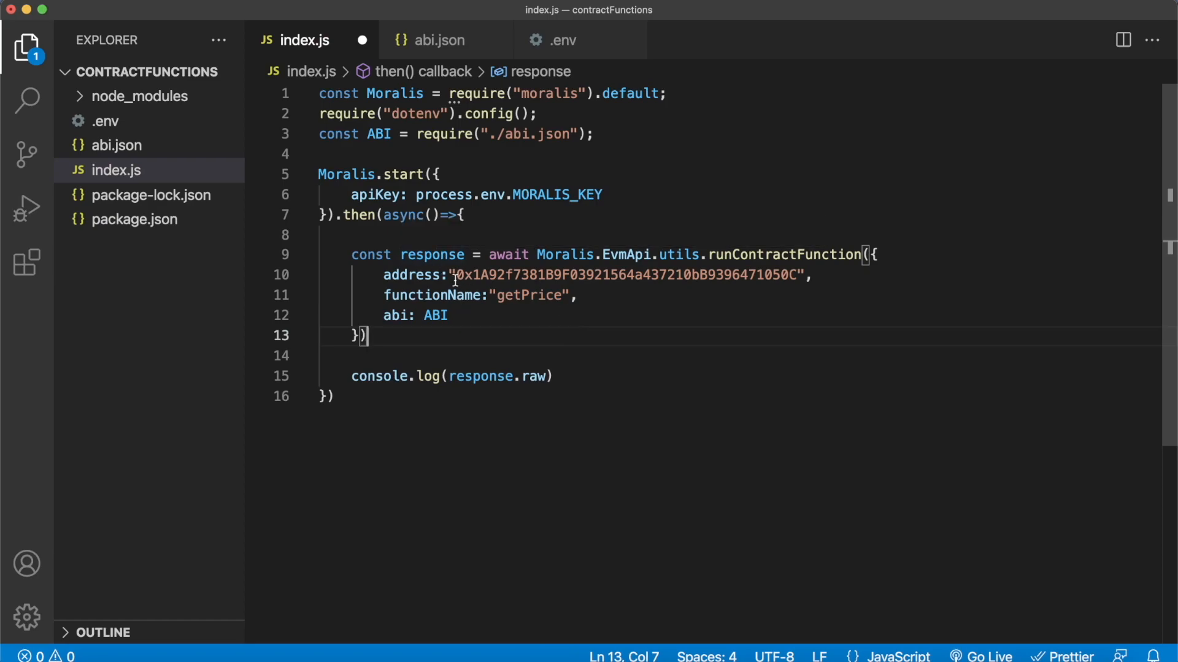
pyautogui.moveTo(474, 329)
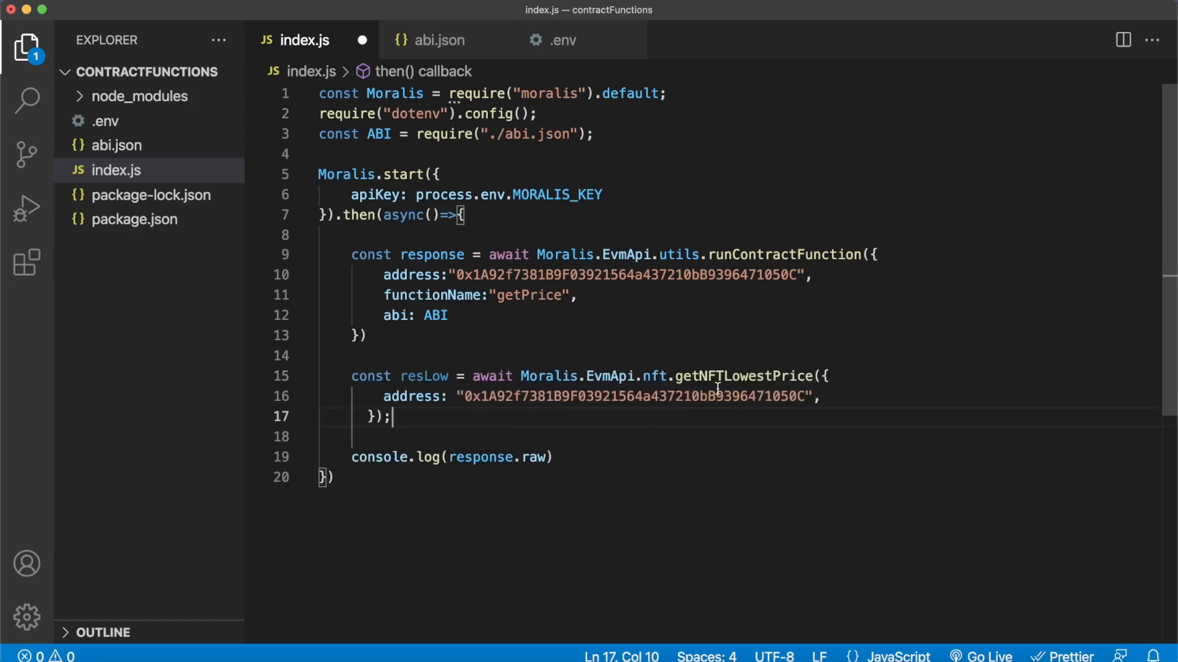
pyautogui.moveTo(498, 465)
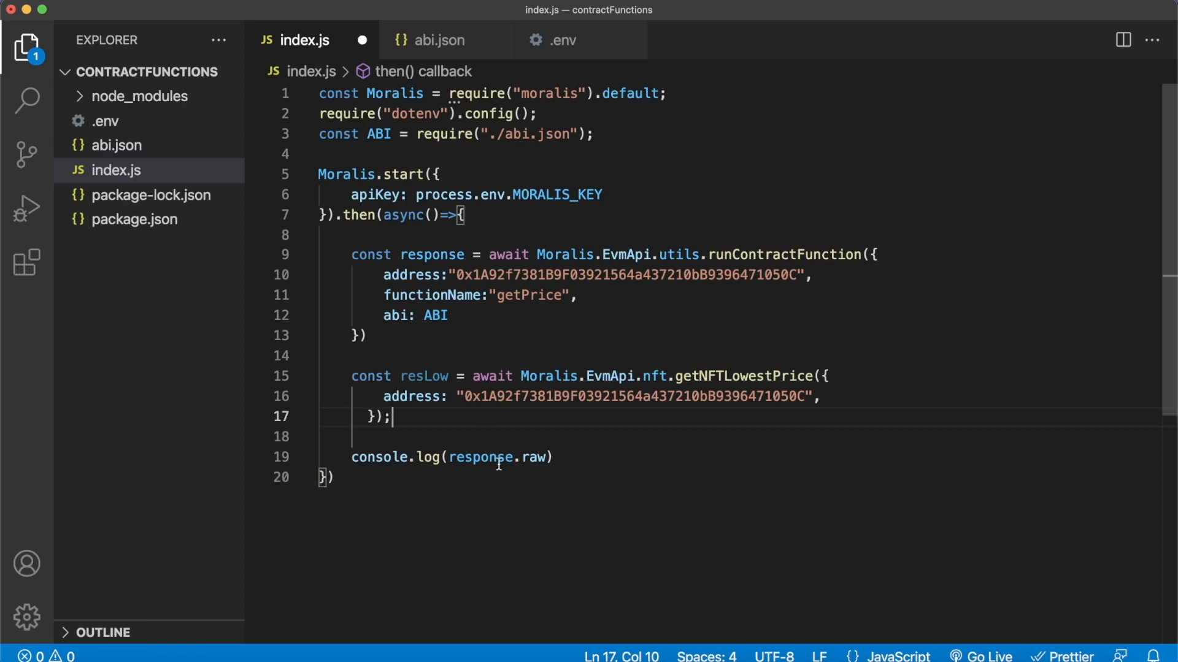
pyautogui.moveTo(439, 409)
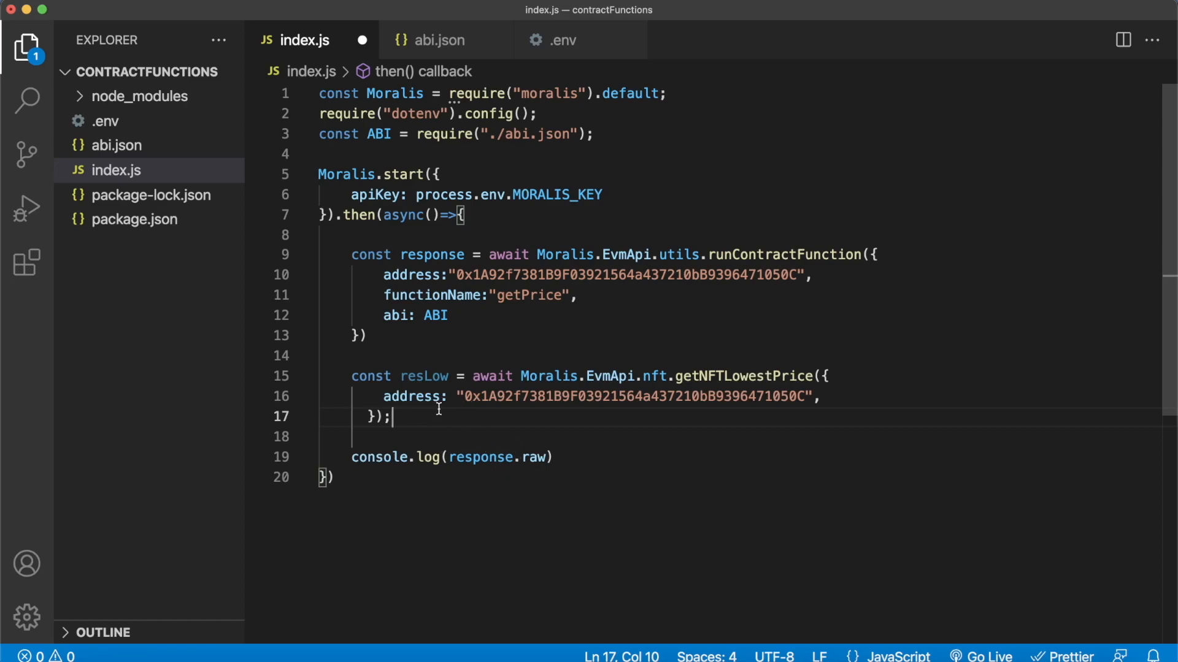
pyautogui.moveTo(417, 386)
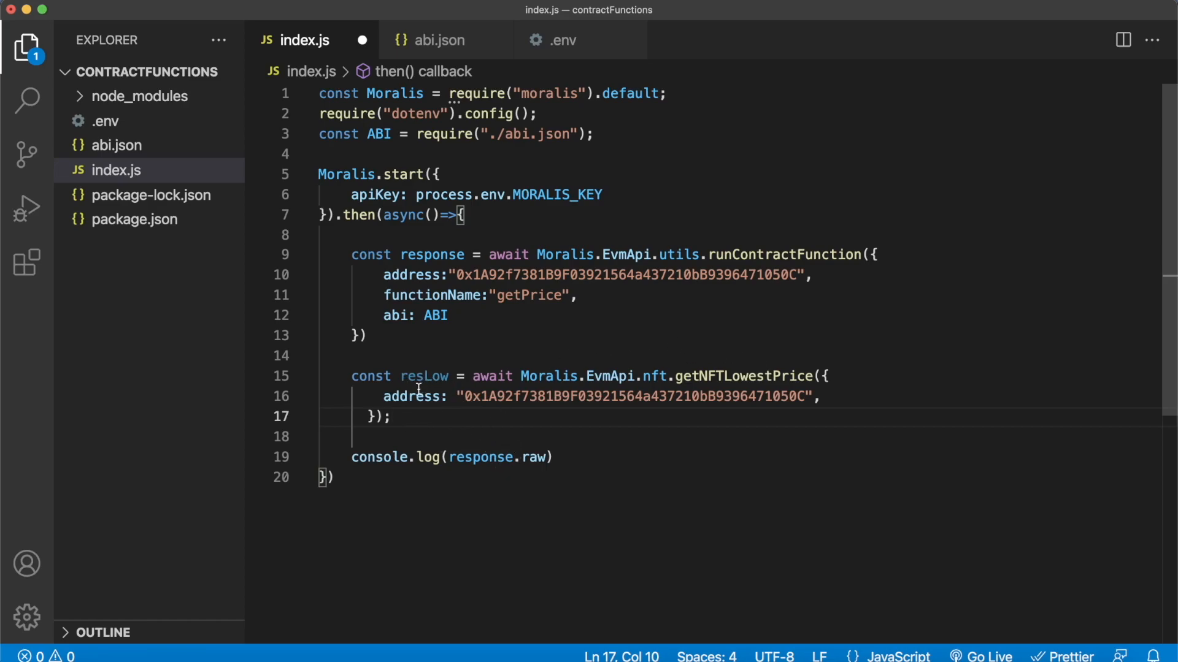
# Define let floor = resLow.raw.price and mint, log mint price, floor and X since mint, and remove console.log(response.raw)
pyautogui.click(395, 417)
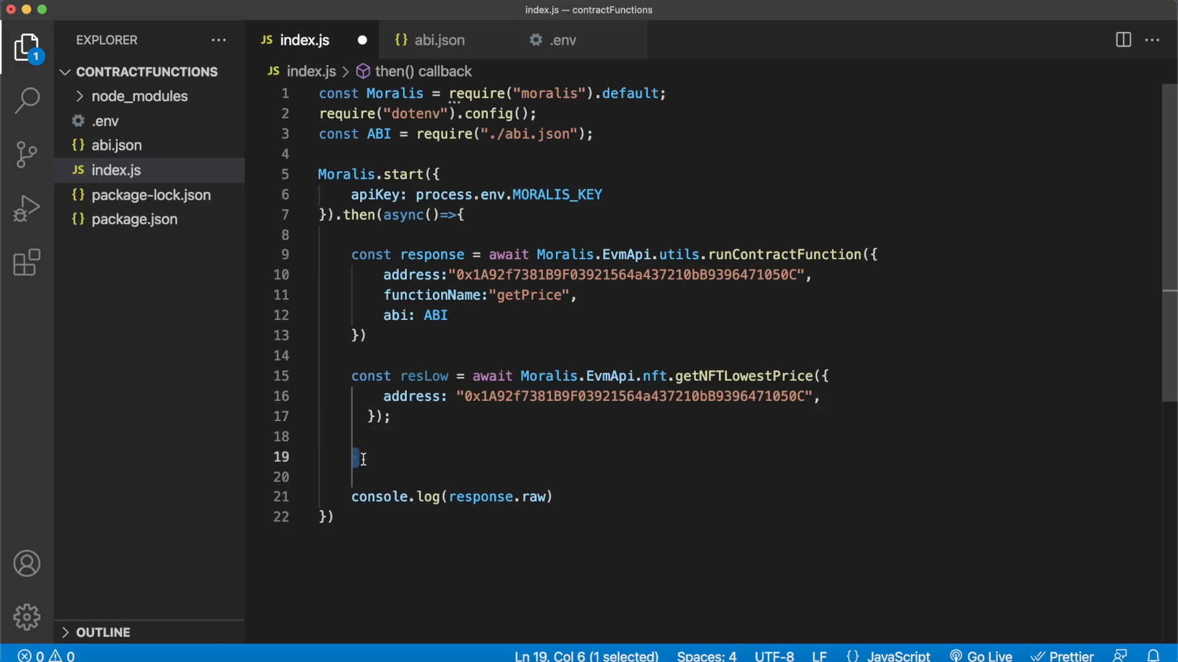
pyautogui.write('let floor = resLow.raw.price')
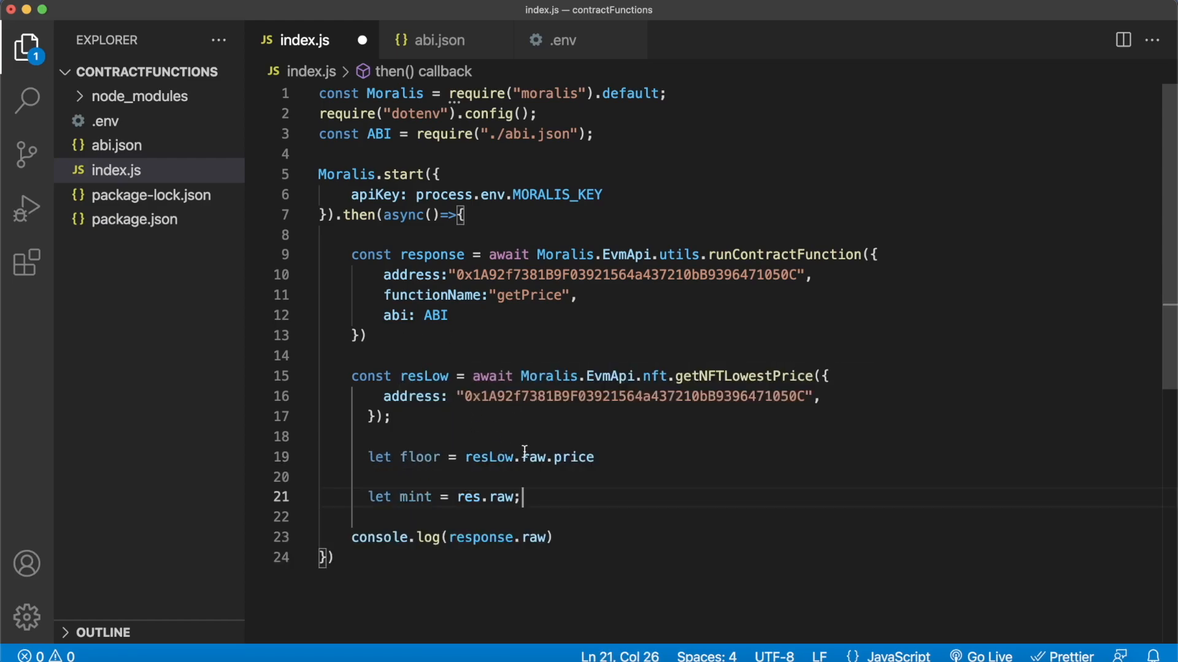
pyautogui.moveTo(419, 418)
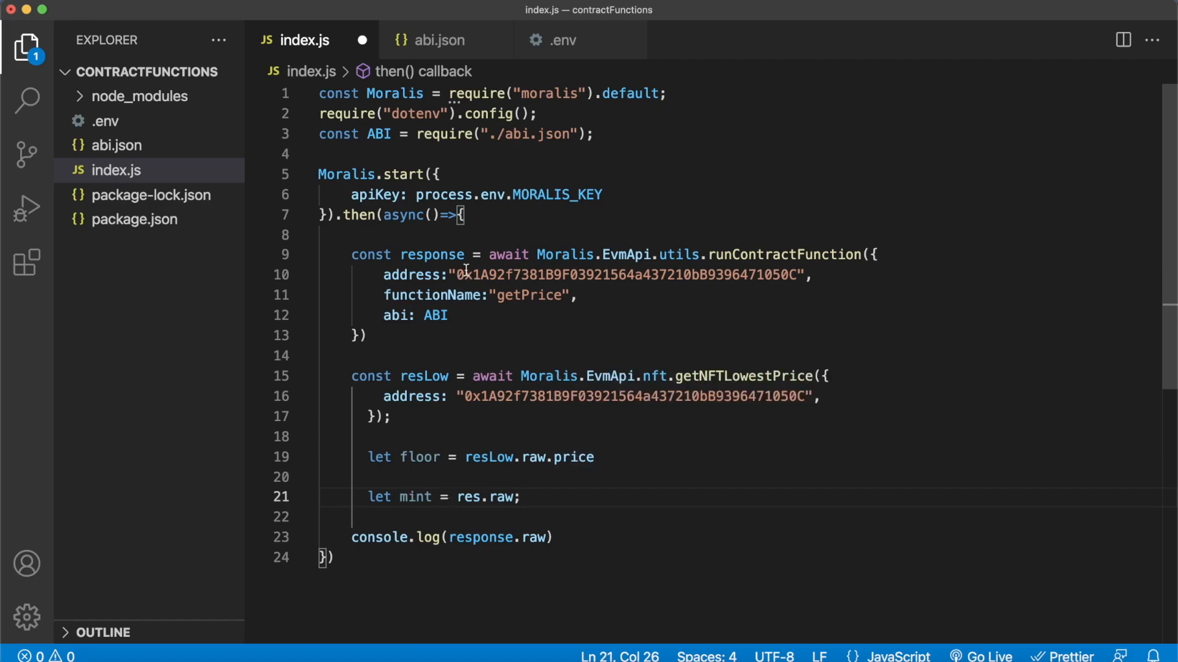
pyautogui.moveTo(574, 508)
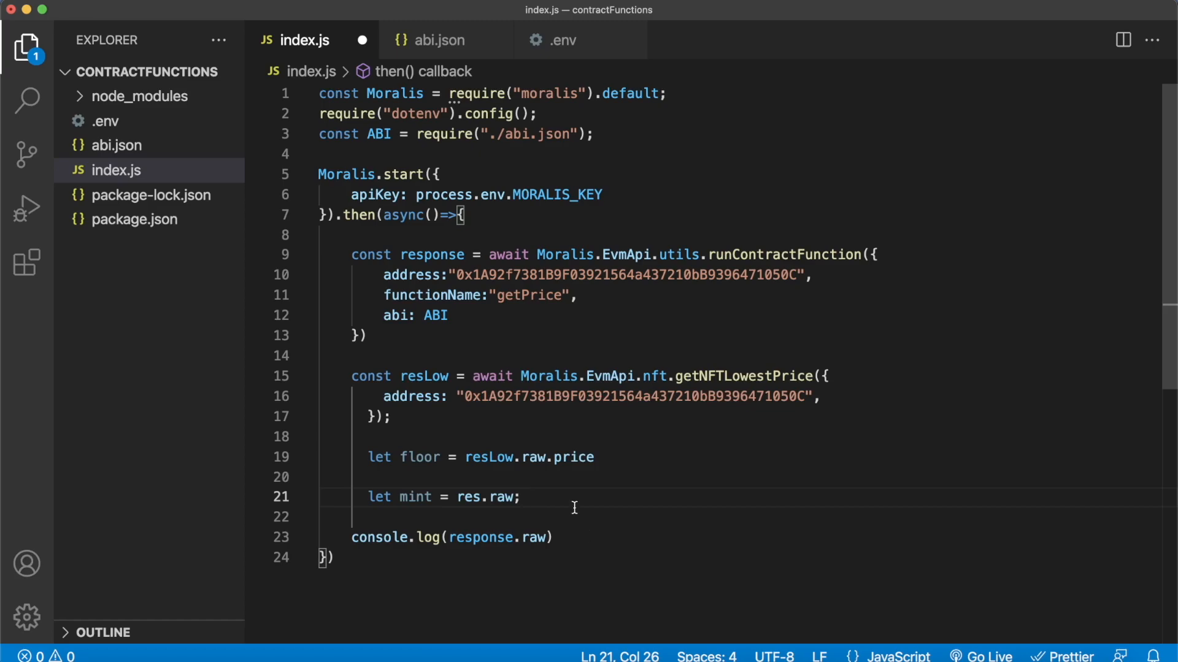
pyautogui.press('Enter')
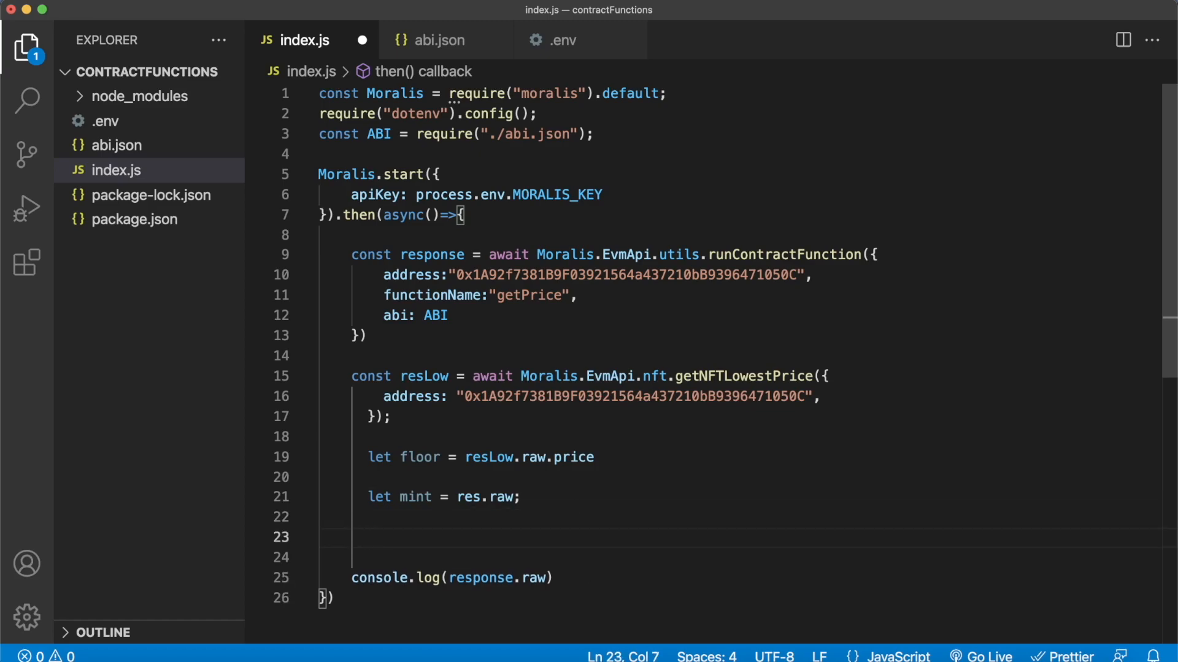
pyautogui.scroll(-3)
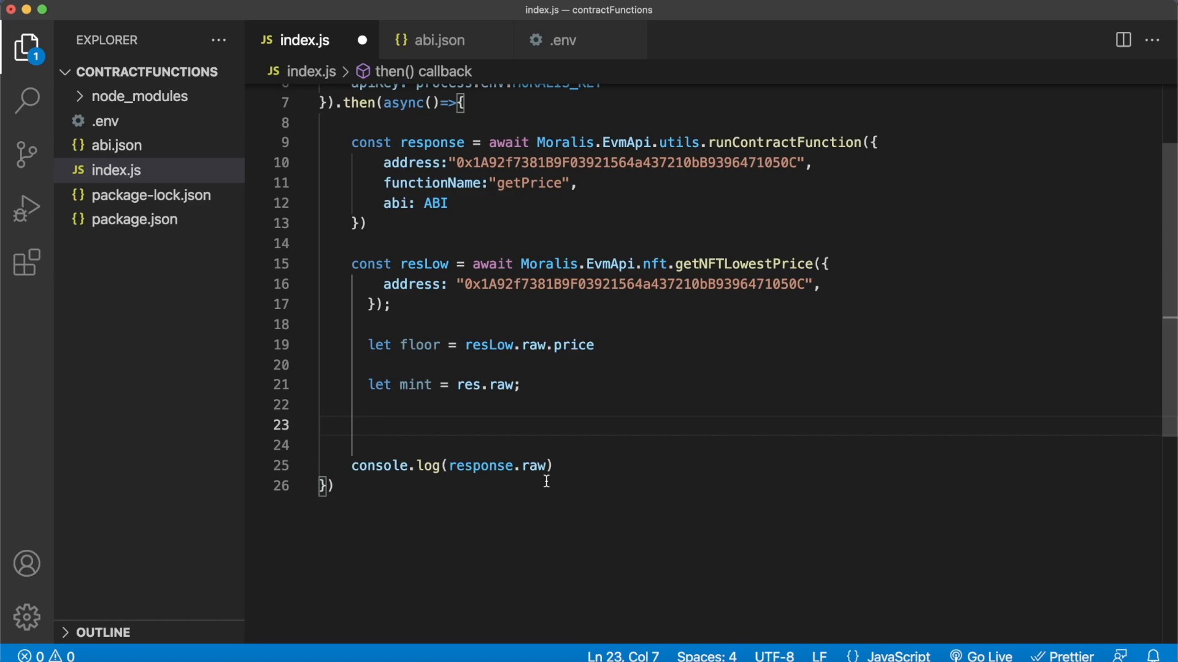
pyautogui.moveTo(522, 363)
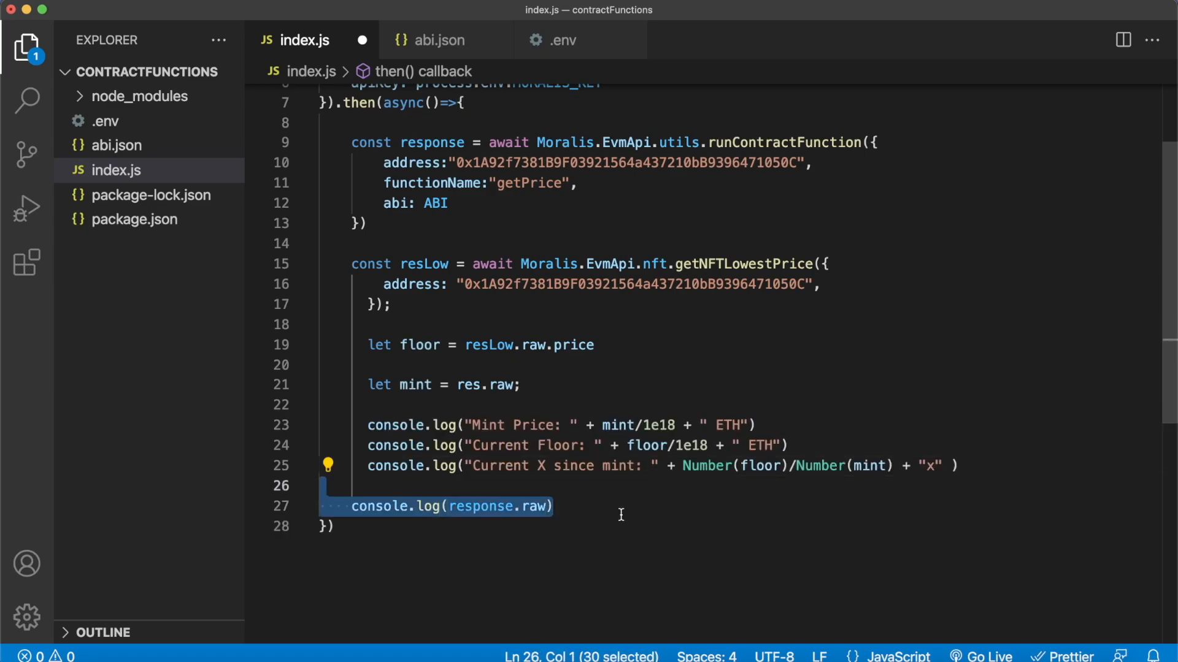
pyautogui.press('Delete')
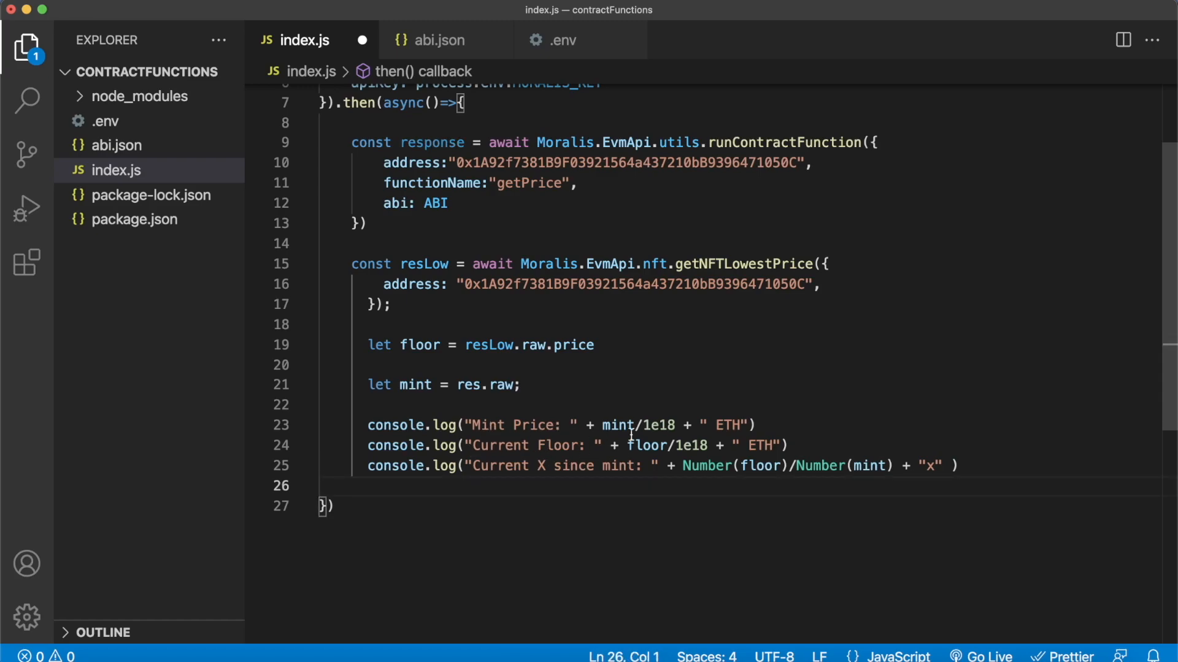
pyautogui.moveTo(645, 424)
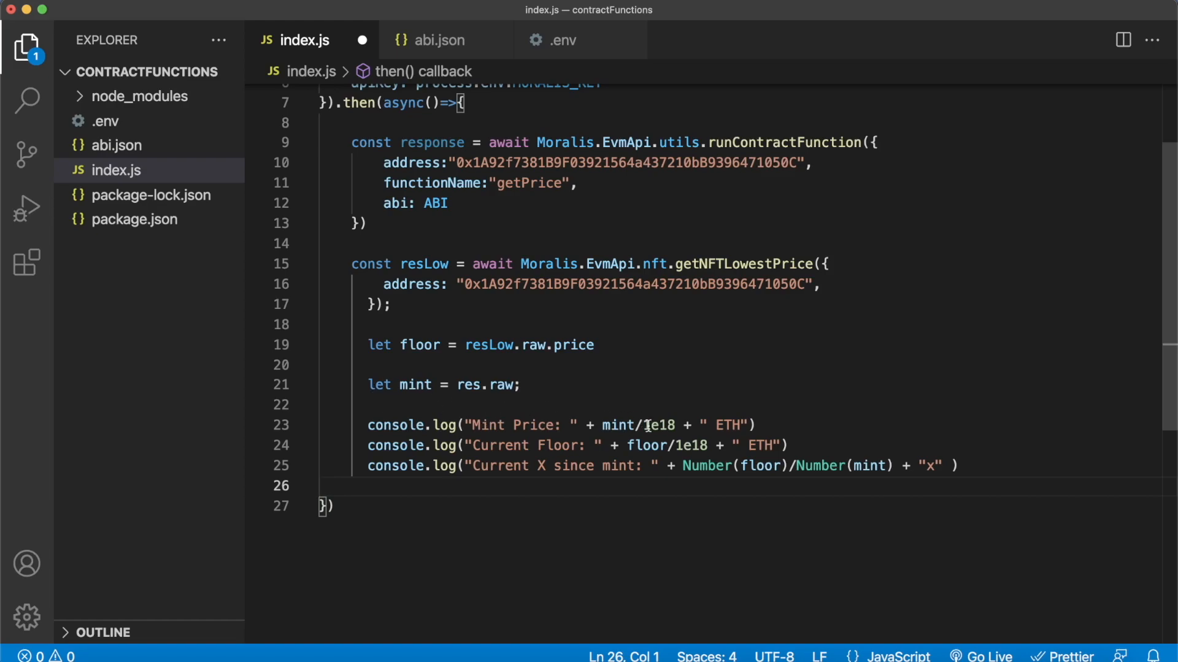
pyautogui.moveTo(677, 427)
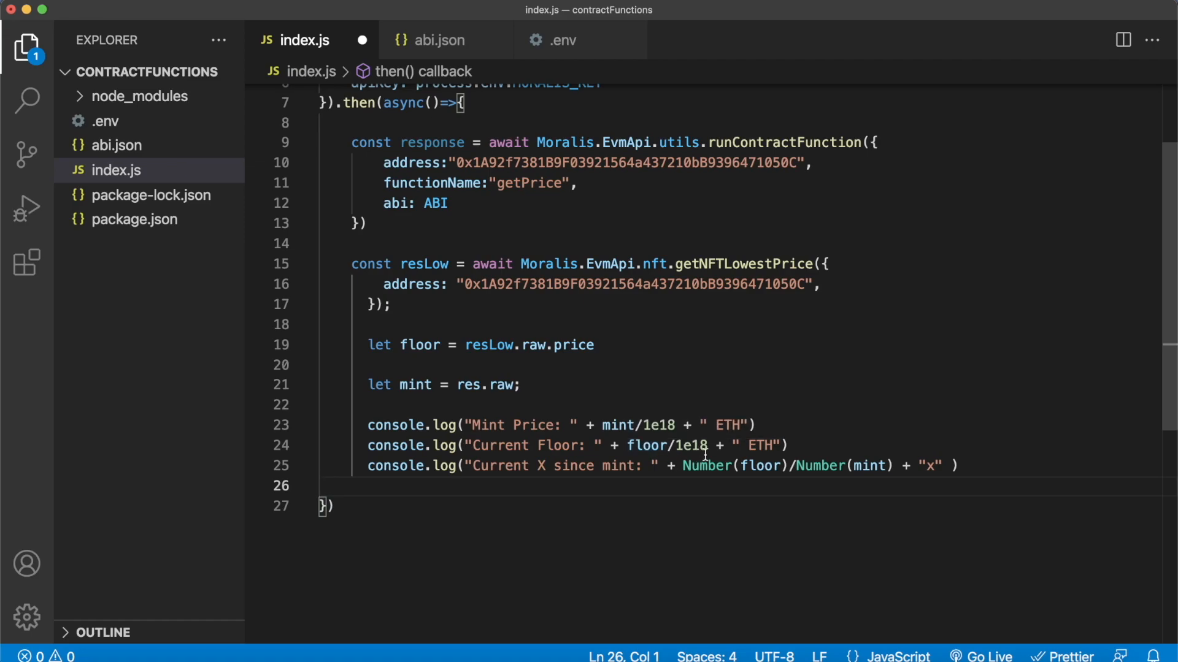
pyautogui.moveTo(619, 478)
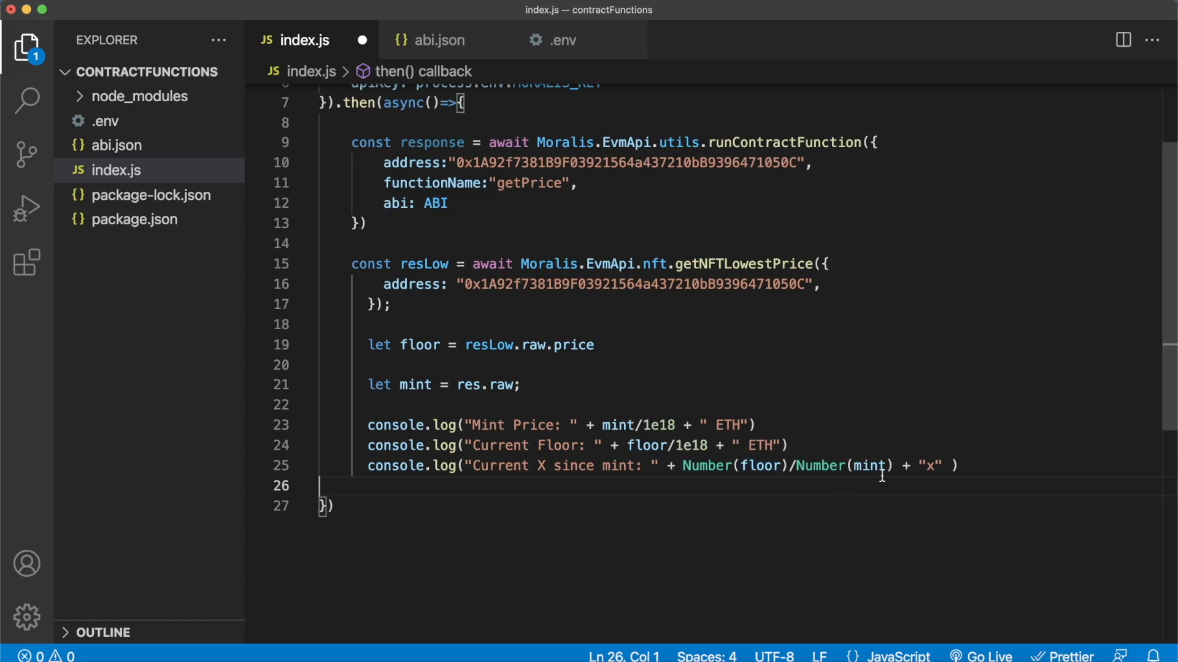
pyautogui.moveTo(925, 476)
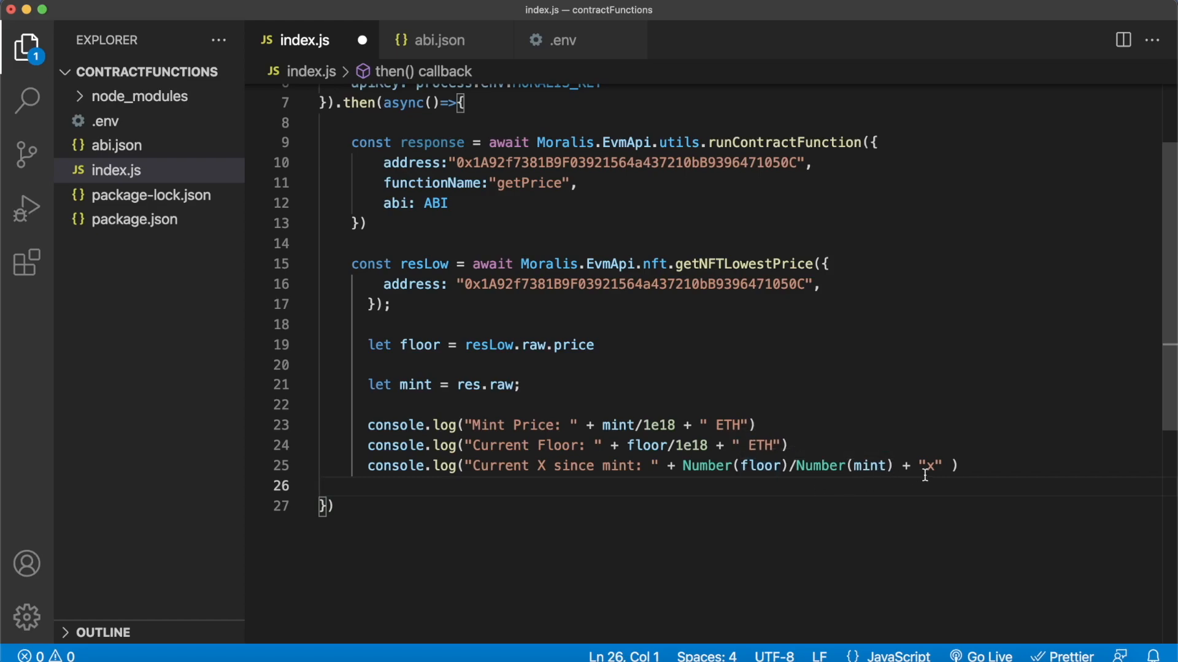
pyautogui.moveTo(604, 556)
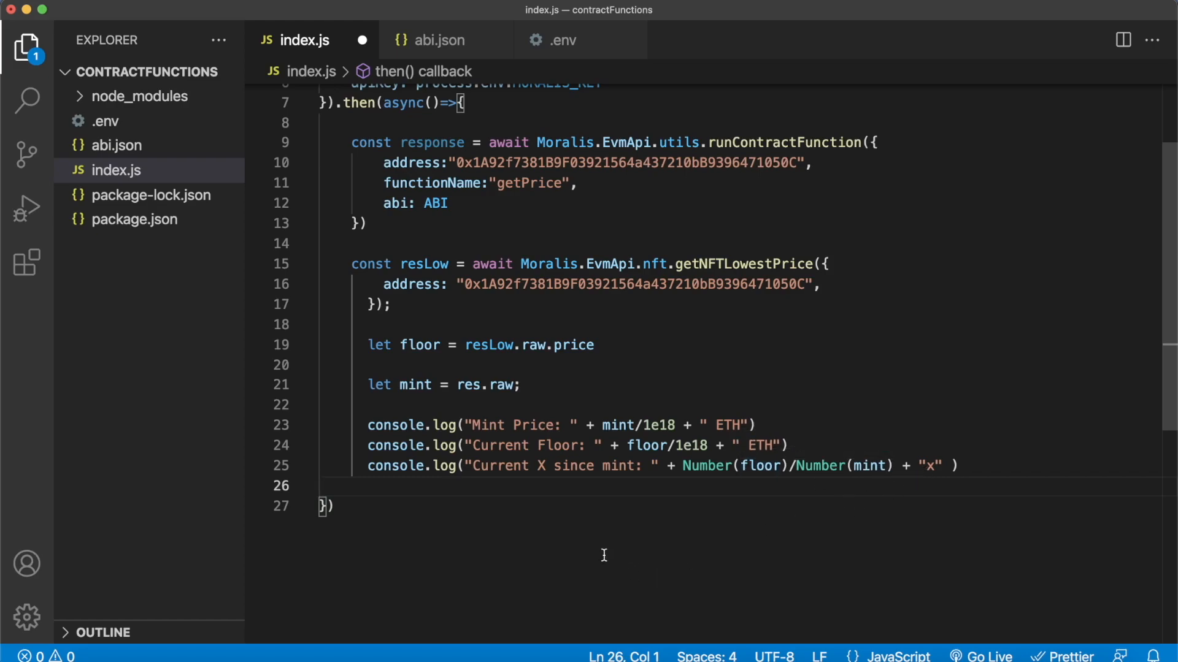
# Save and run node index.js, printing Mint Price 0.02 ETH, Floor 1.89 ETH, 94.5x since mint
pyautogui.press('Cmd+s')
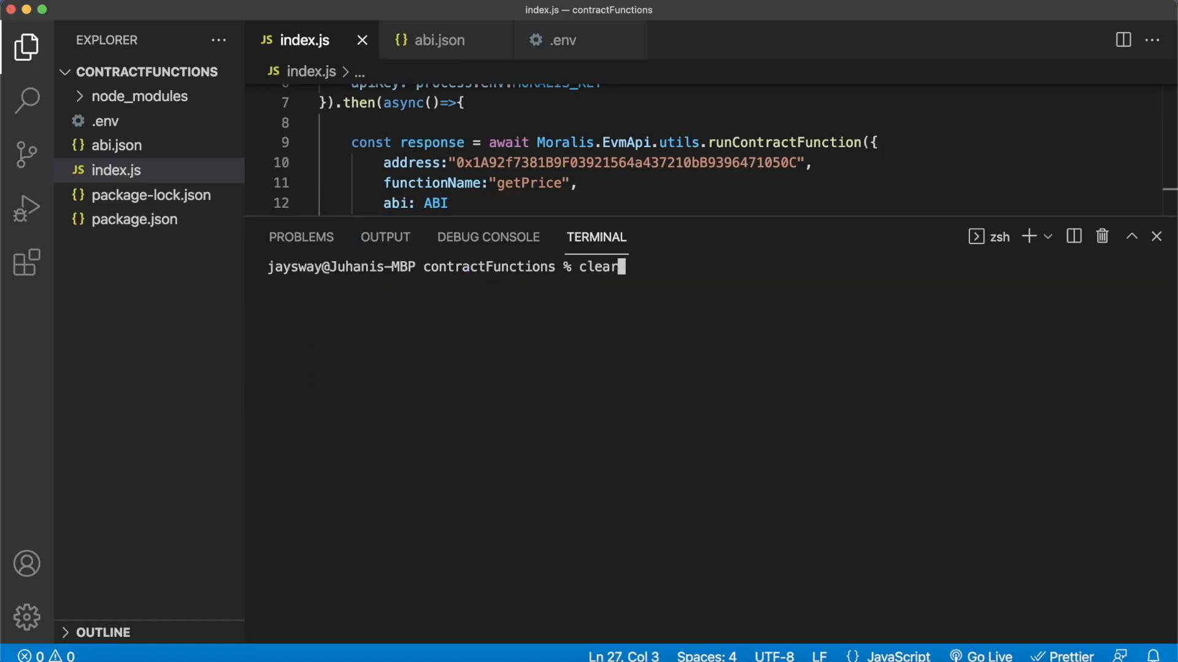
pyautogui.write('node index.js')
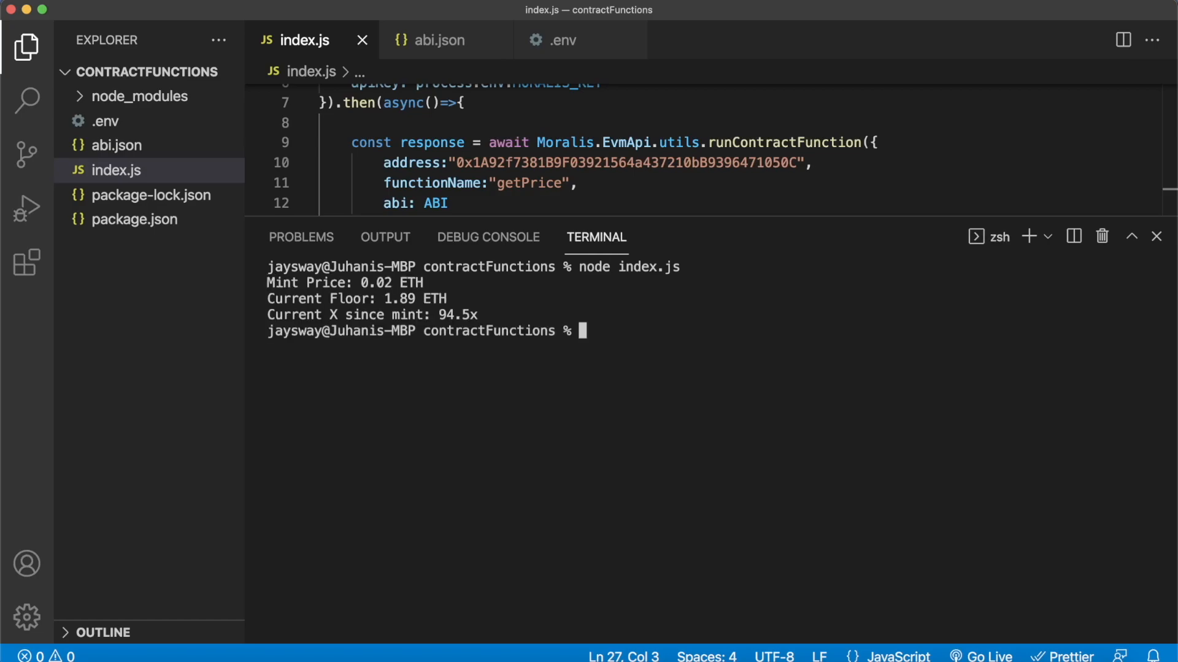
pyautogui.moveTo(352, 283)
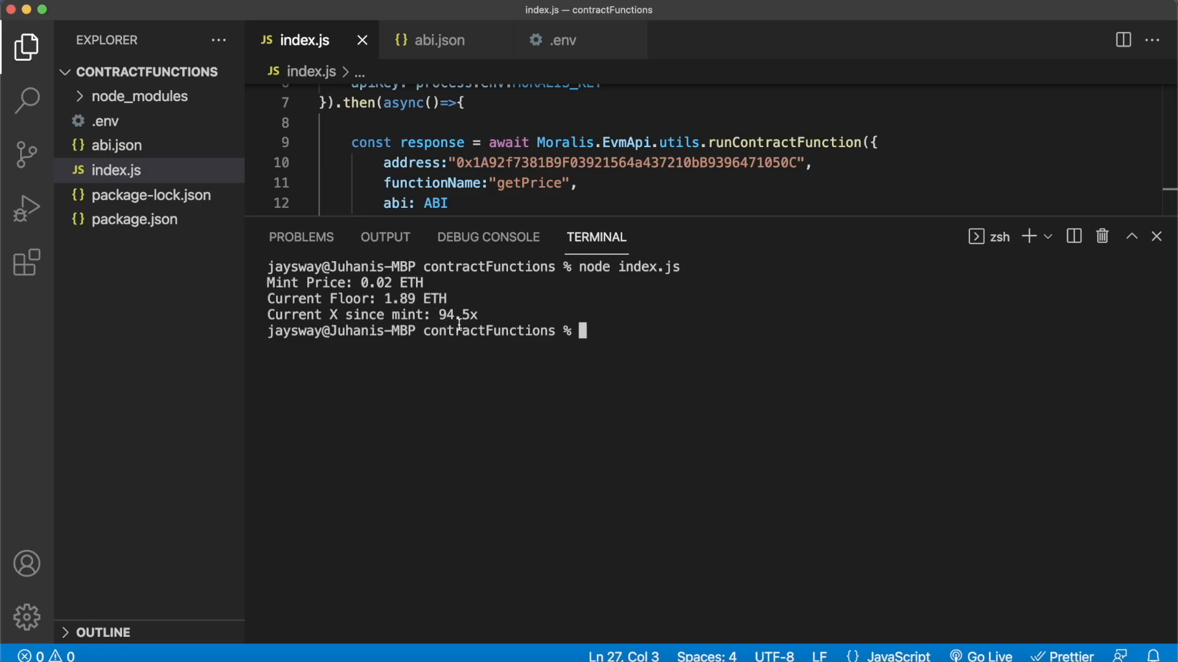
pyautogui.moveTo(486, 317)
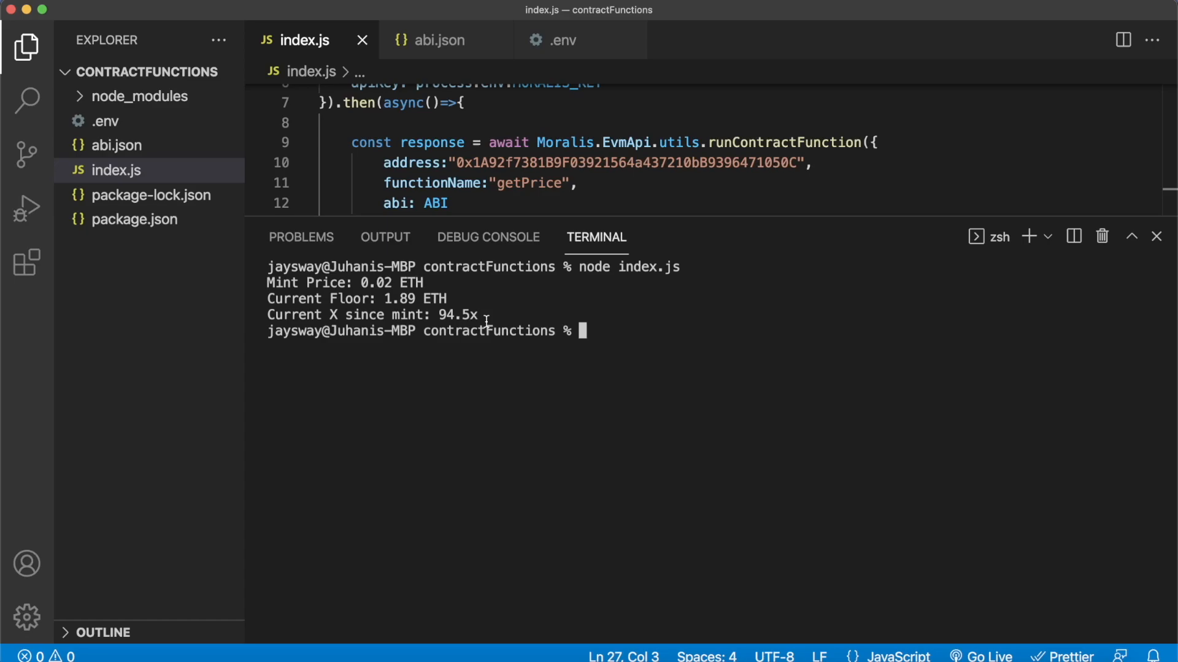
pyautogui.moveTo(422, 298)
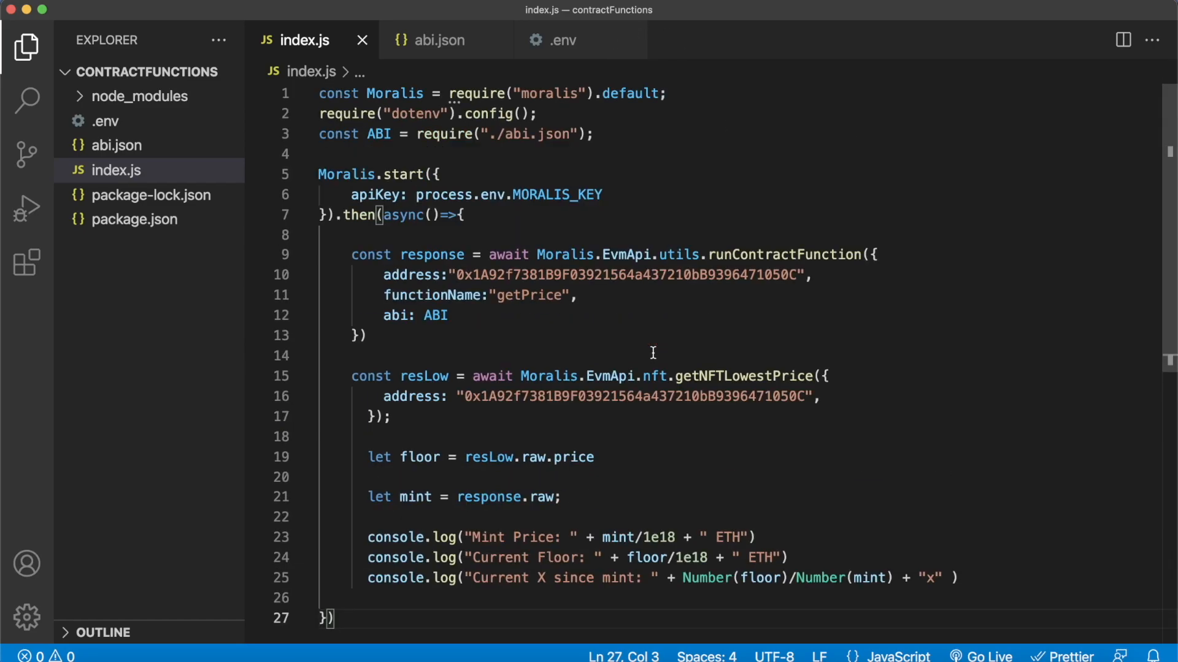
pyautogui.moveTo(678, 356)
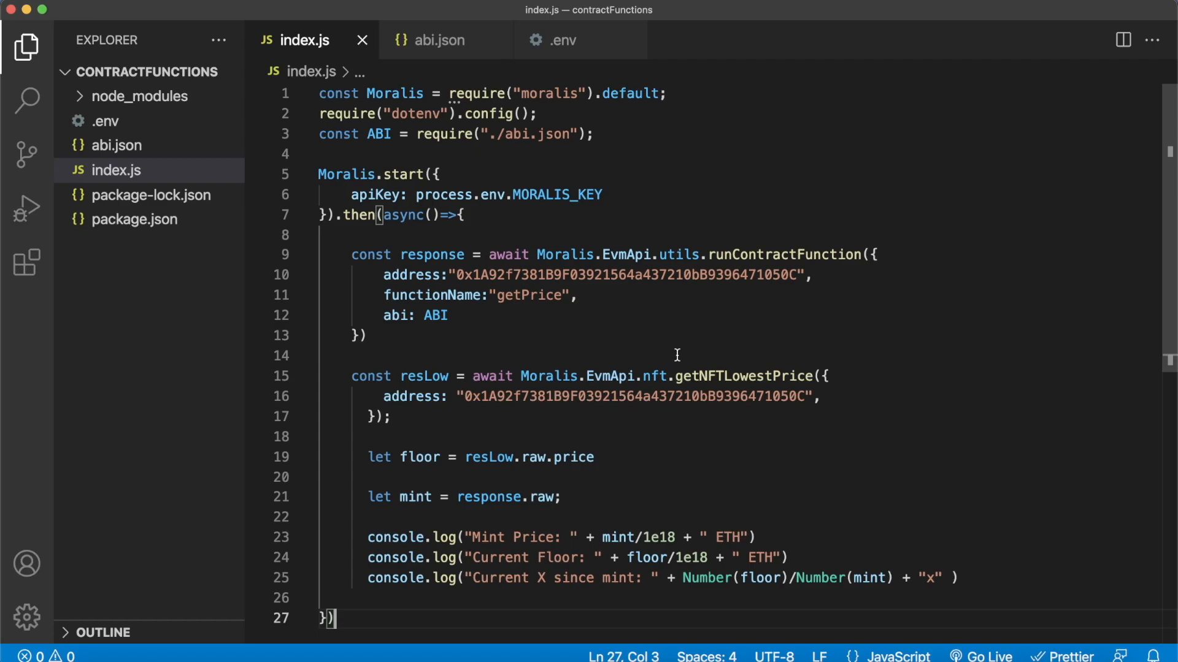
pyautogui.moveTo(696, 295)
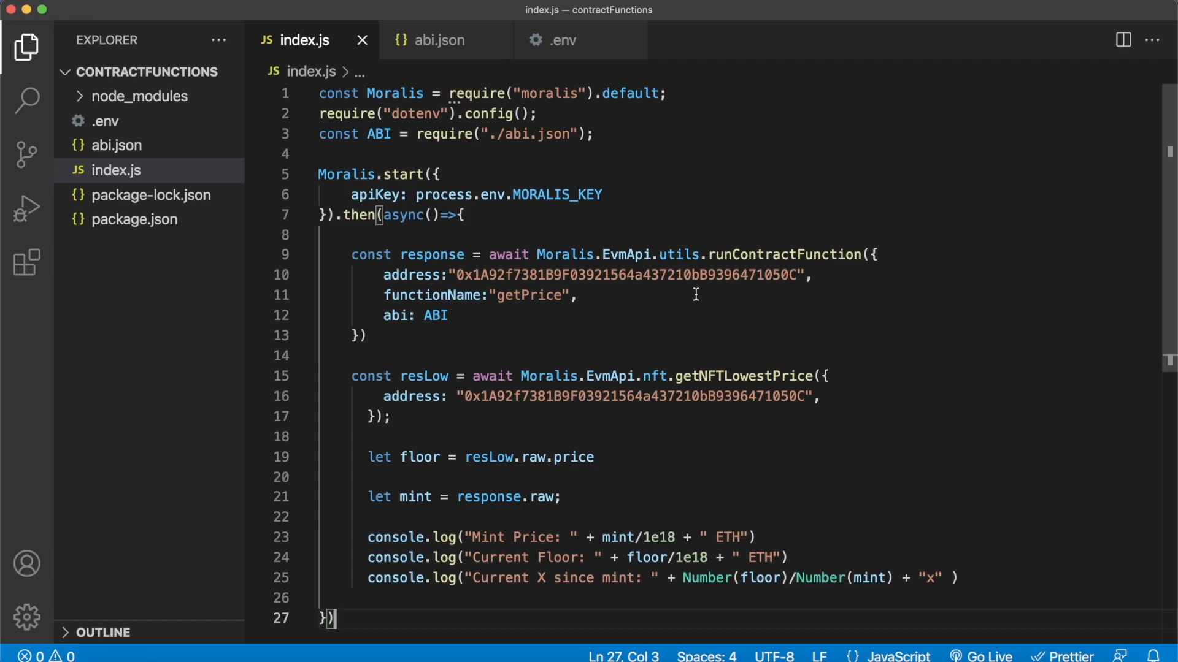